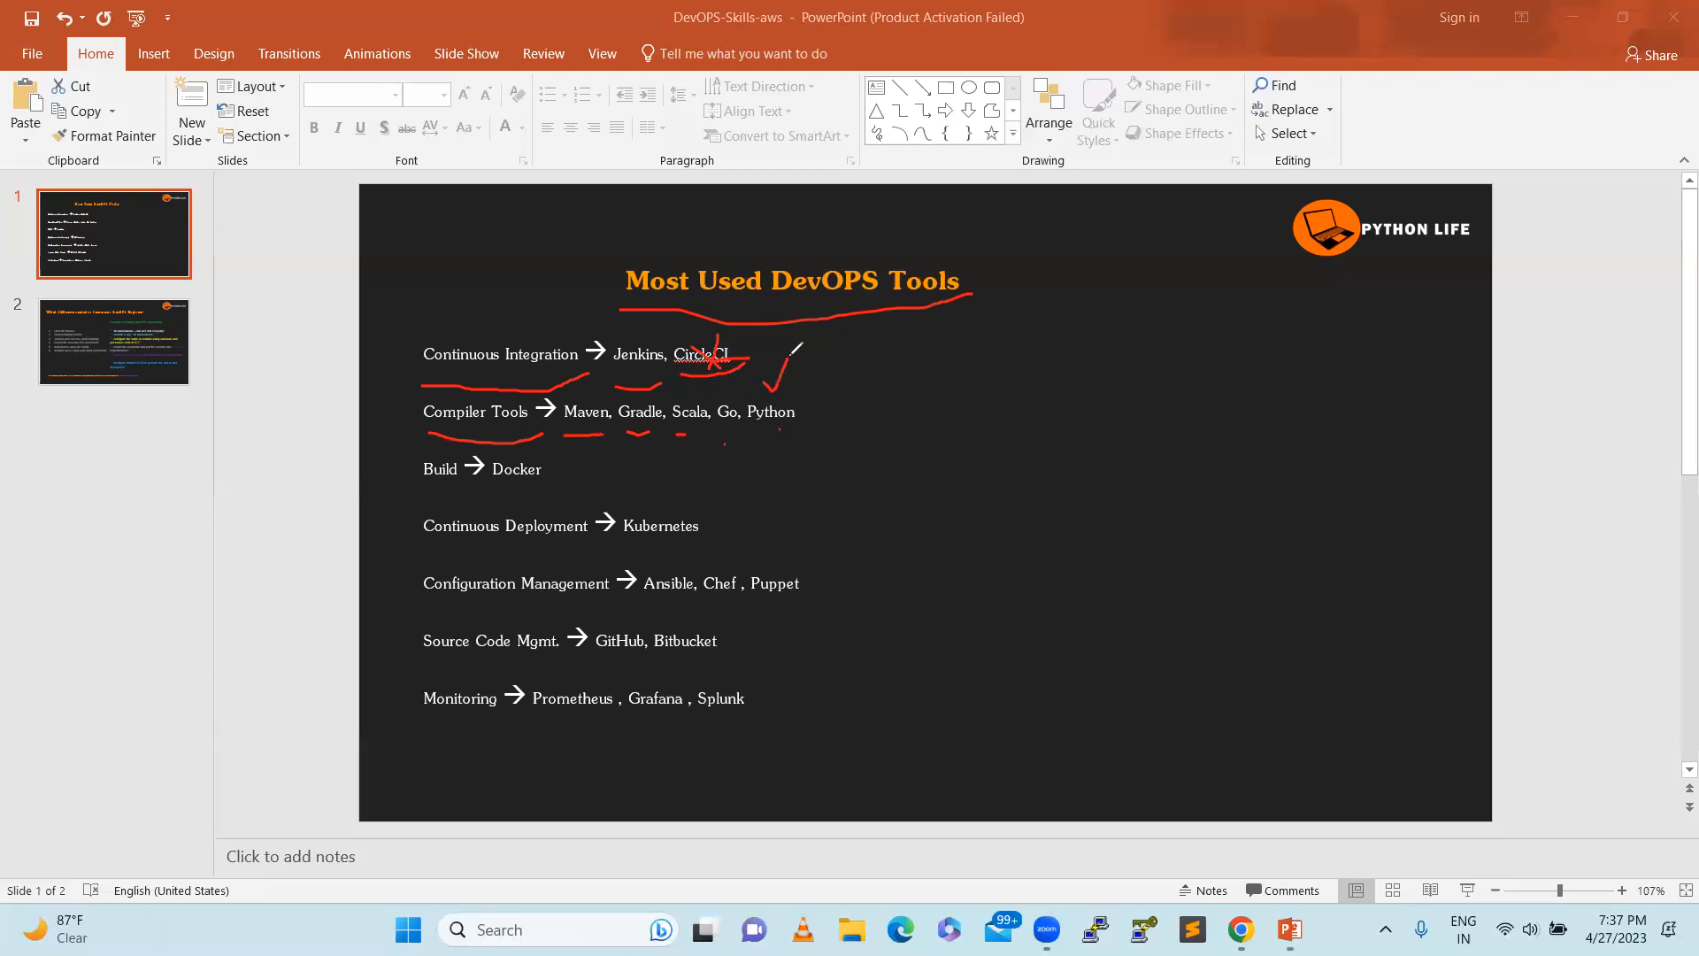
mouse_move(927, 523)
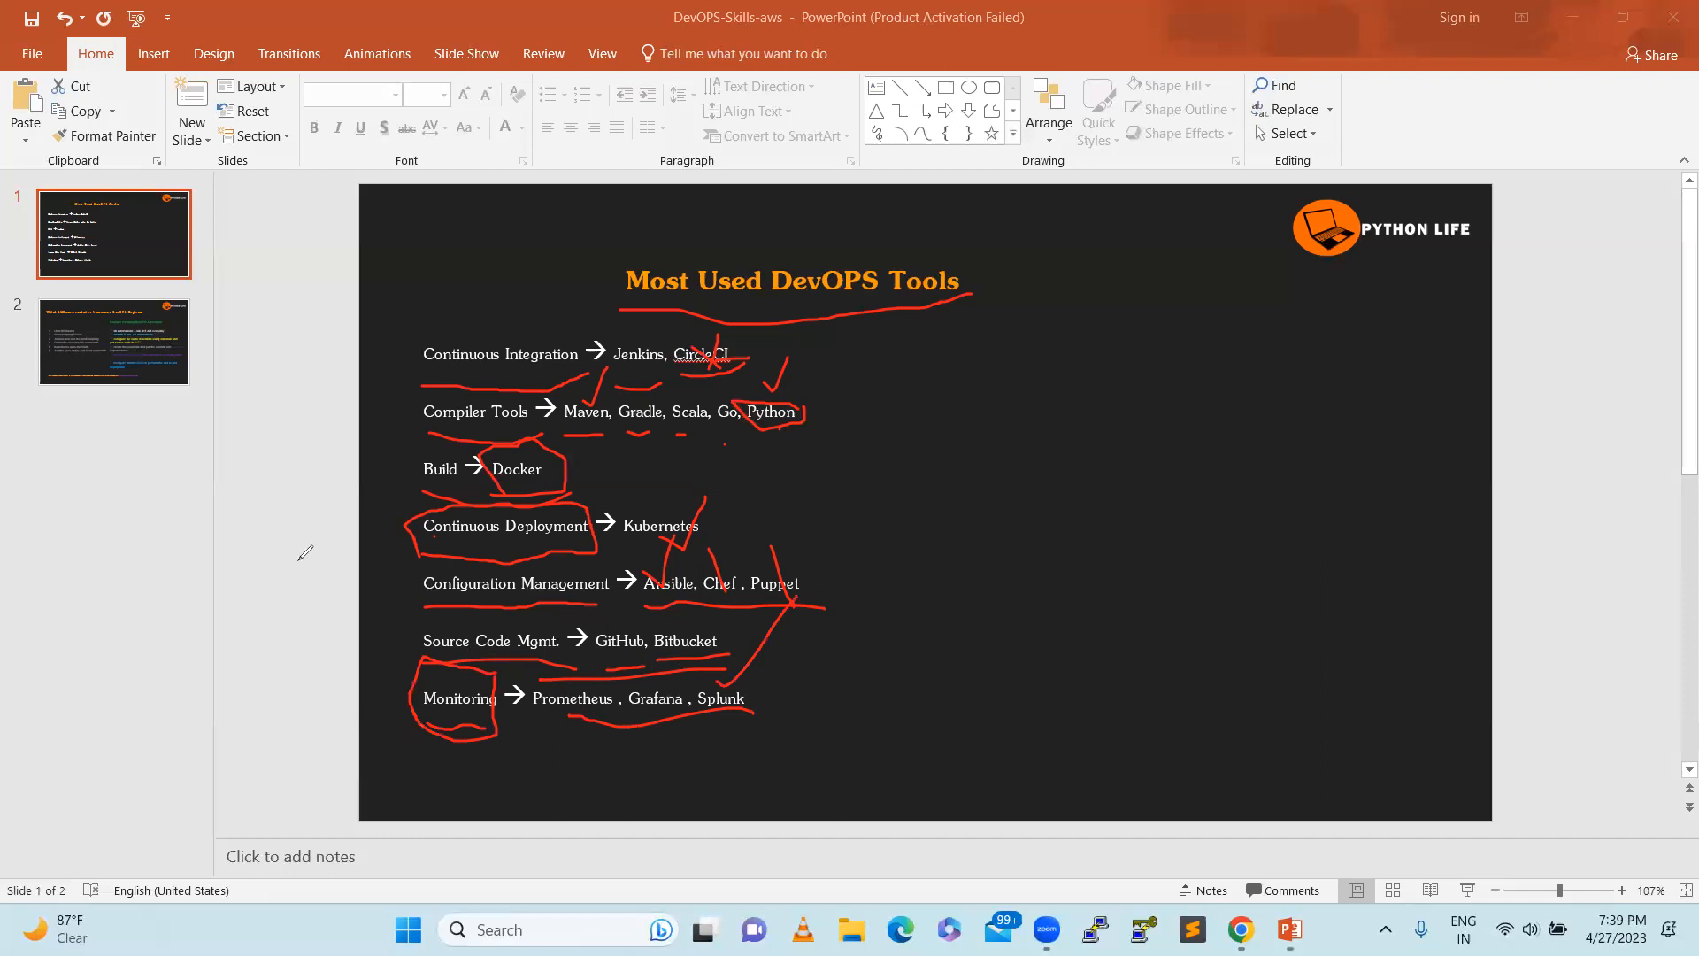
mouse_move(874, 214)
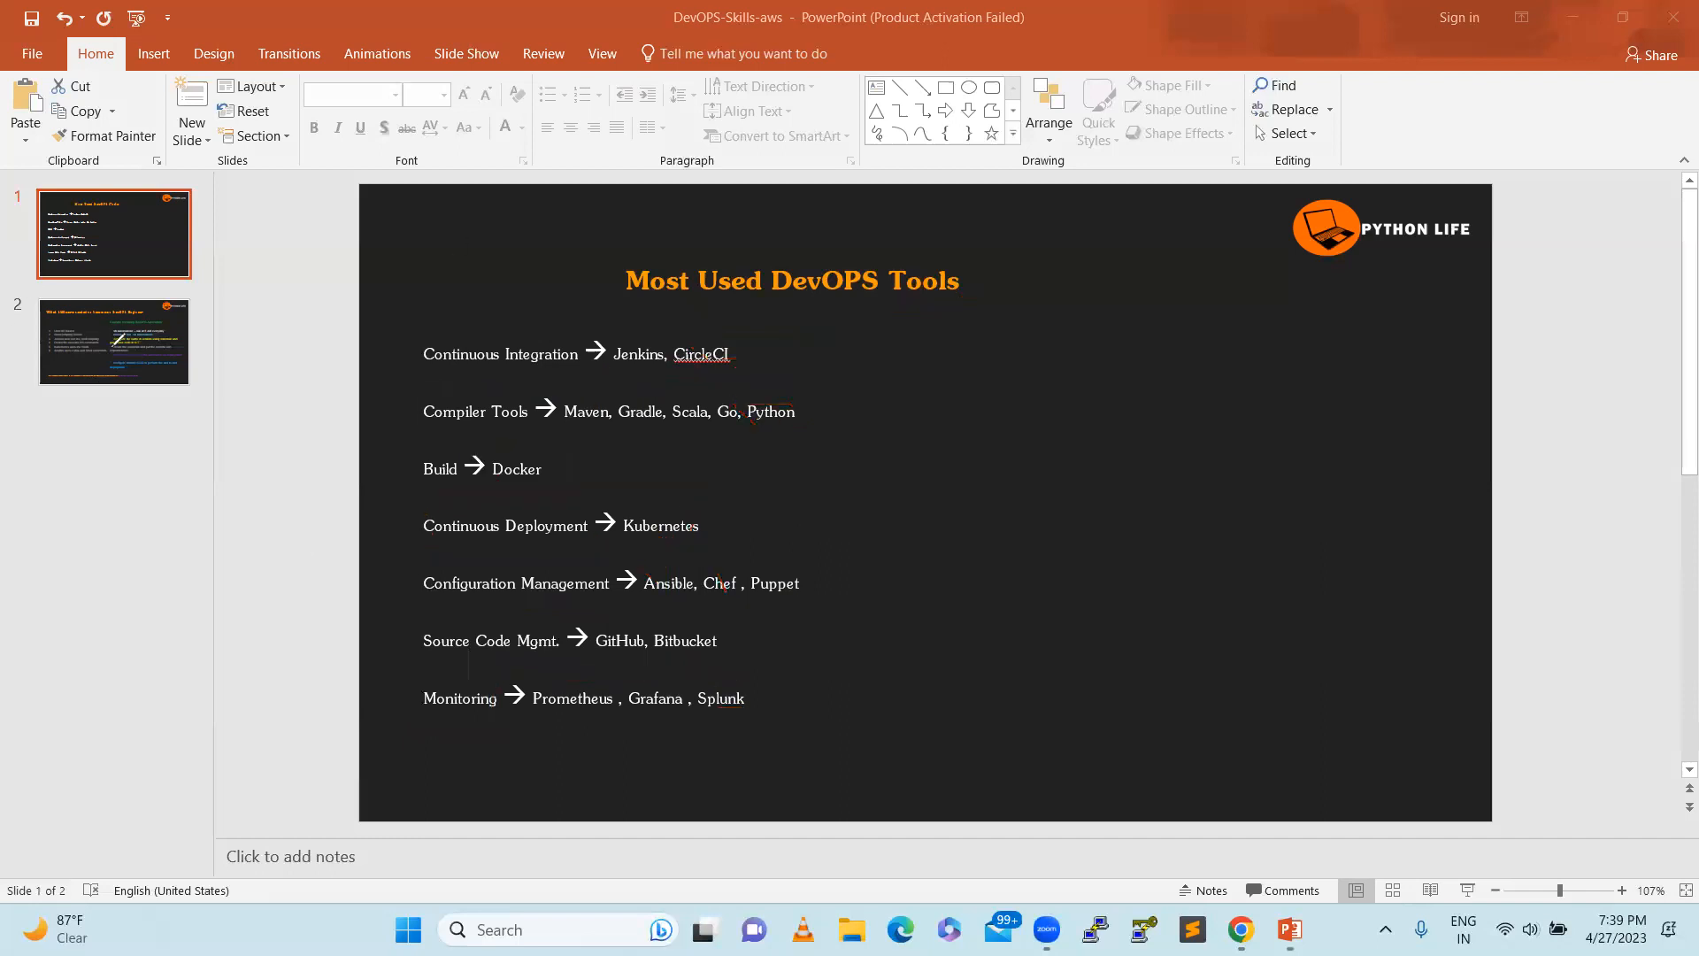
mouse_move(114, 342)
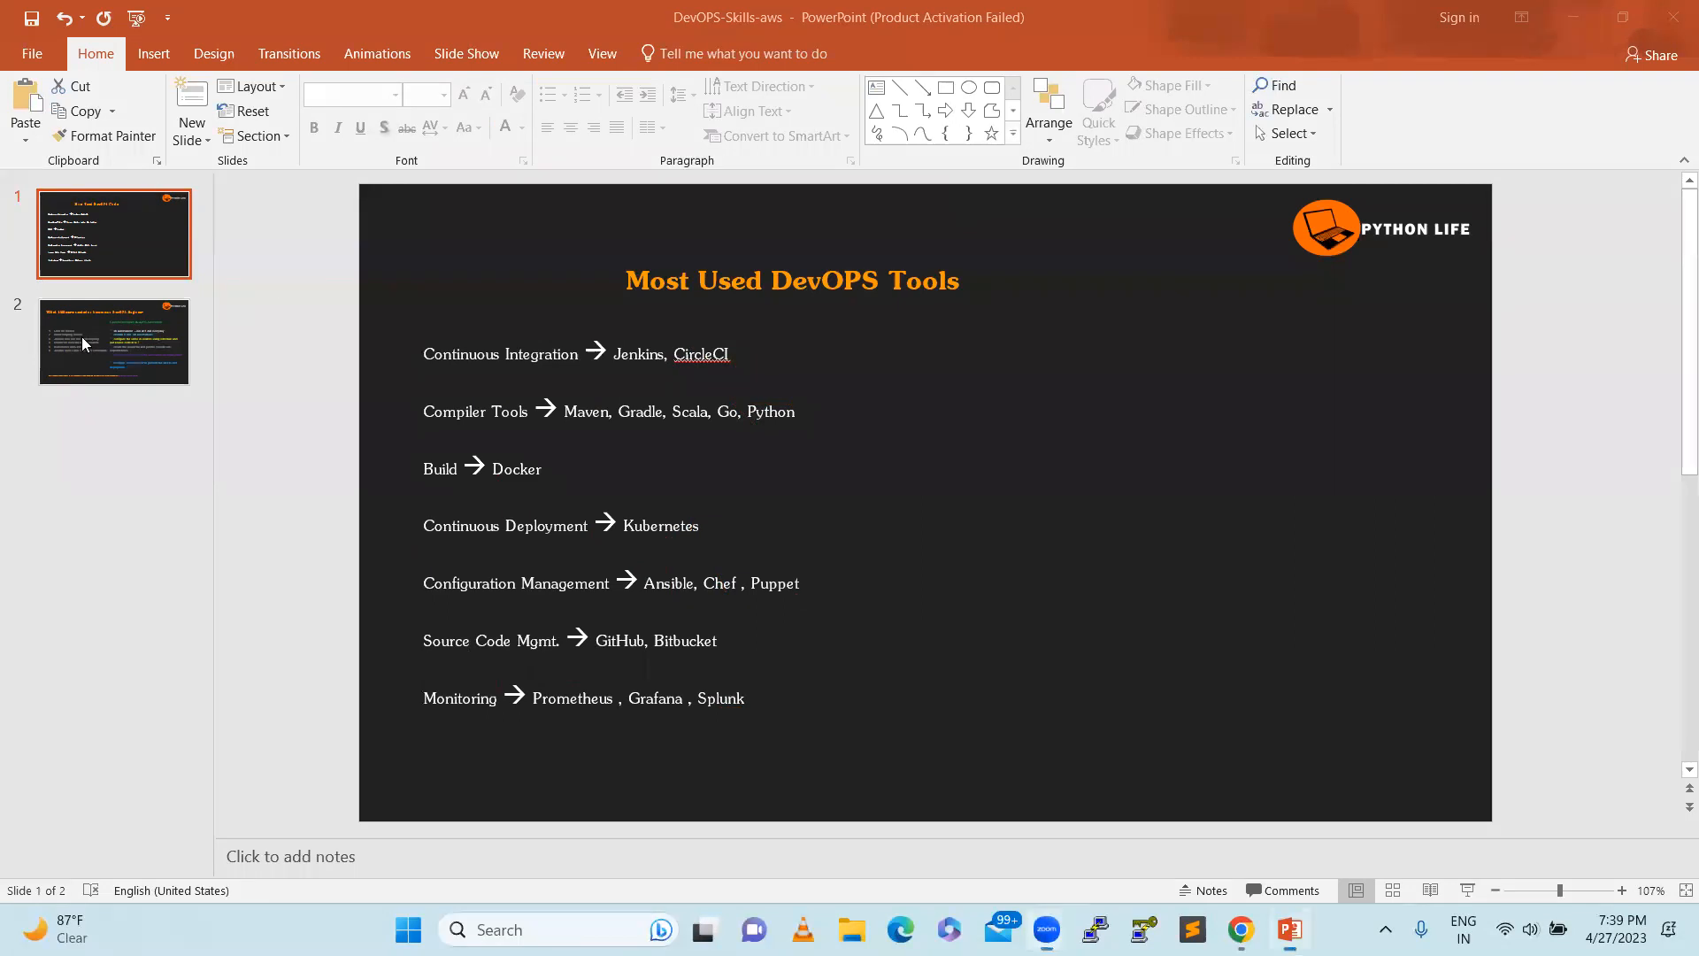
Go to slide 2, the DevOps engineer skills slide with red-inked automation steps
click(113, 341)
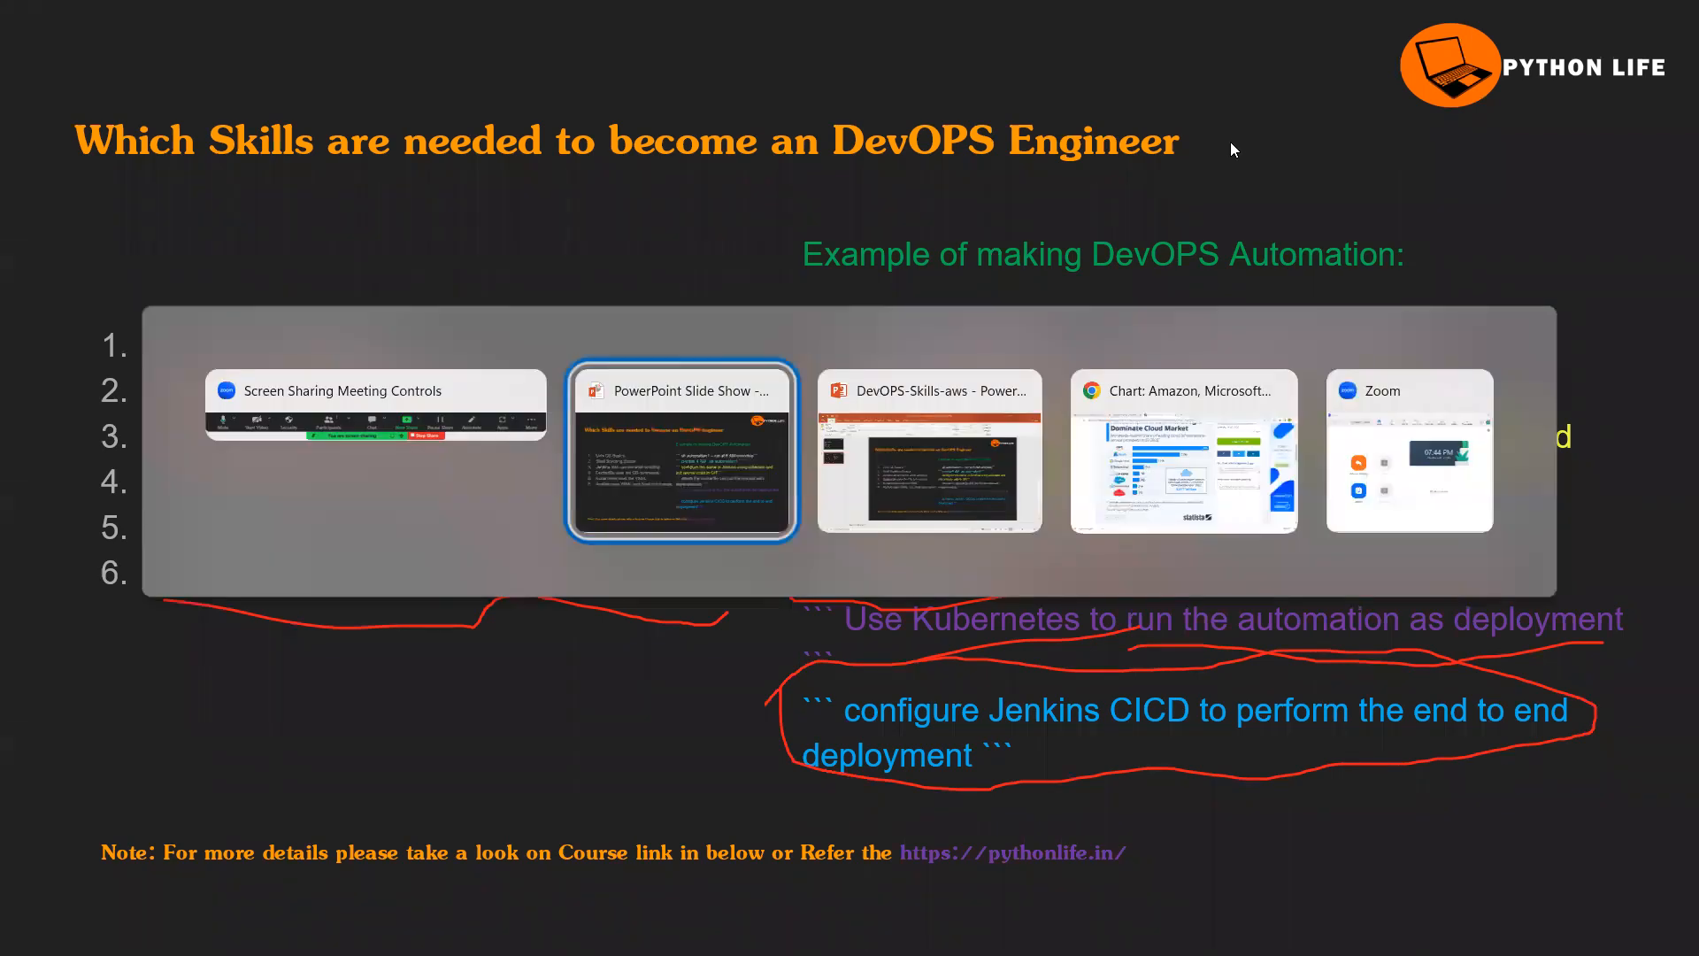
Switch to the Chrome window showing the Statista cloud market share chart
click(1184, 451)
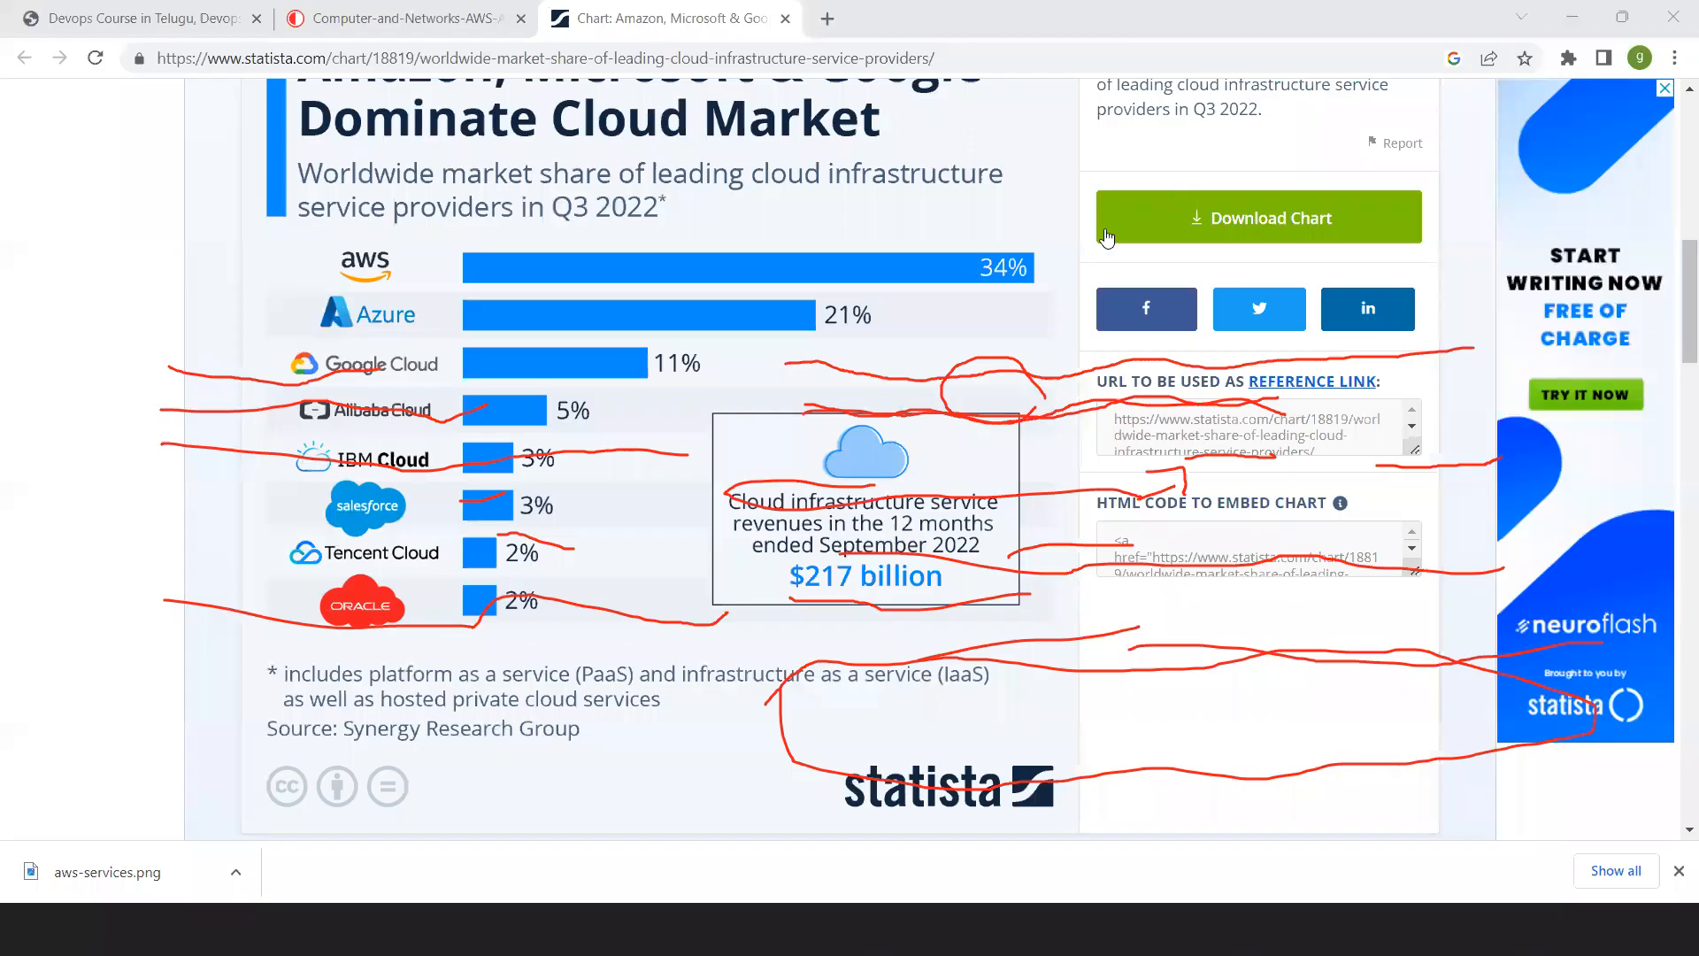
Show the conceptdraw.com AWS Architecture Diagrams tab with the AWS service icons
click(396, 18)
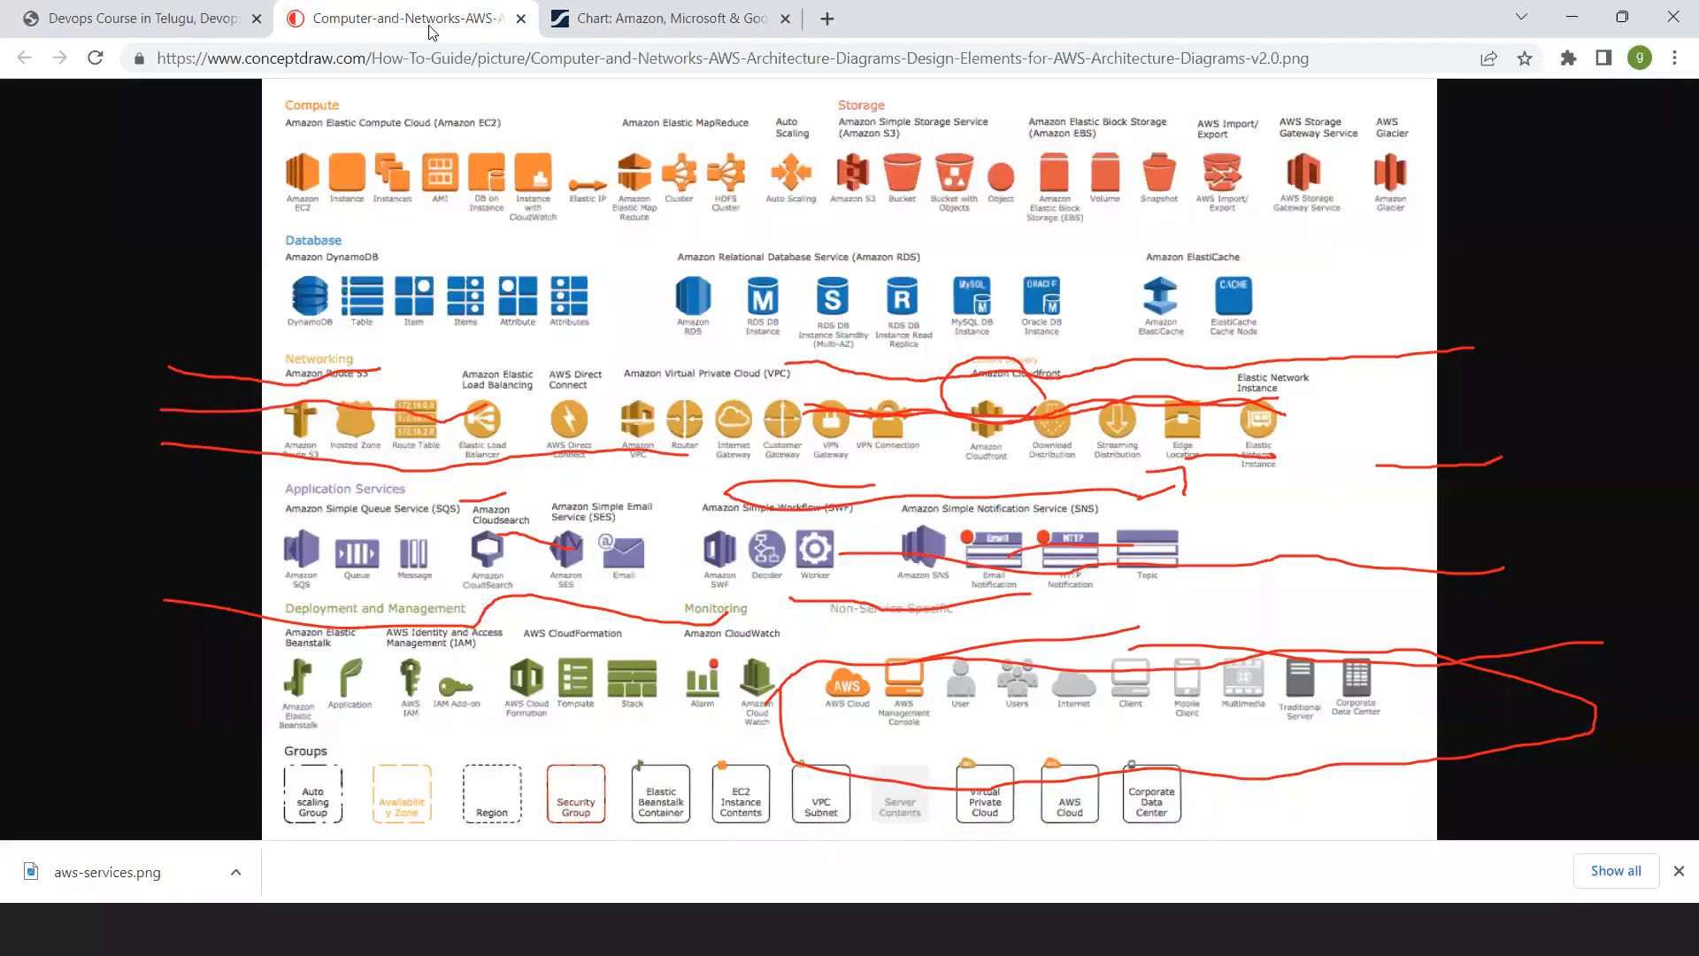
mouse_move(669, 367)
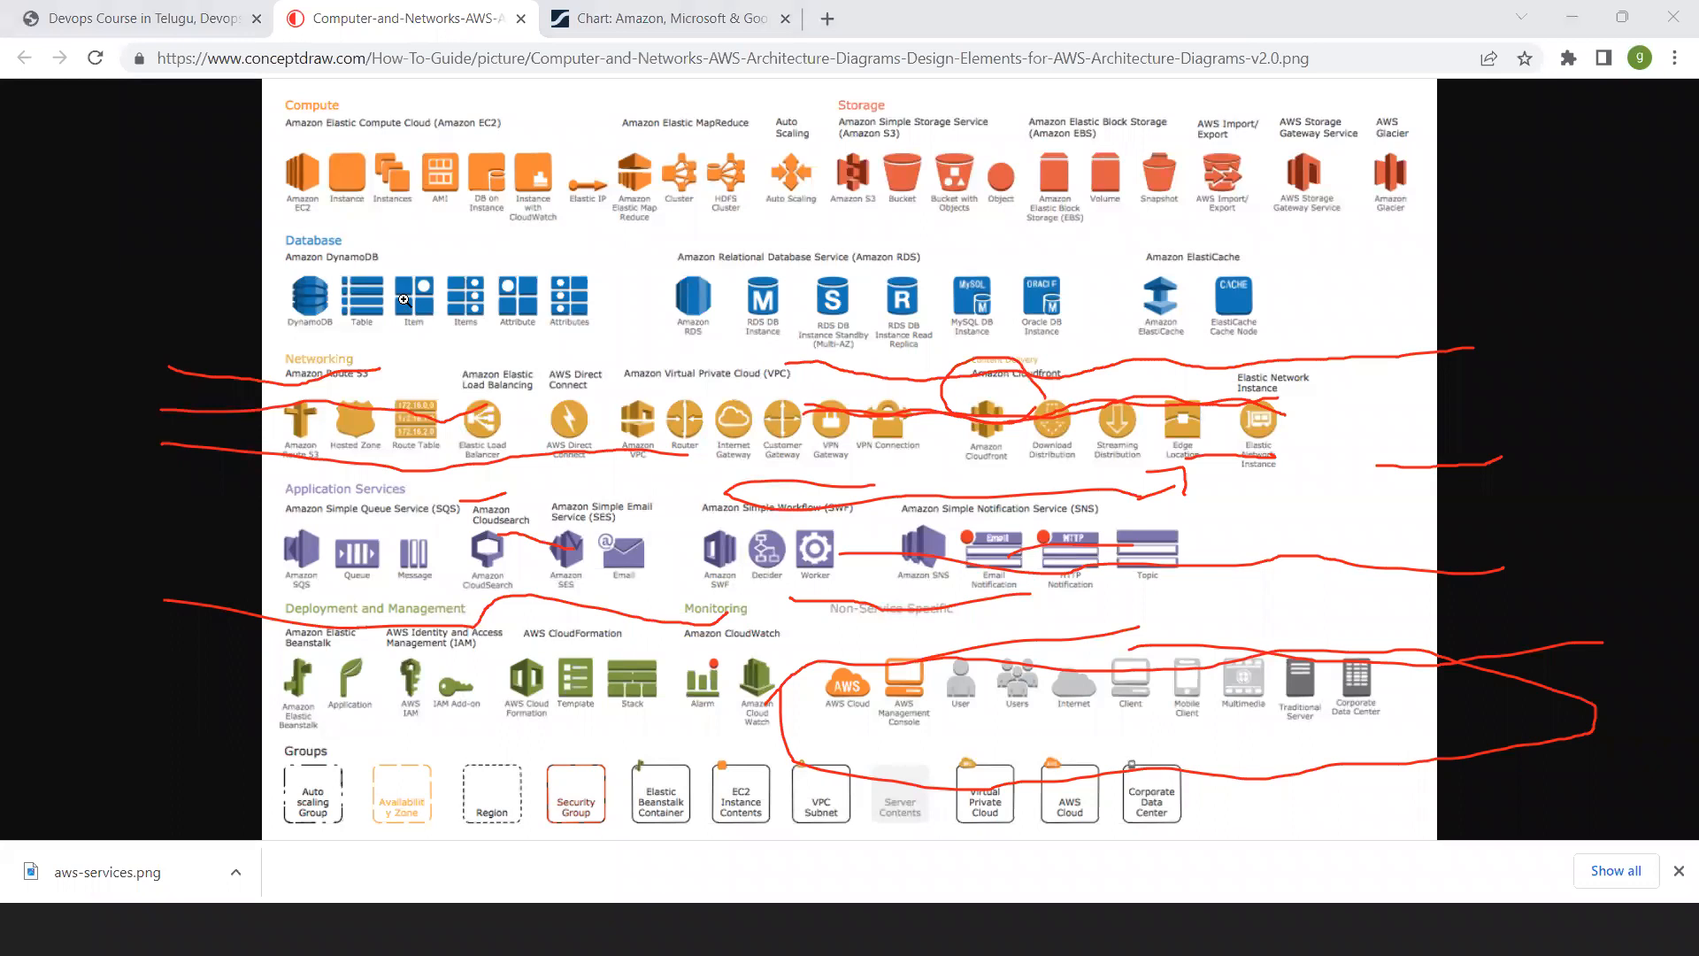
mouse_move(318, 151)
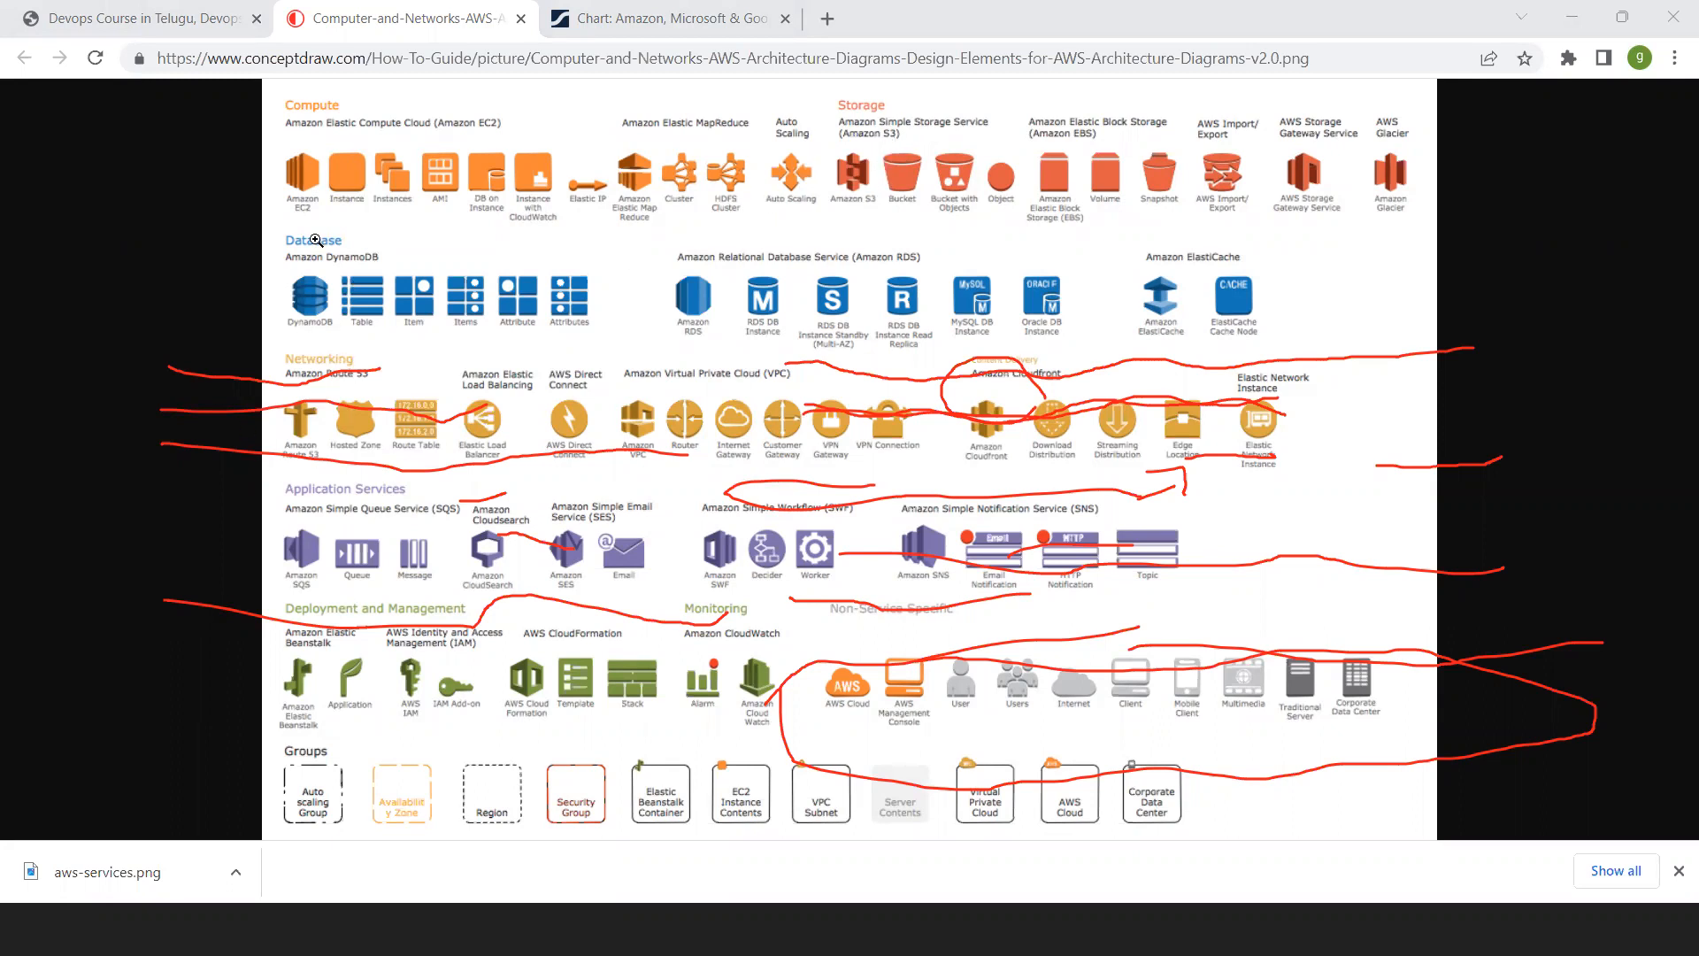
mouse_move(410, 519)
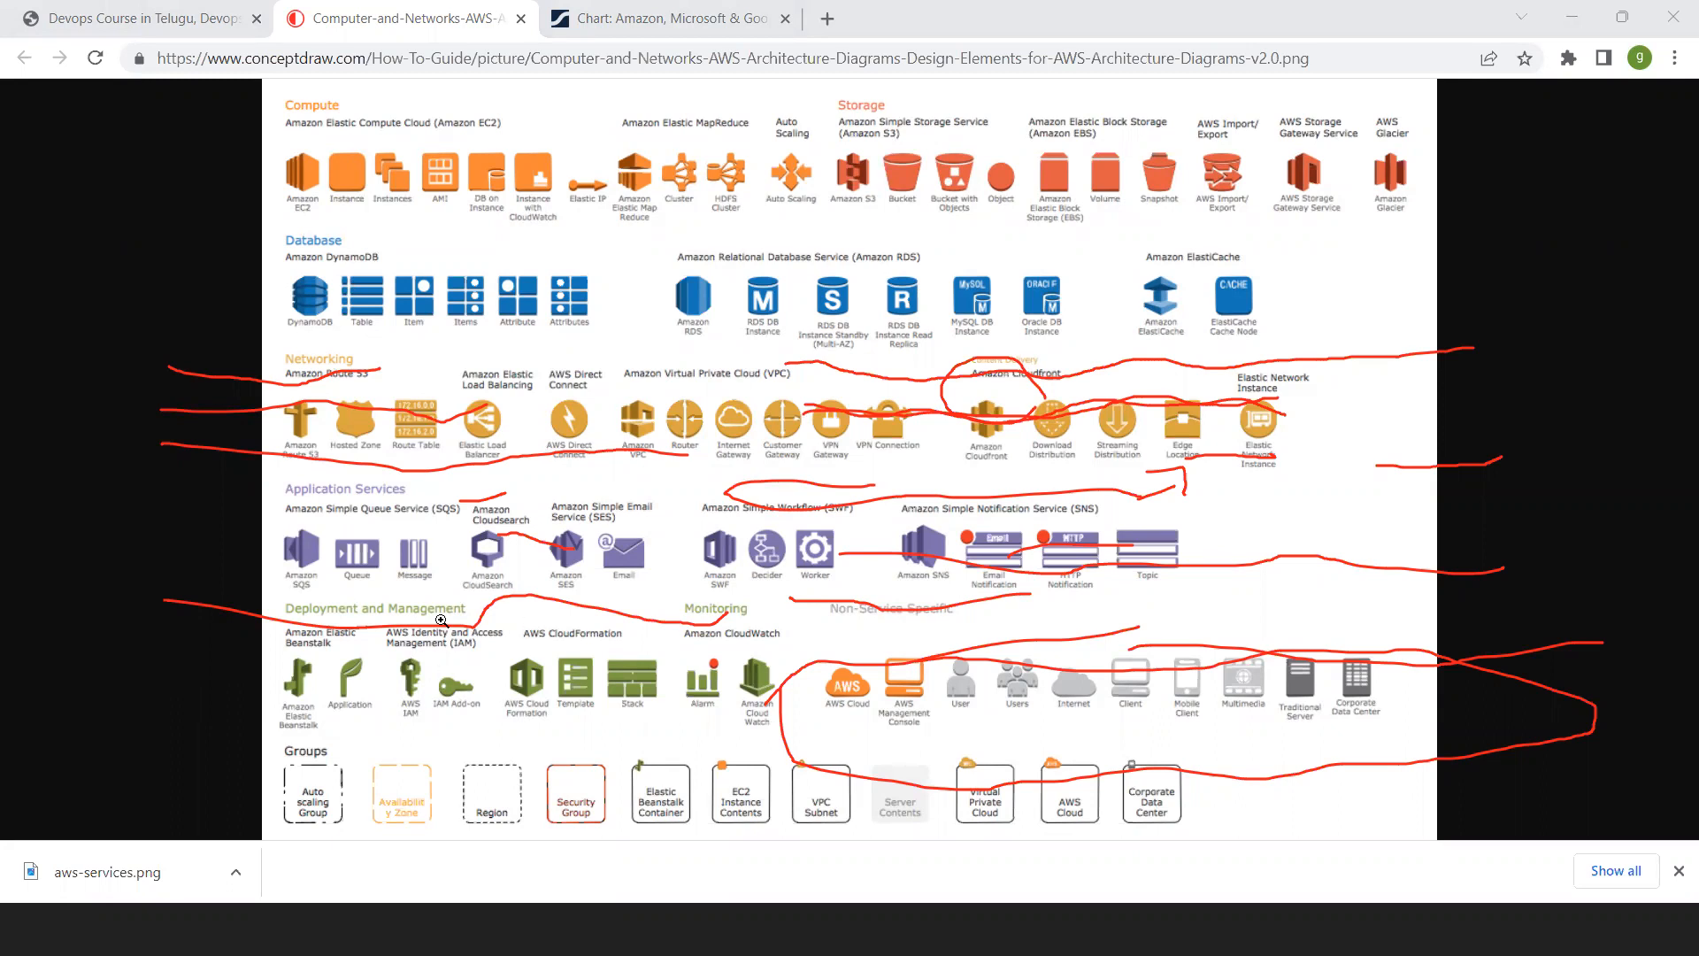
mouse_move(466, 637)
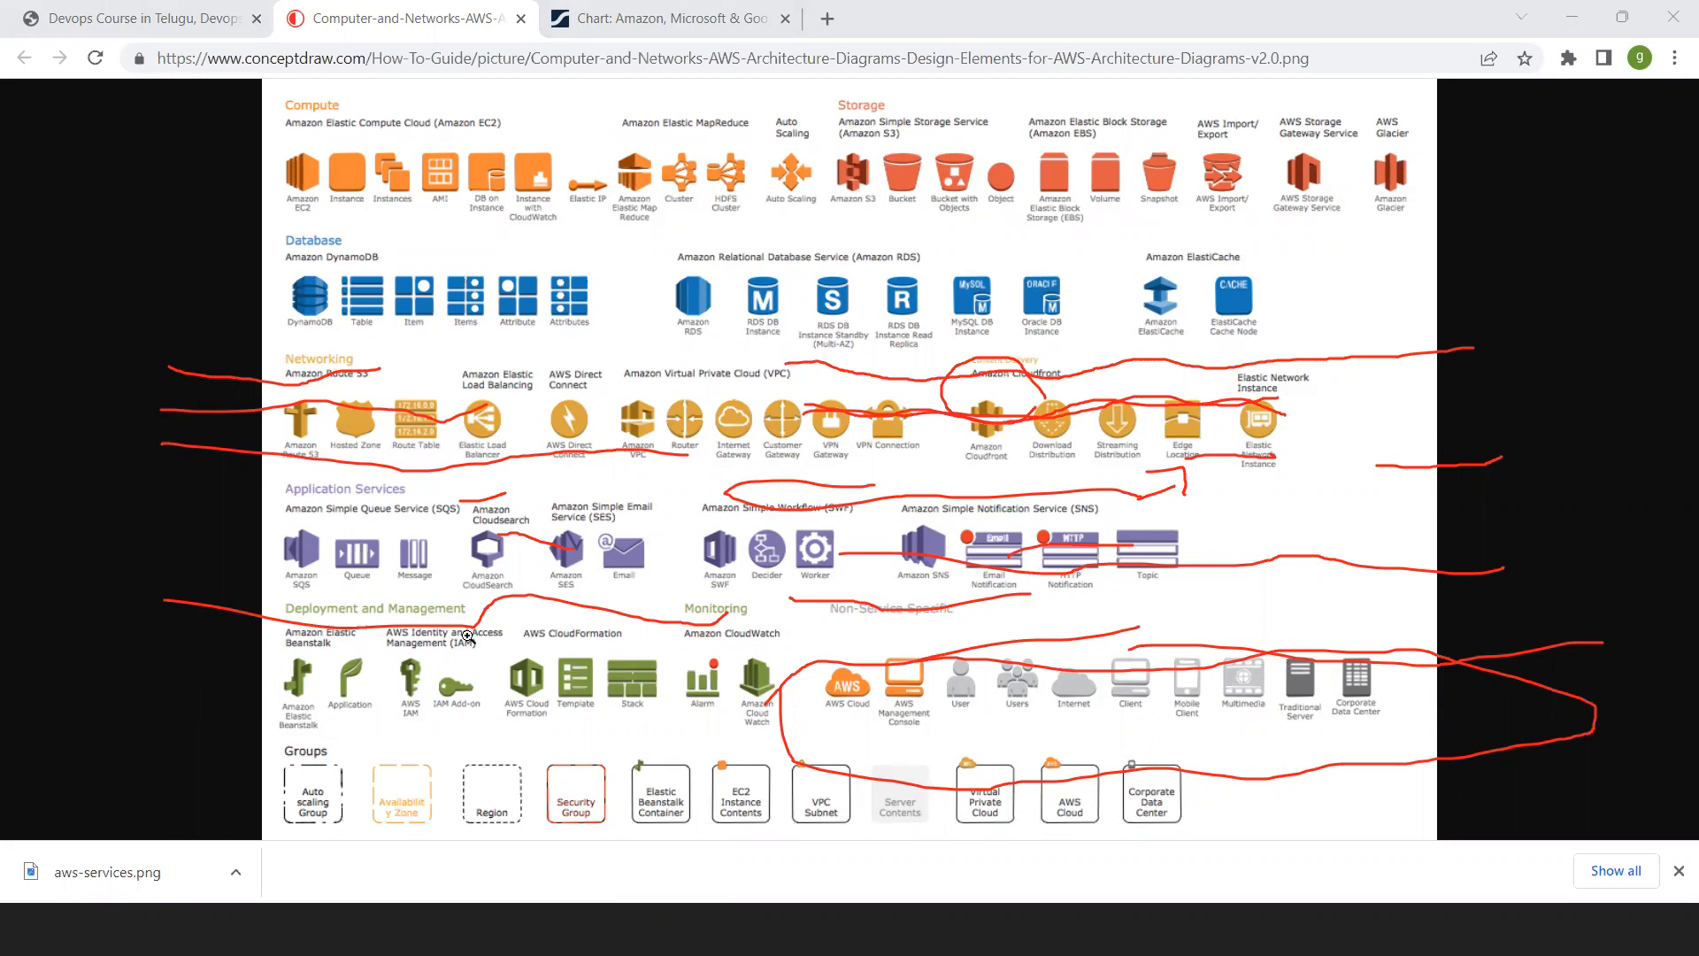
mouse_move(629, 263)
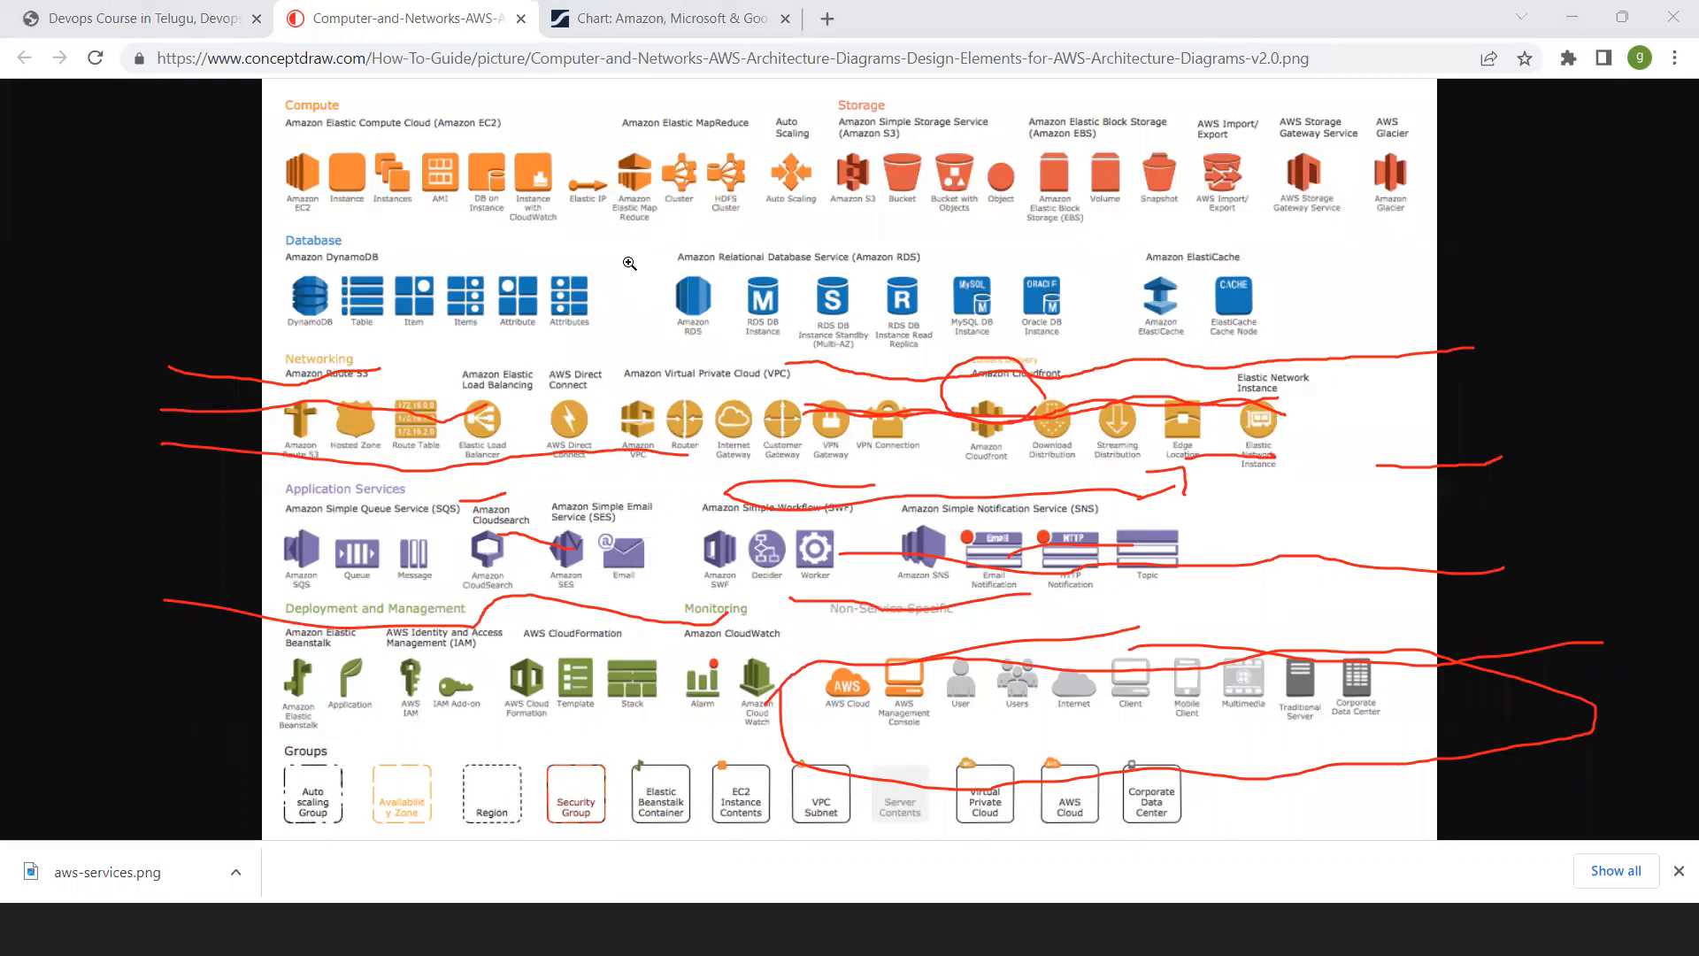
mouse_move(590, 155)
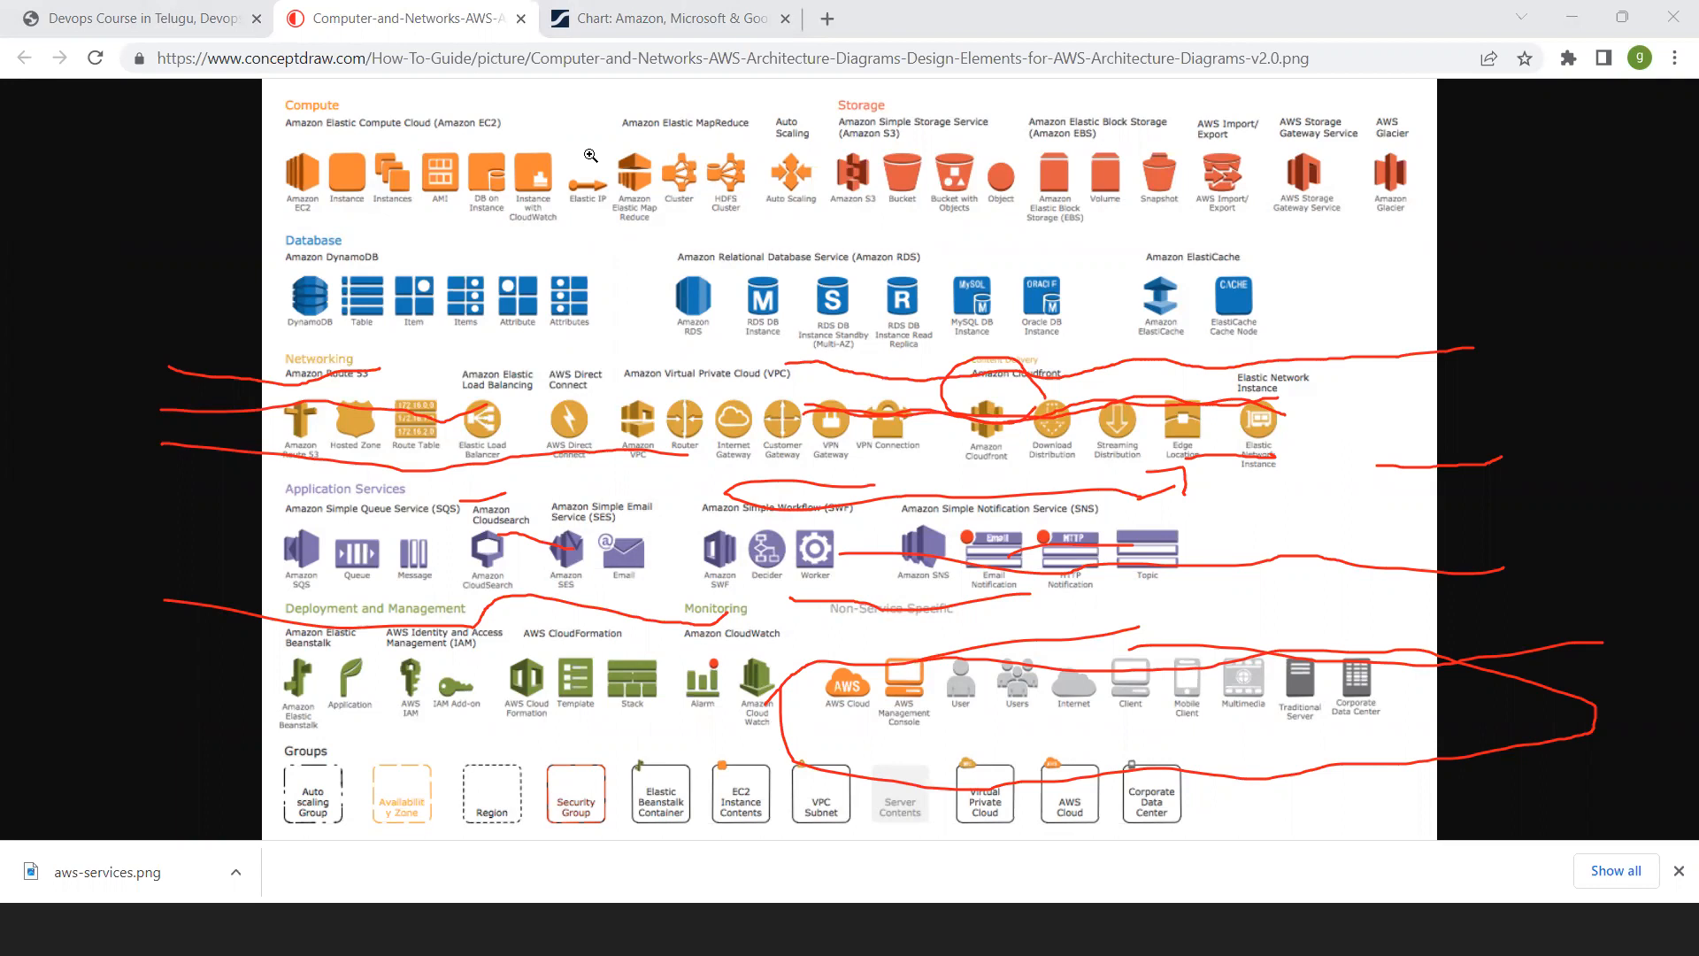
mouse_move(141, 267)
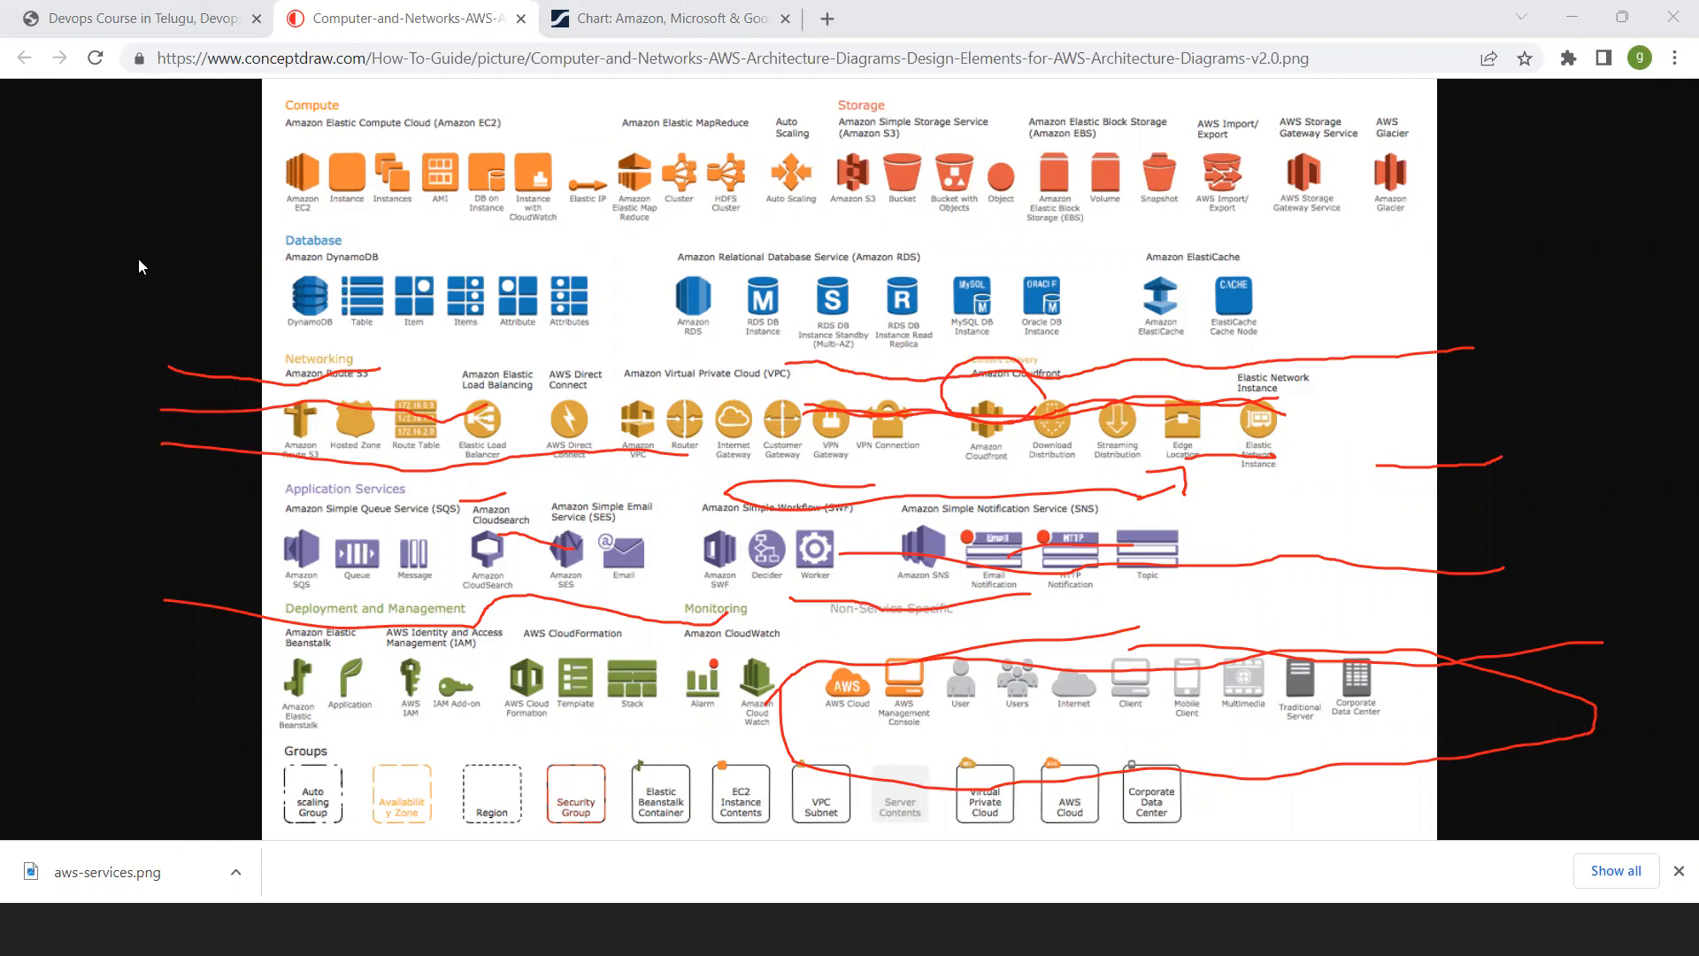
mouse_move(351, 300)
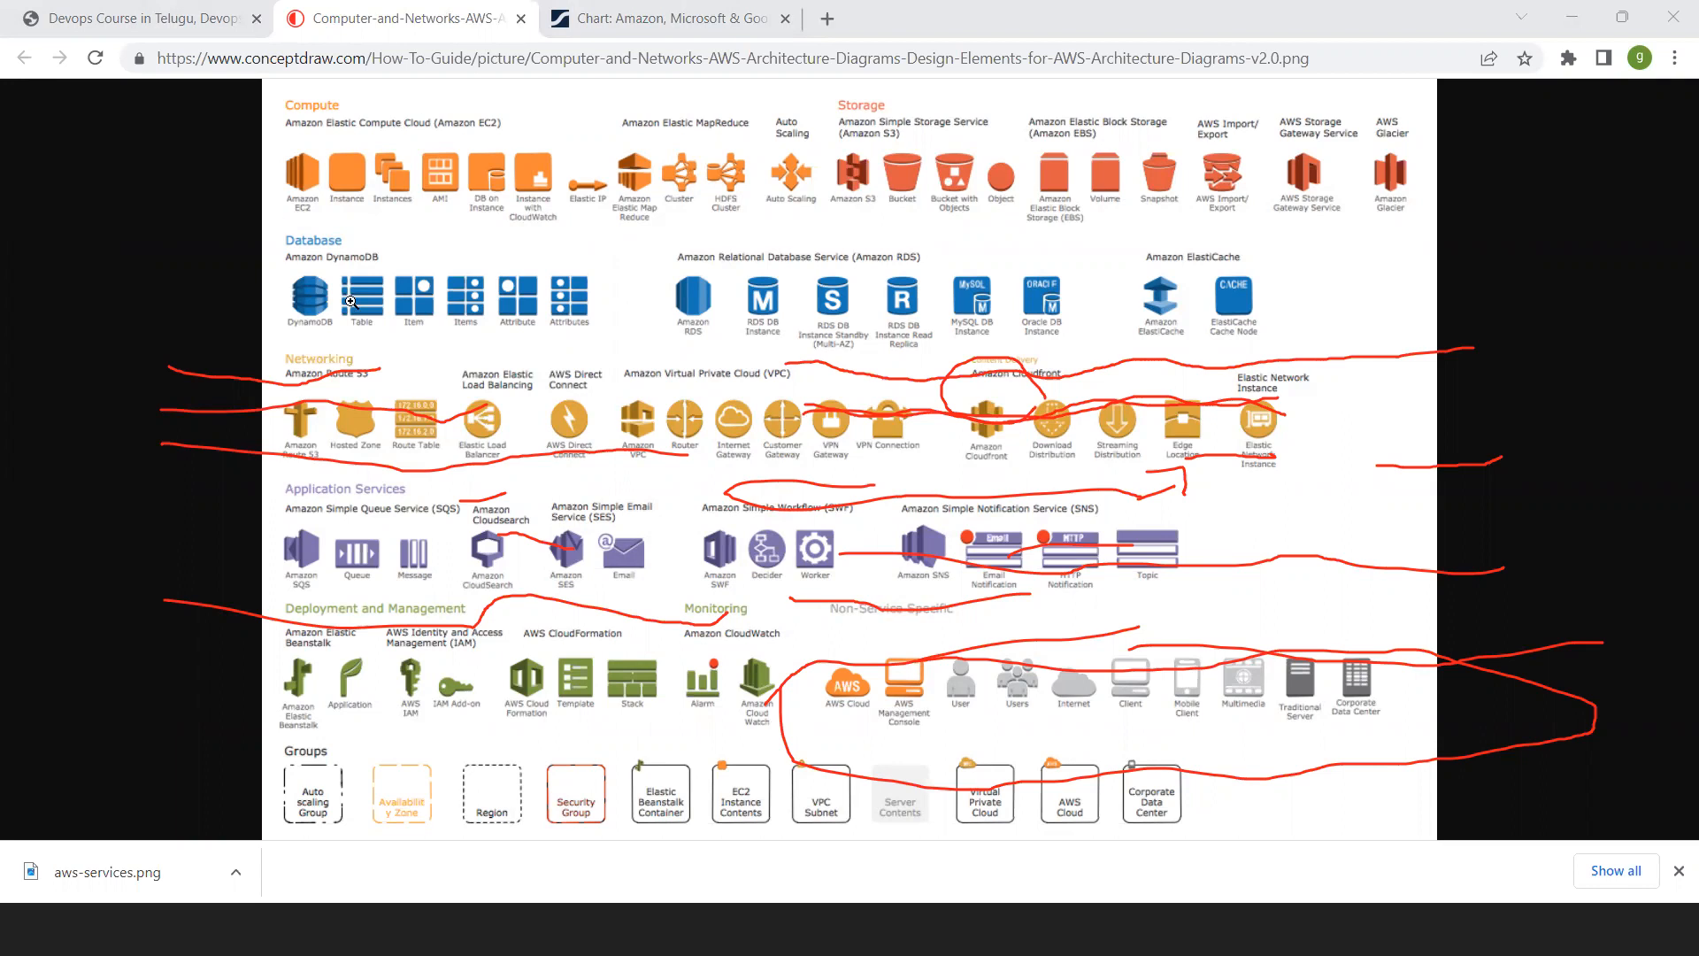
mouse_move(484, 187)
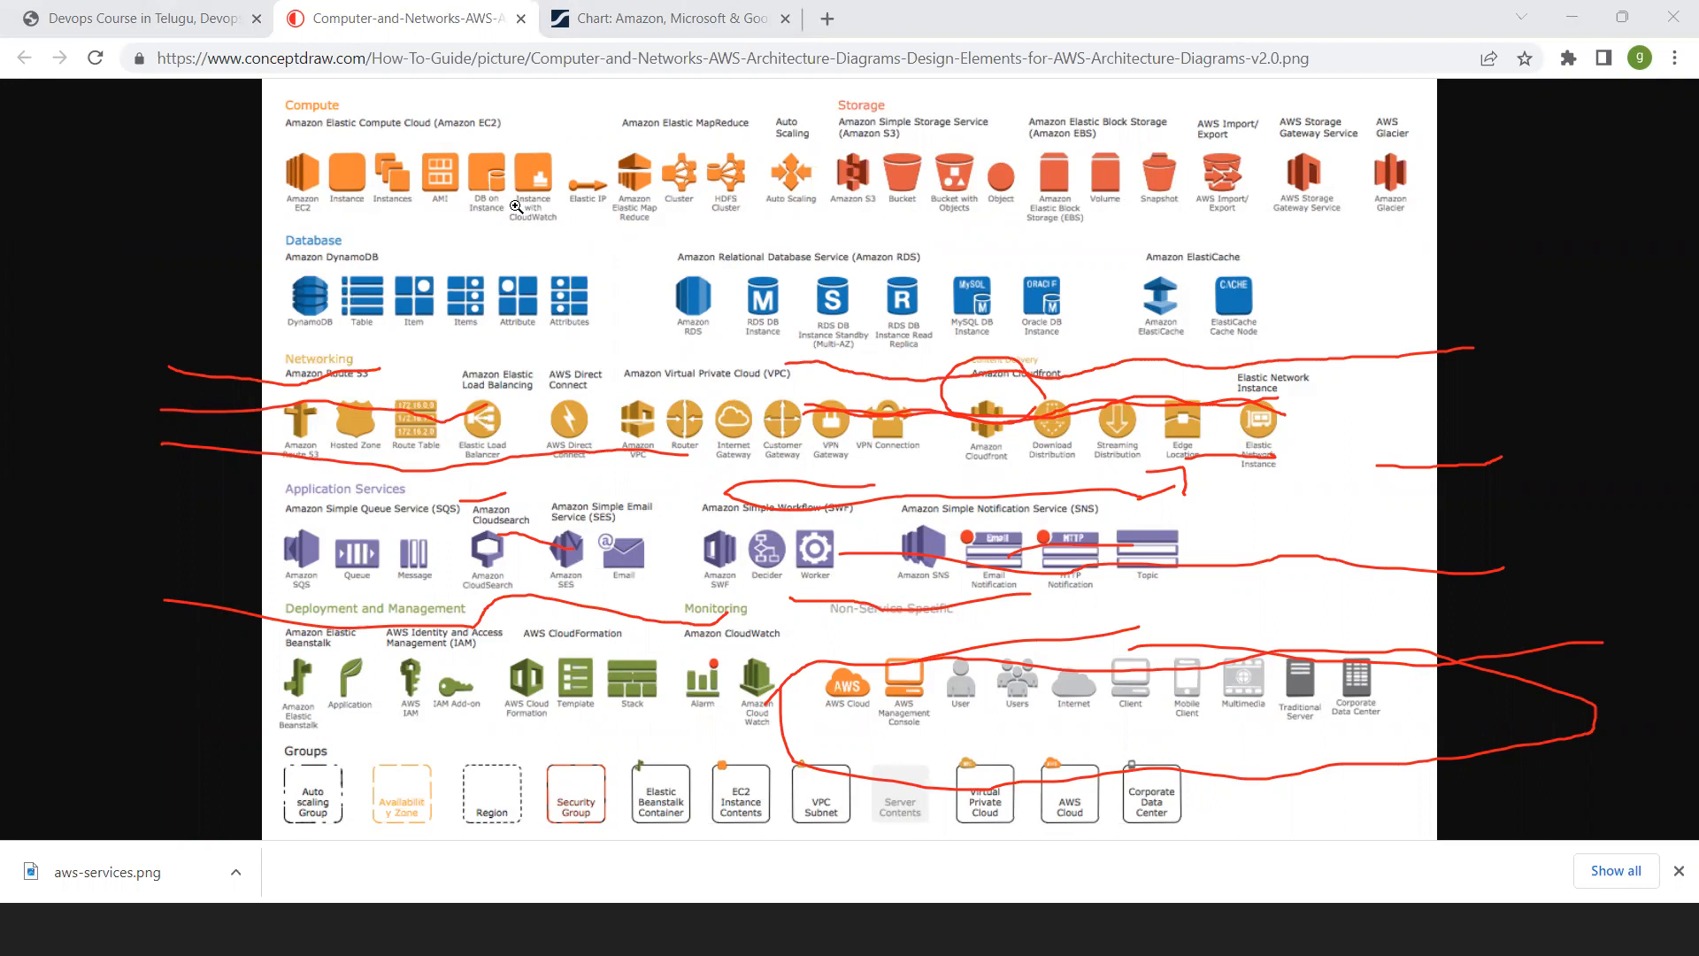
mouse_move(241, 160)
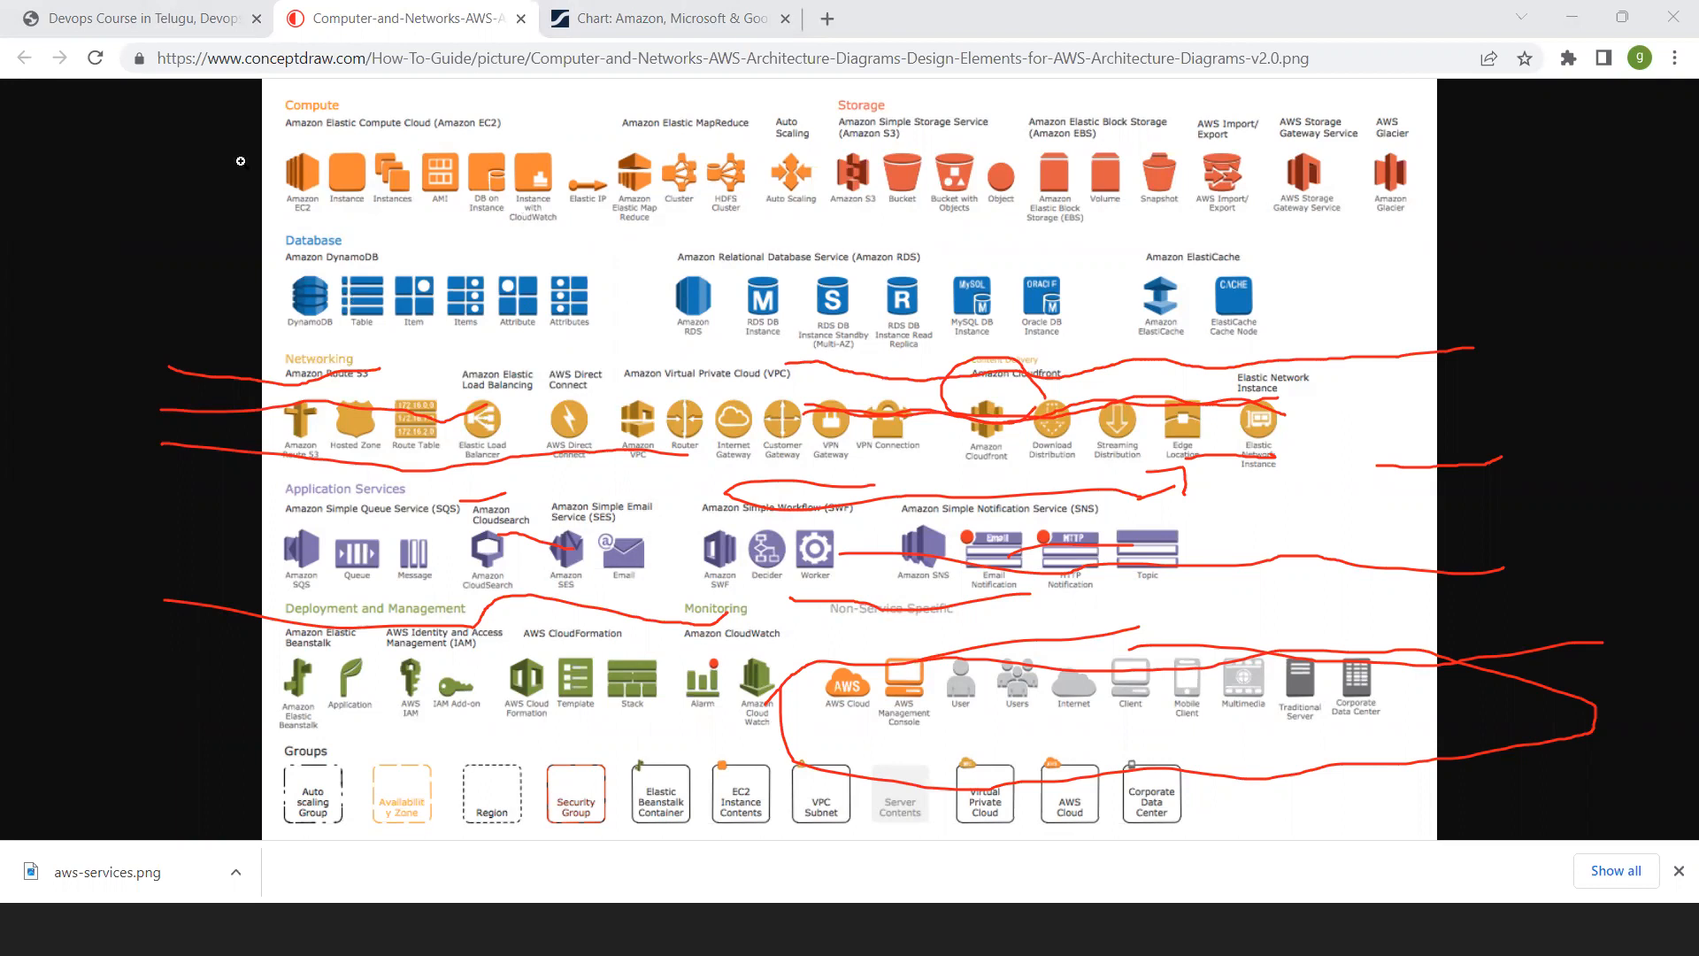
mouse_move(574, 115)
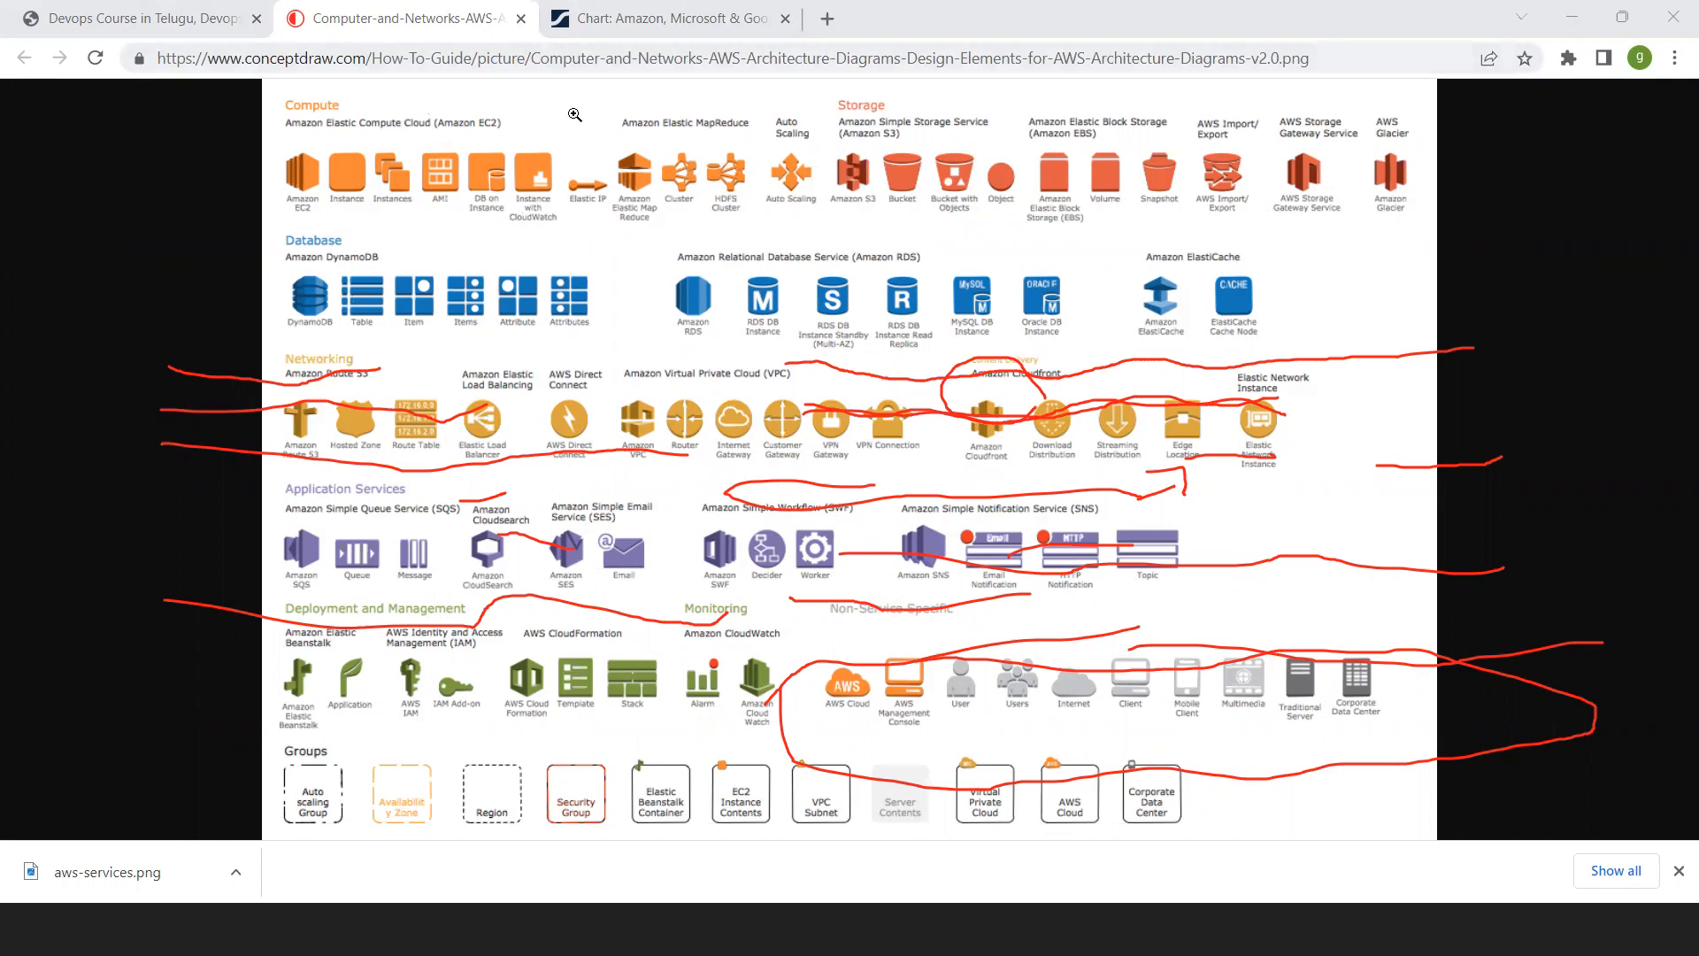
mouse_move(539, 197)
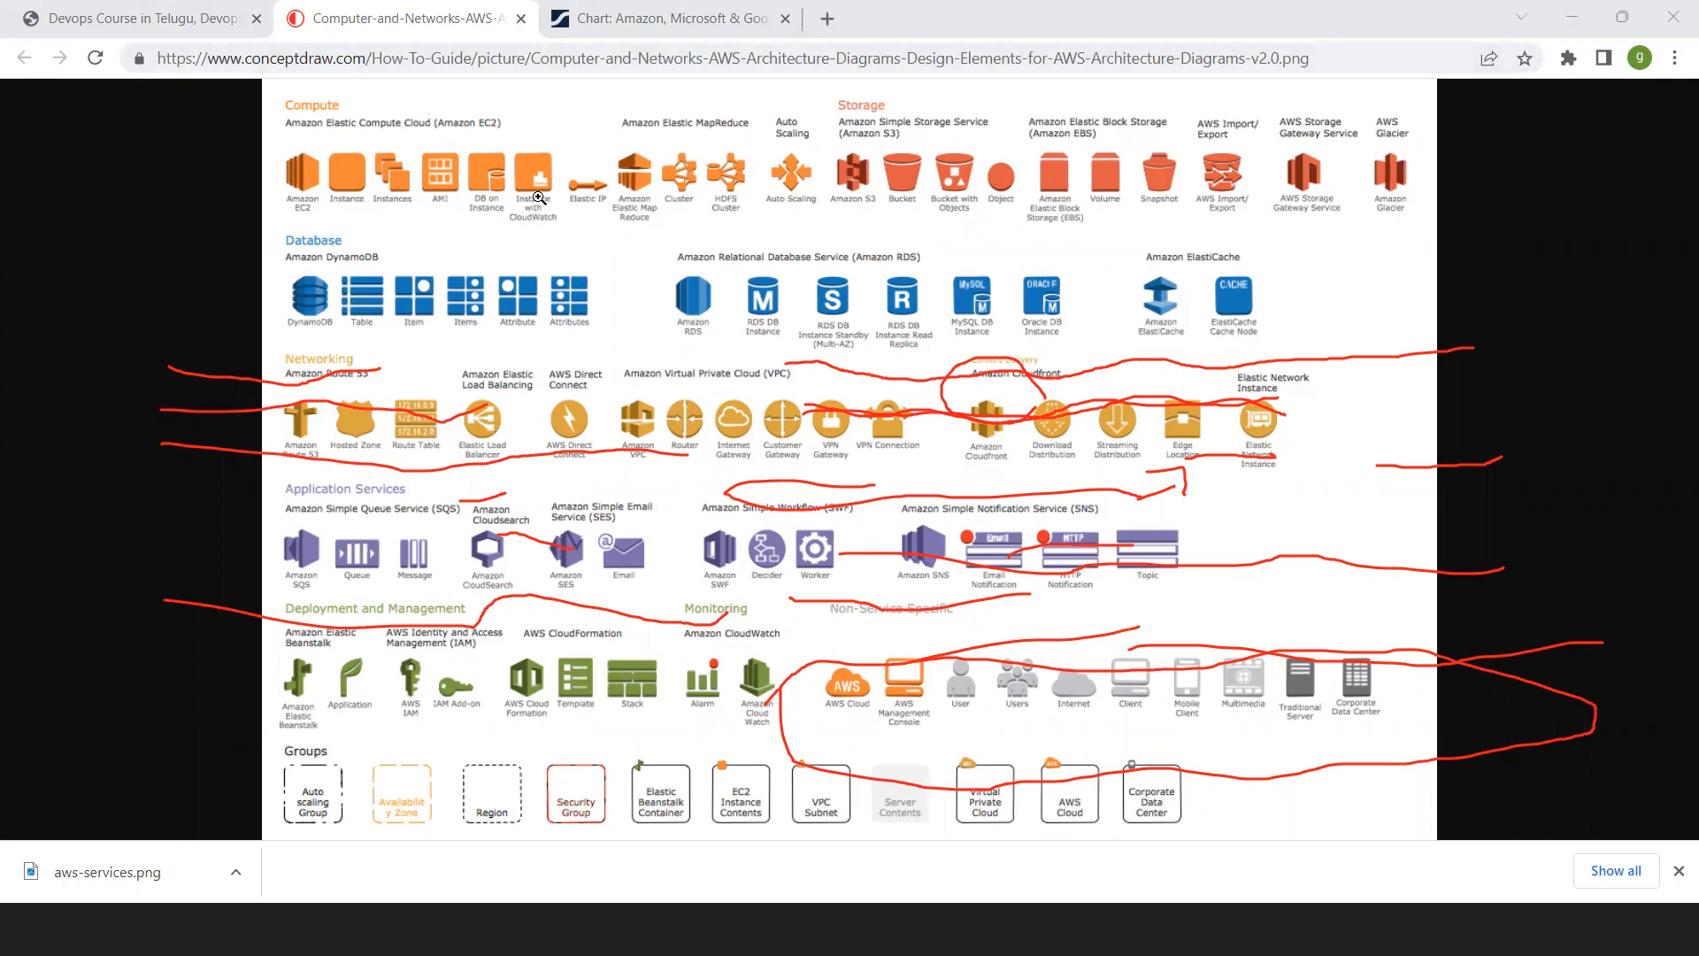
mouse_move(547, 349)
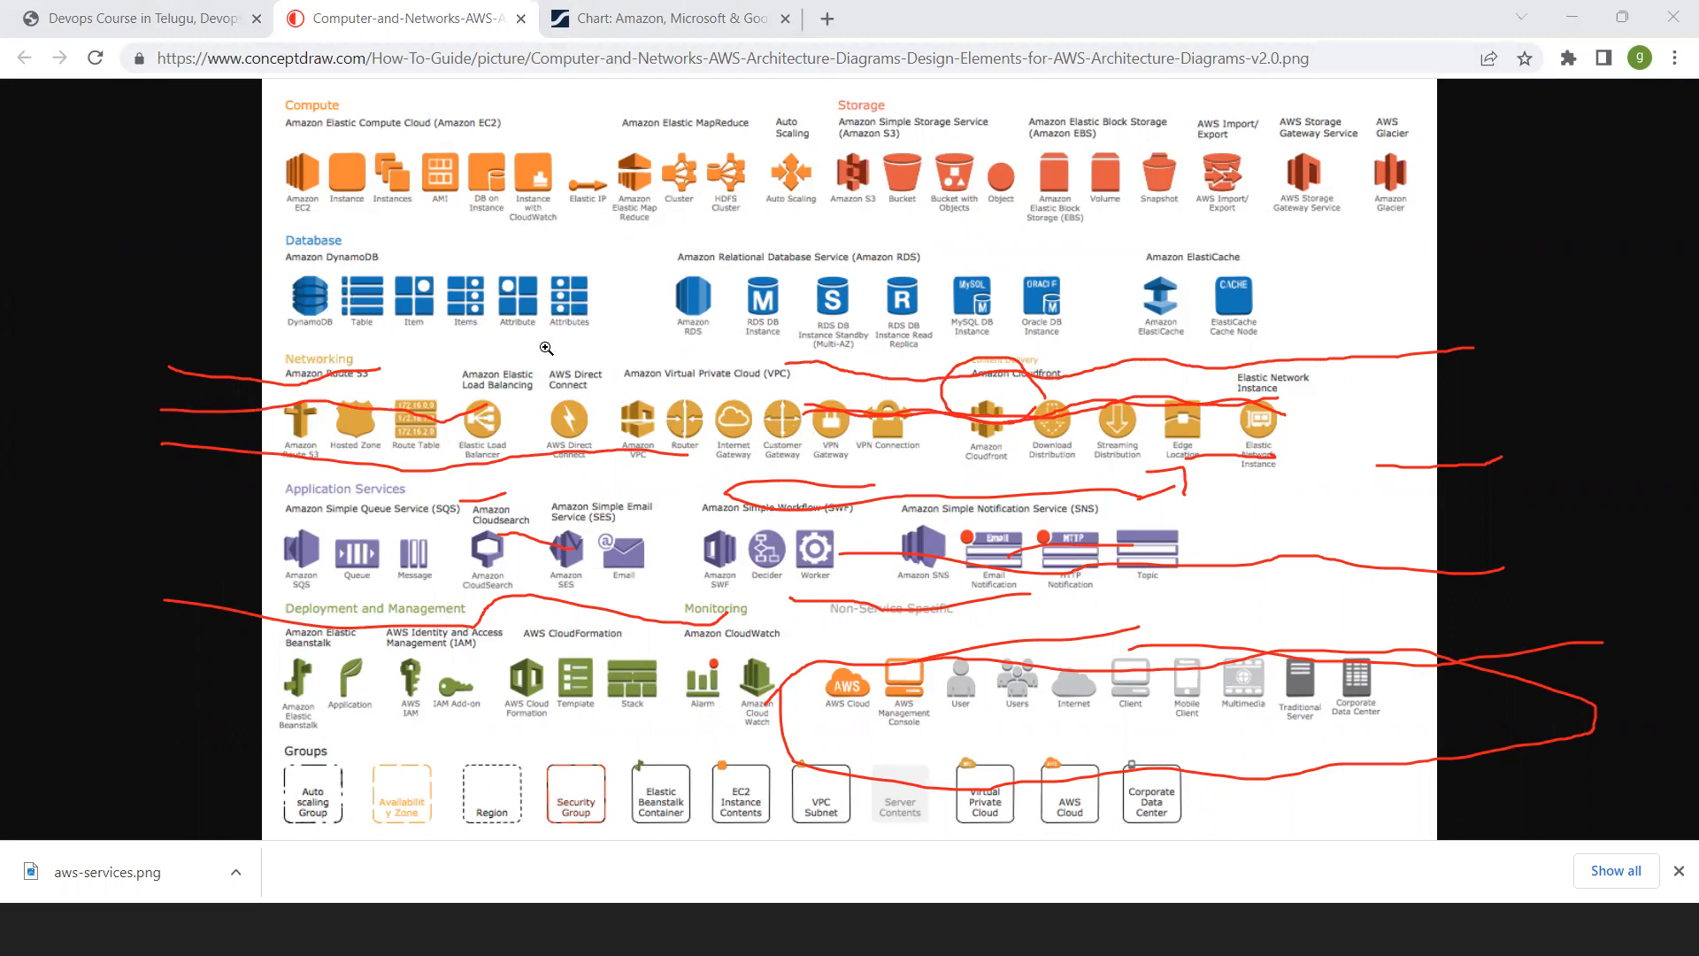
Switch to the 'Devops Course in Telugu' tab and browse the GIT, Docker and Kubernetes syllabus
click(130, 19)
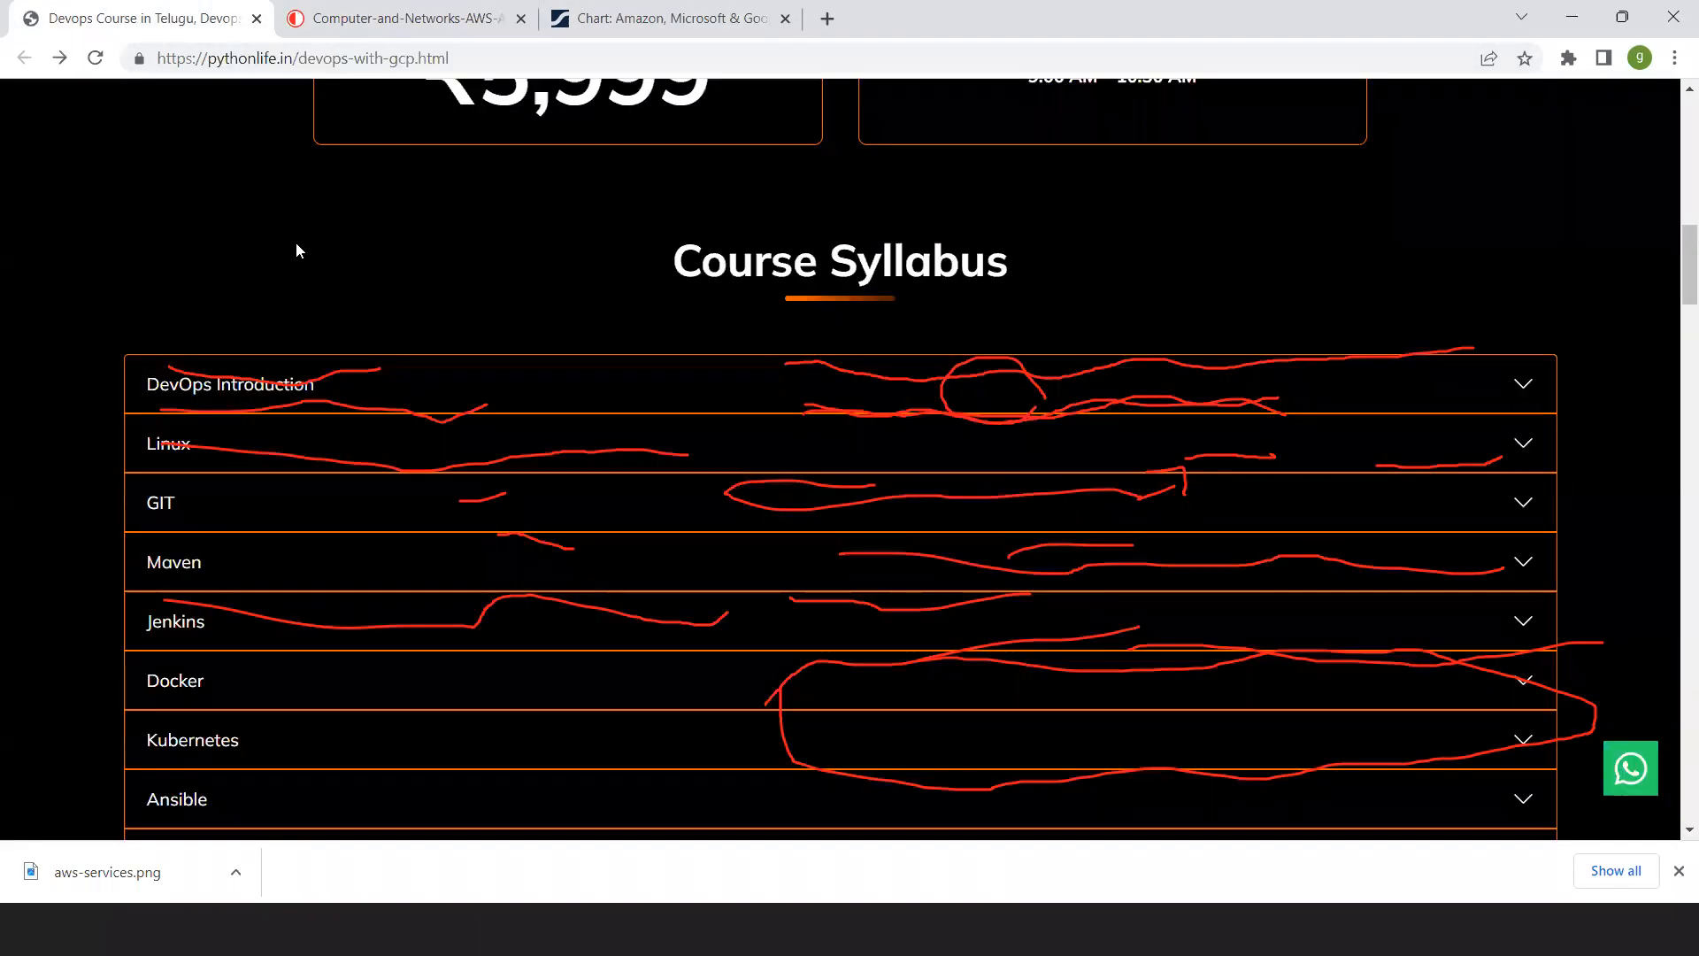
scroll(up, 3)
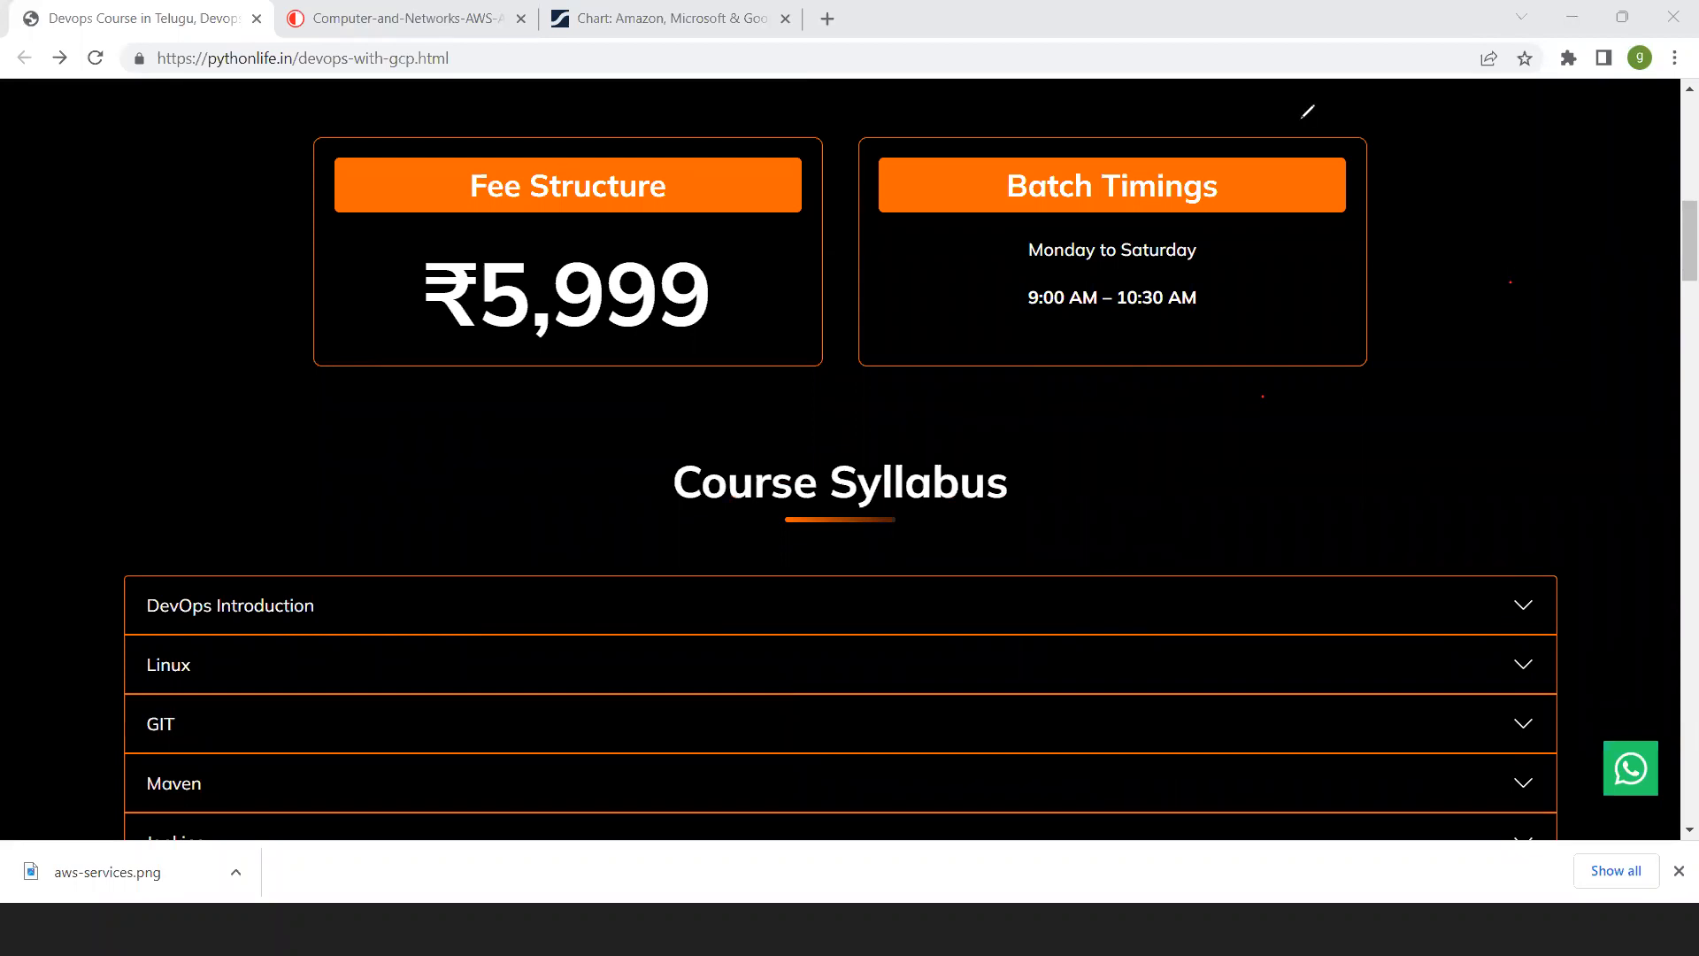
scroll(up, 3)
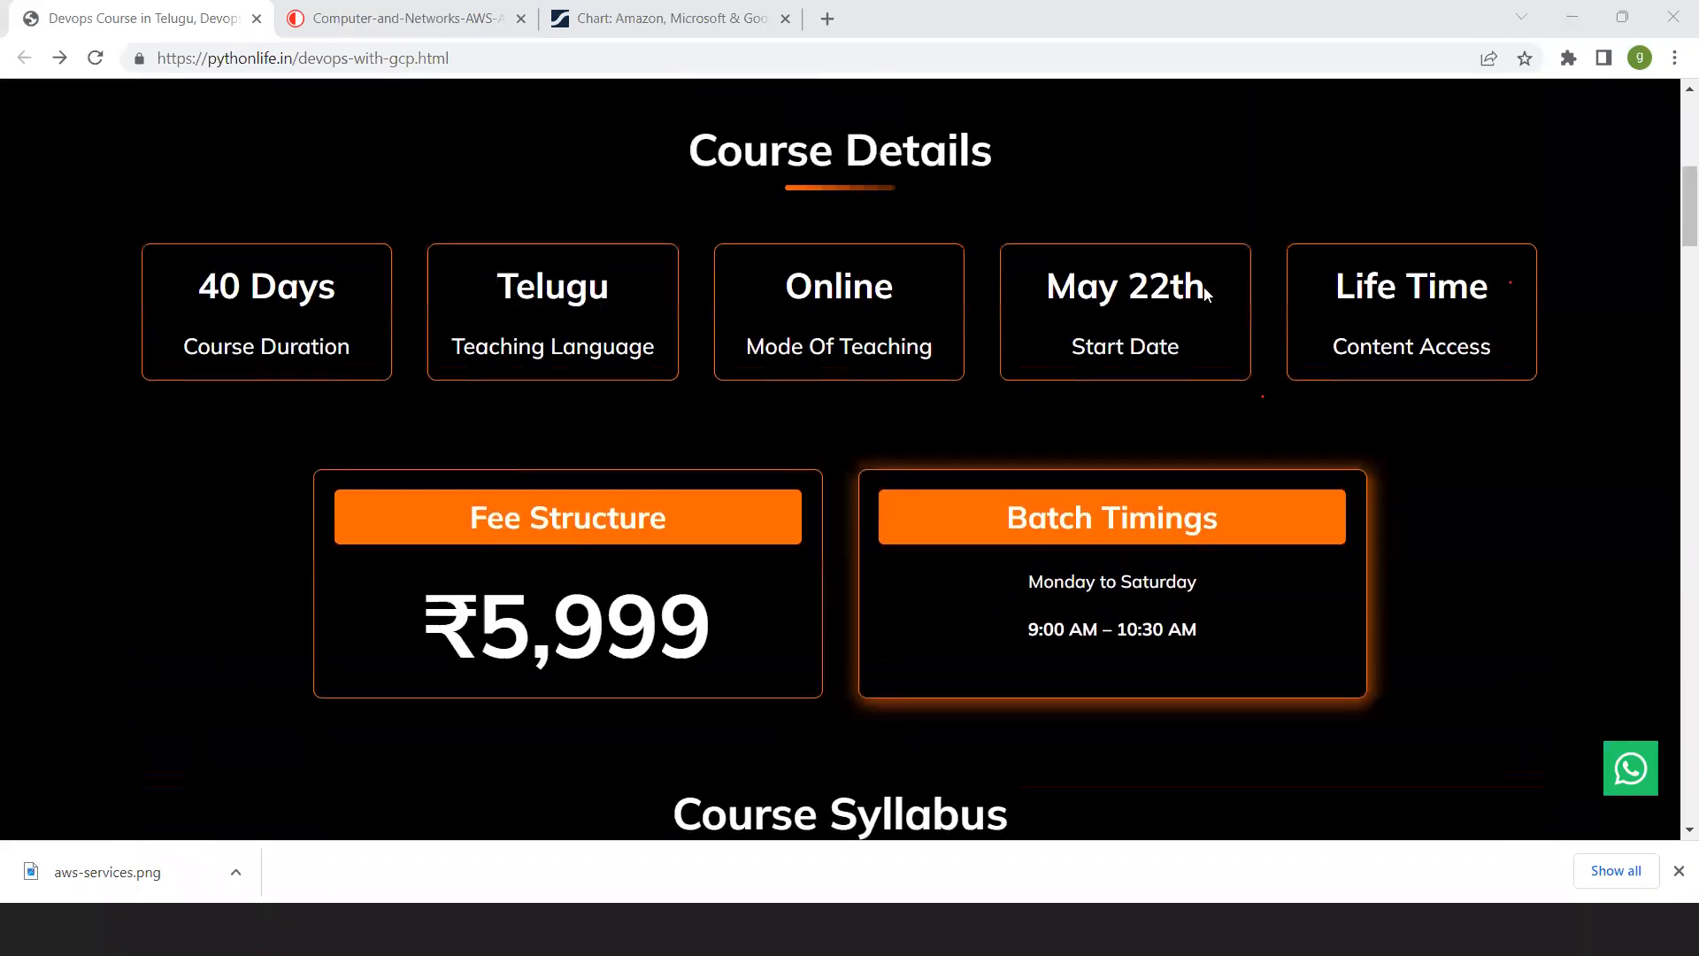
scroll(up, 3)
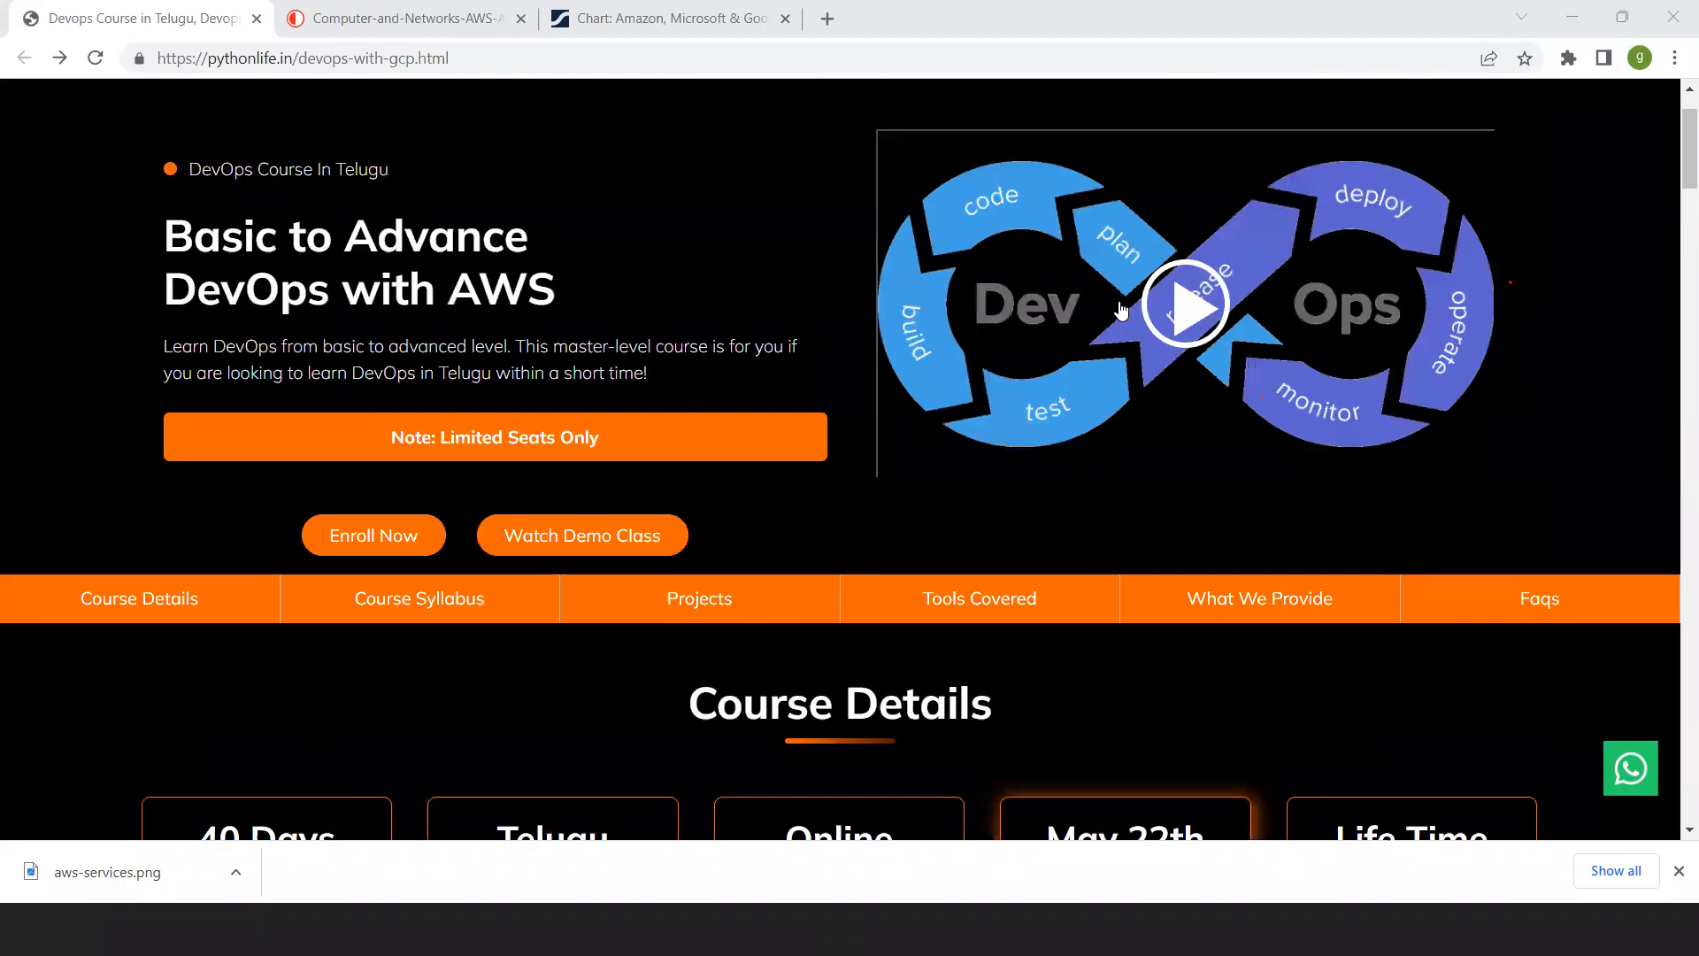
mouse_move(489, 370)
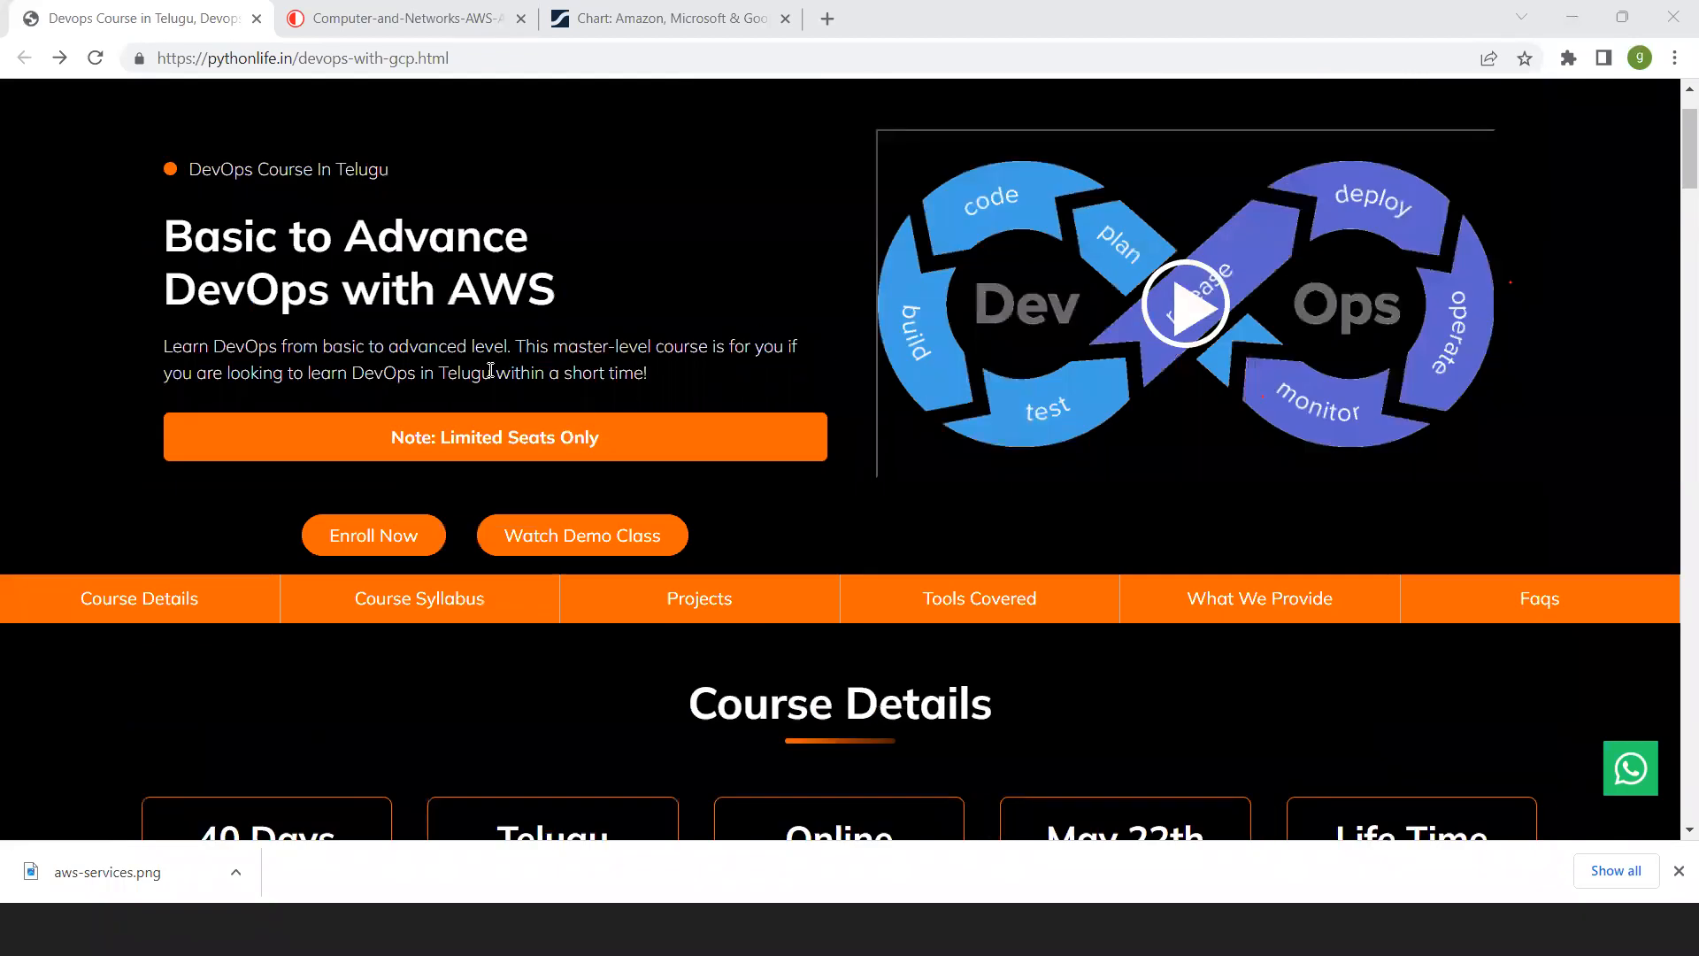
scroll(down, 3)
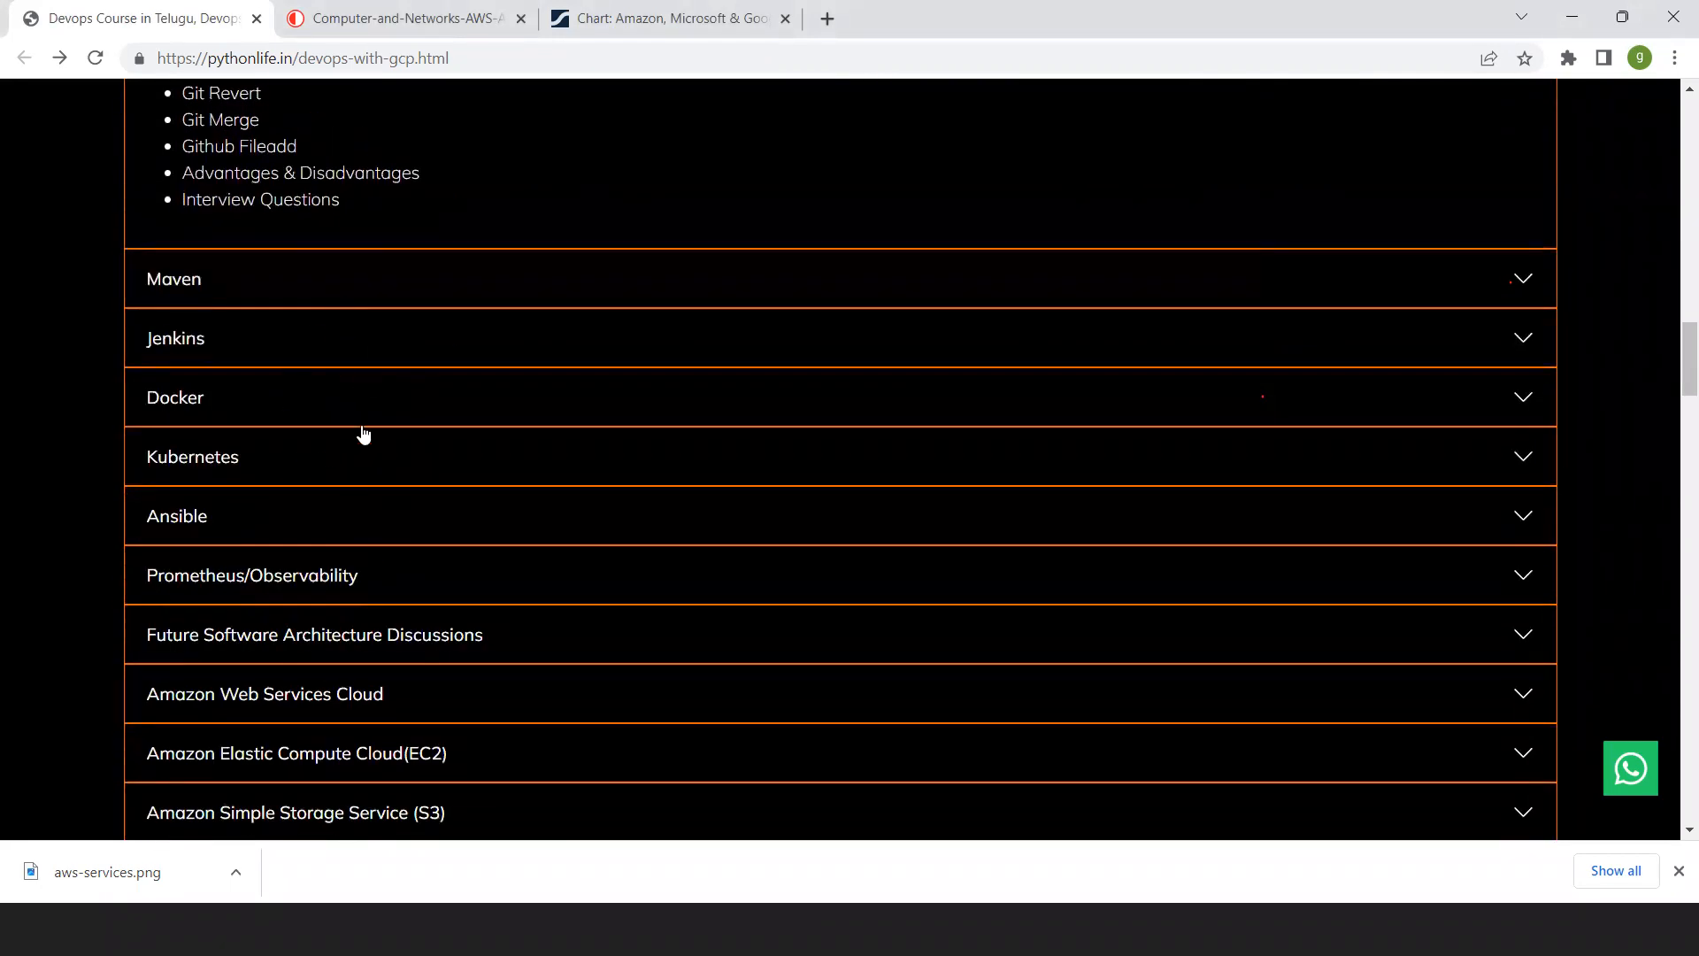
scroll(down, 3)
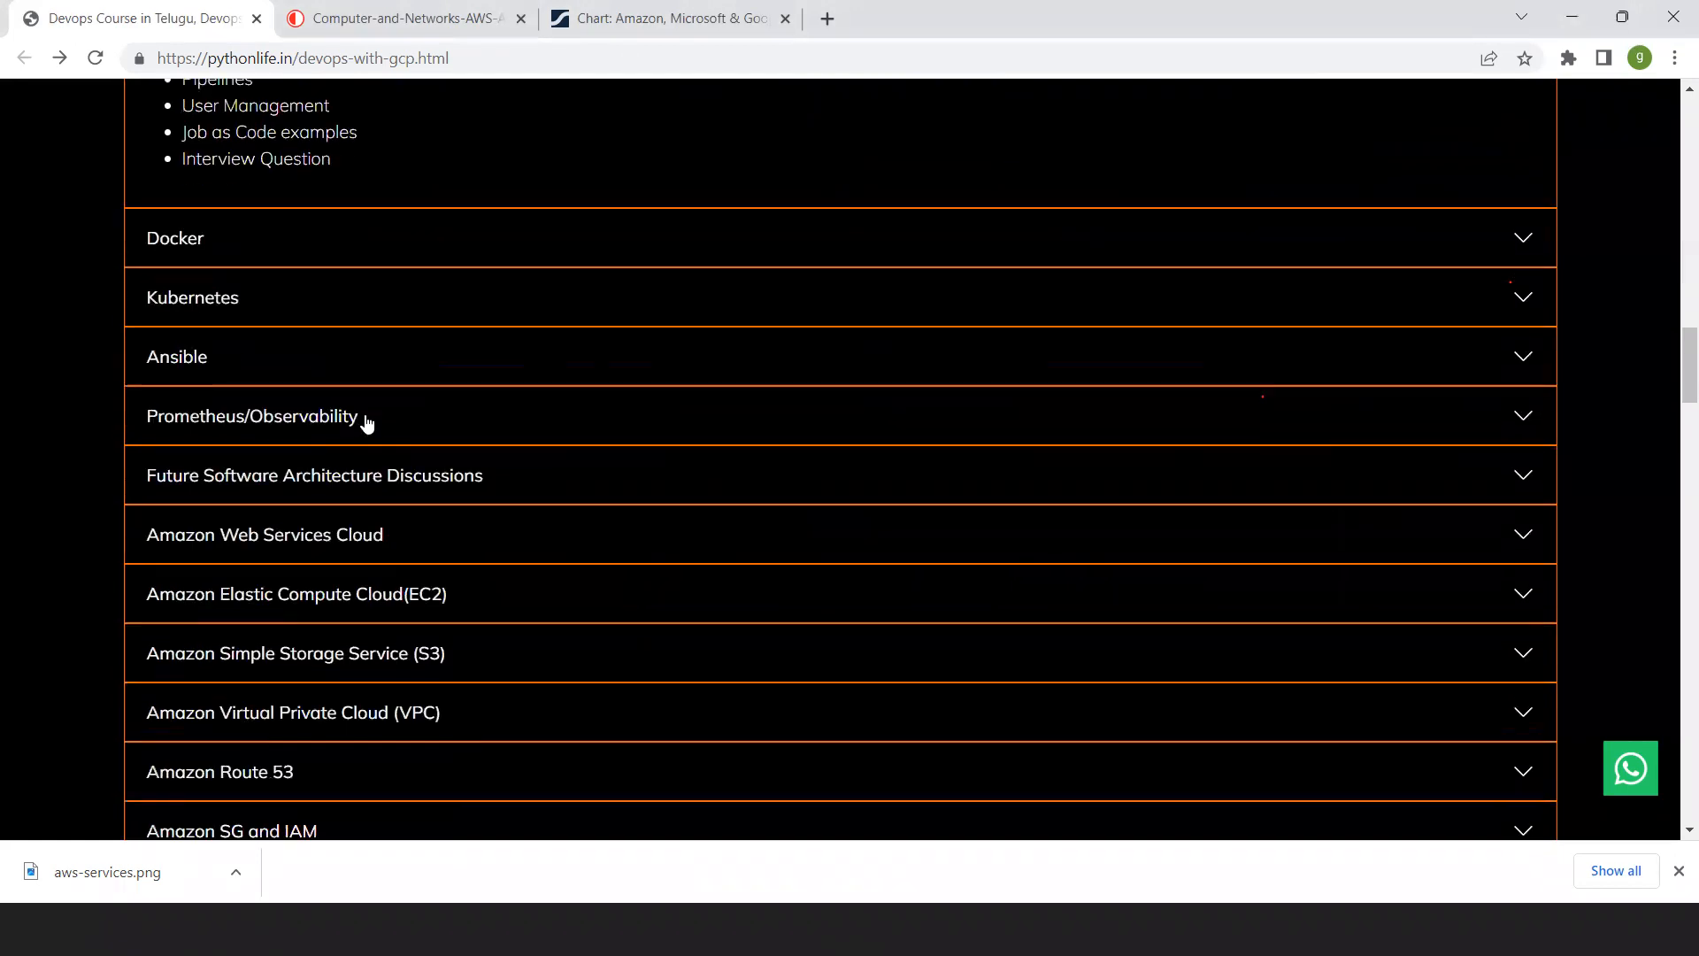
scroll(up, 3)
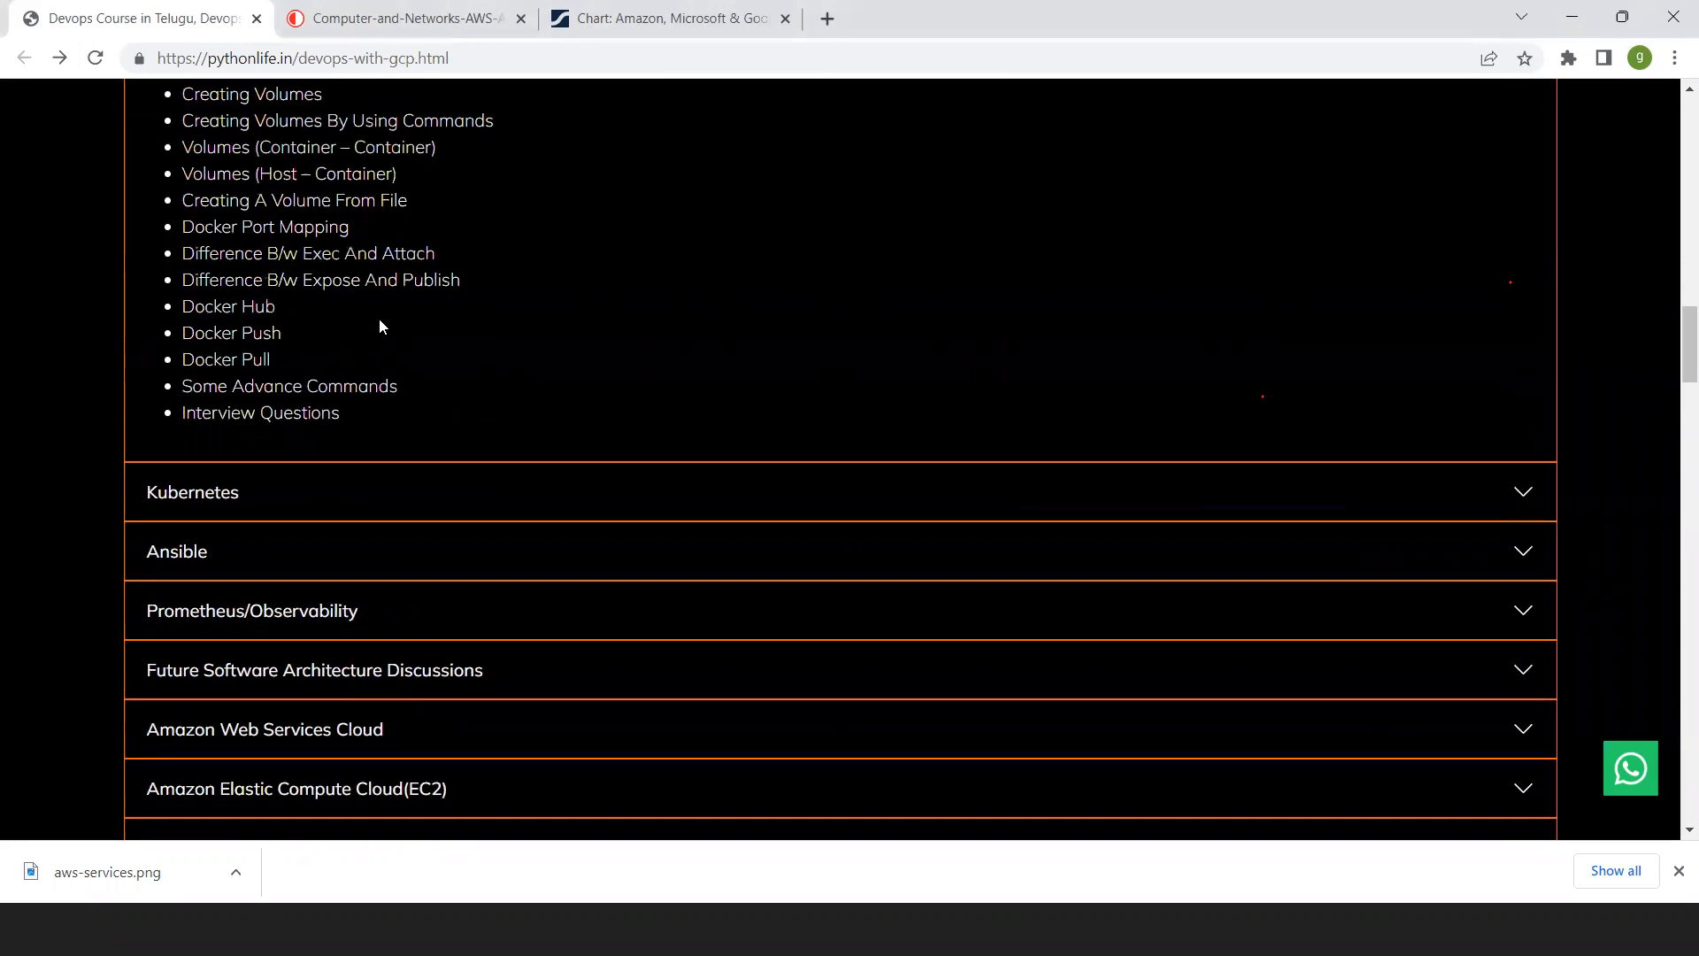
scroll(down, 3)
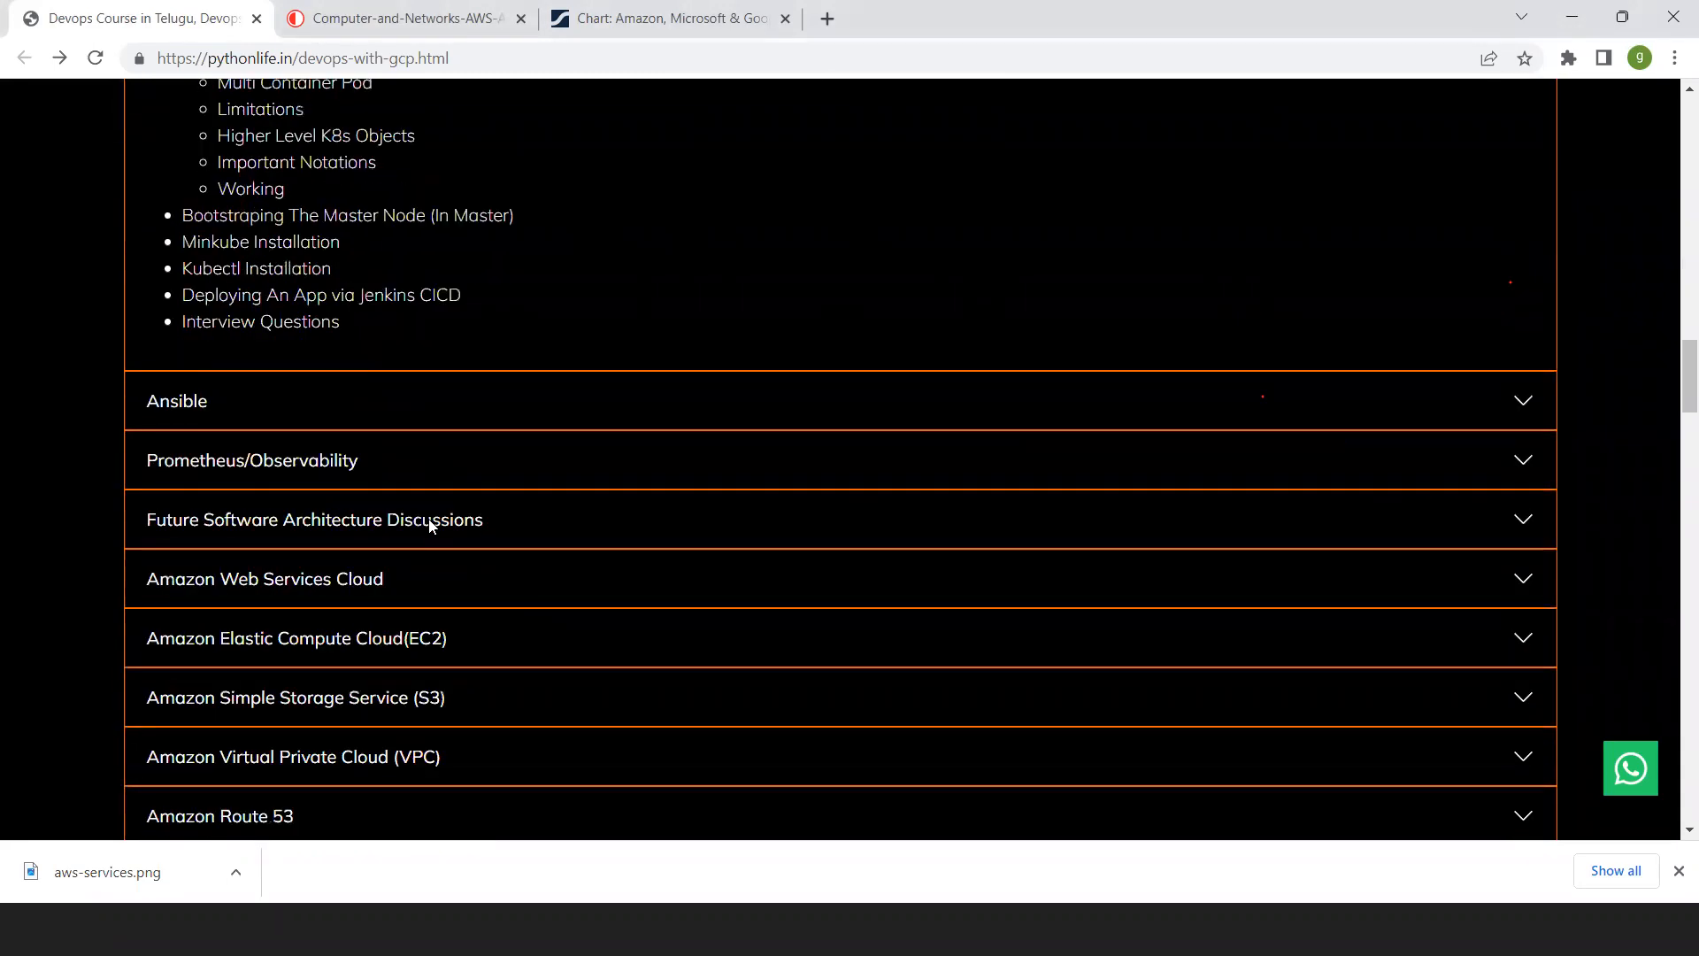
mouse_move(365, 436)
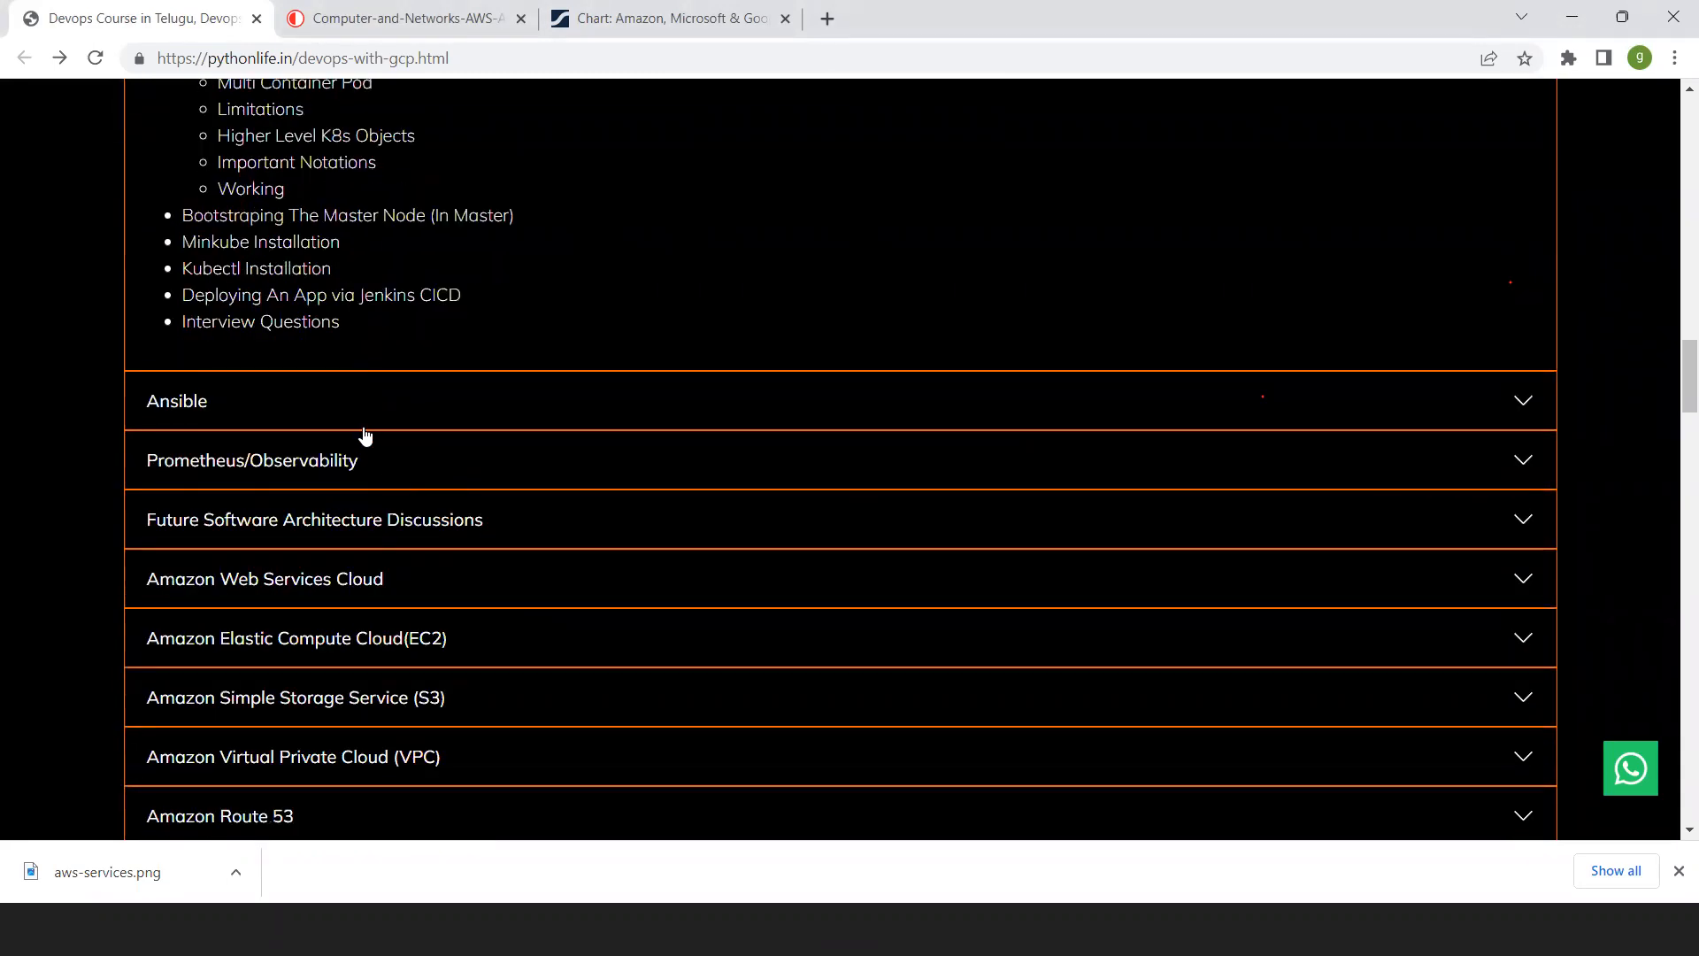
mouse_move(333, 344)
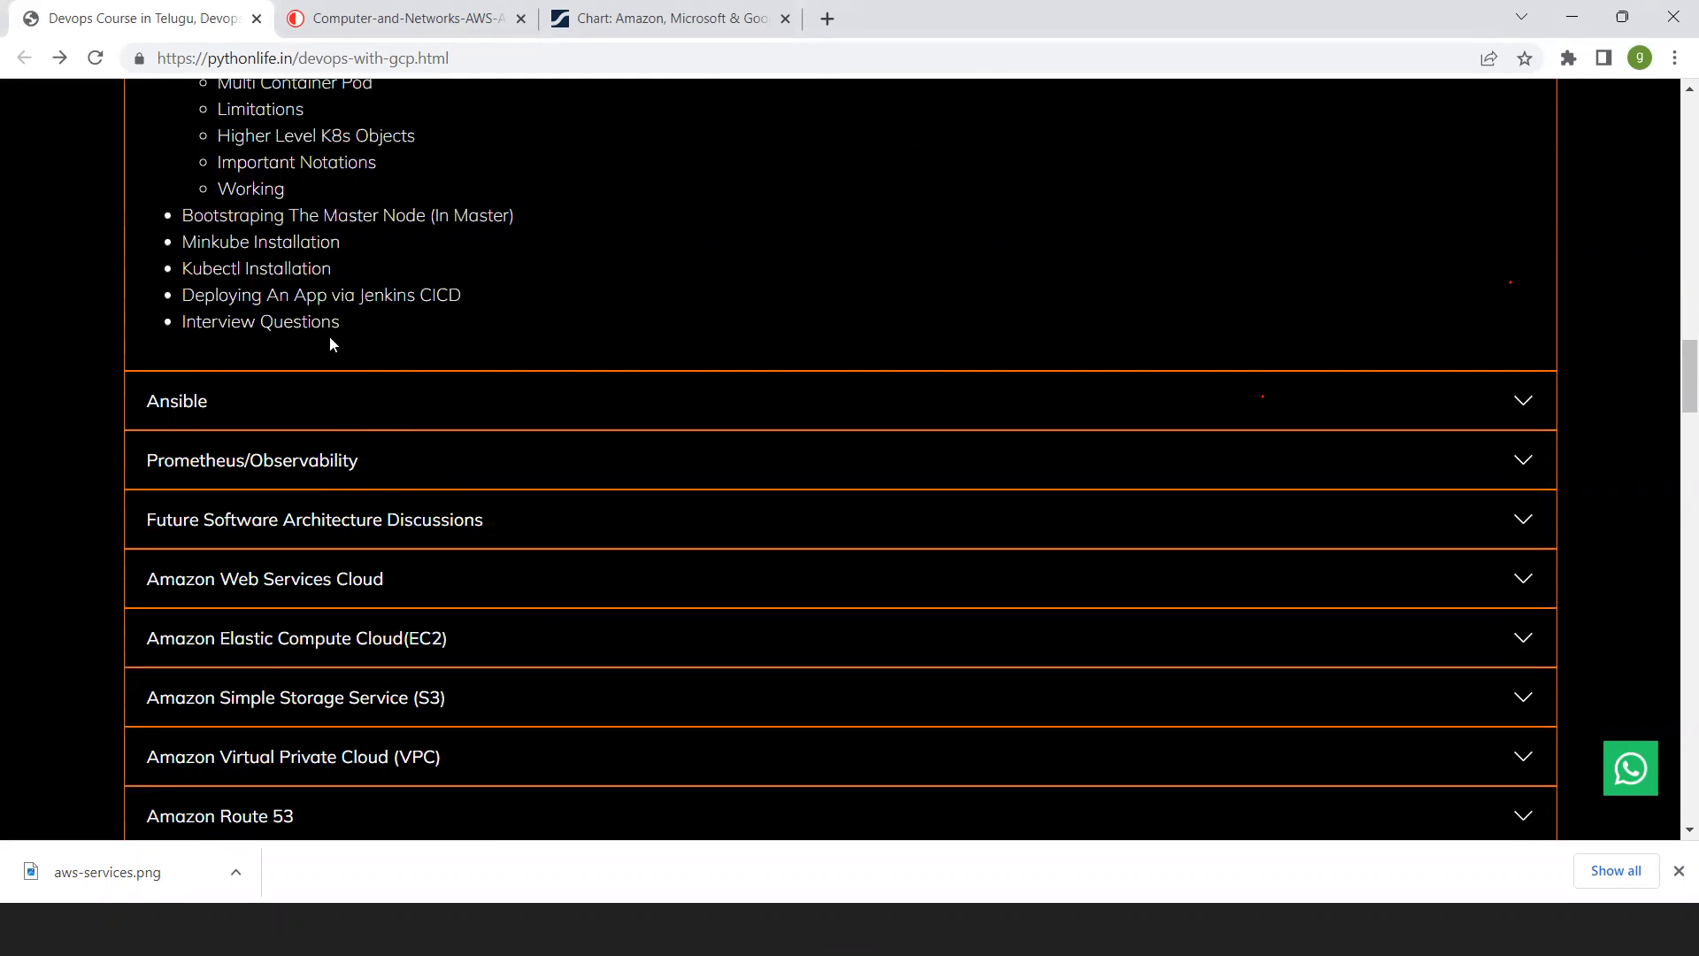
mouse_move(517, 343)
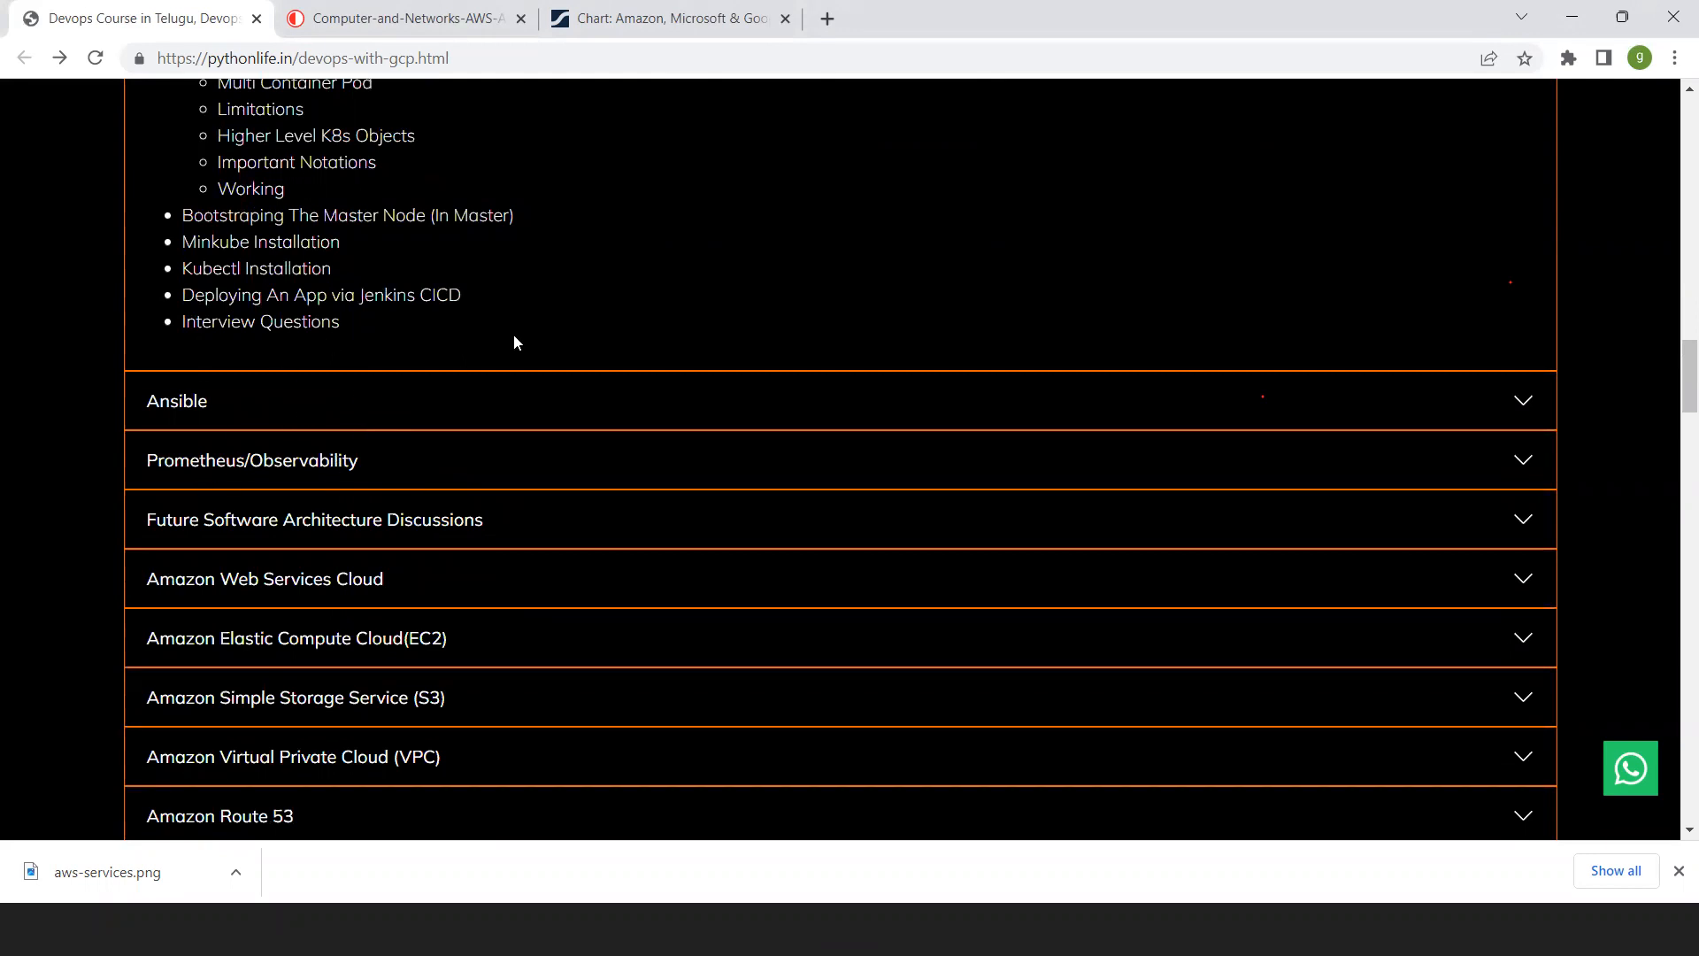
Scroll through the expanded Cloud, EC2, S3, VPC and Route 53 syllabus topics
scroll(down, 3)
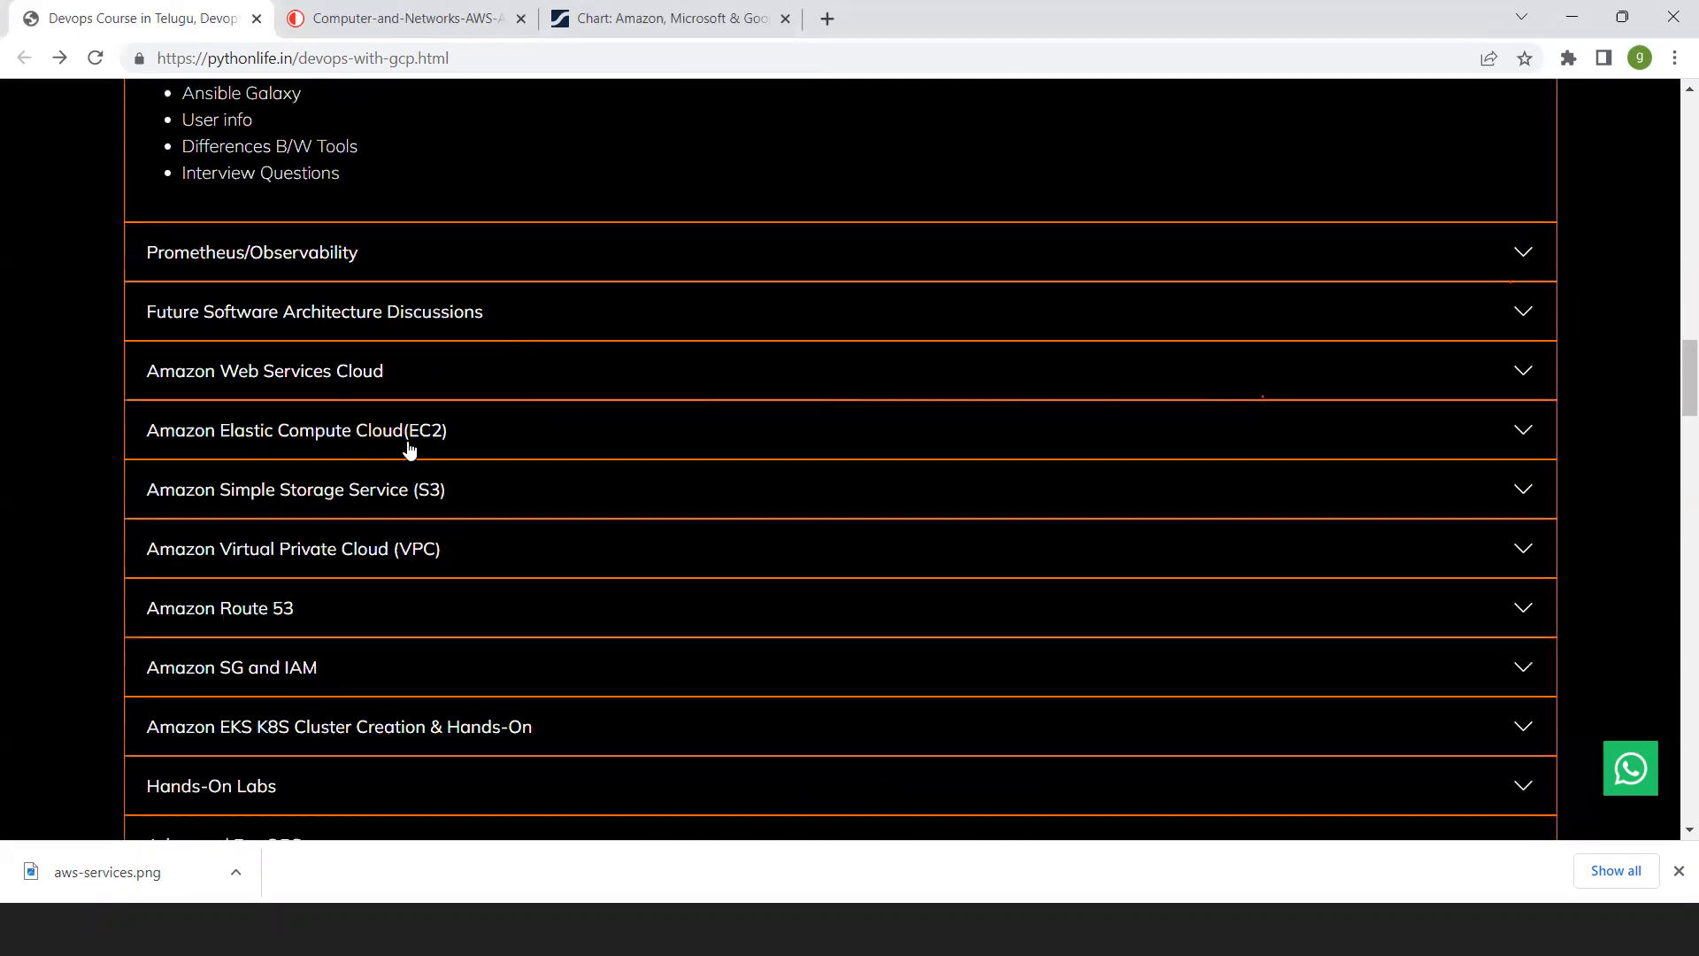
mouse_move(293, 379)
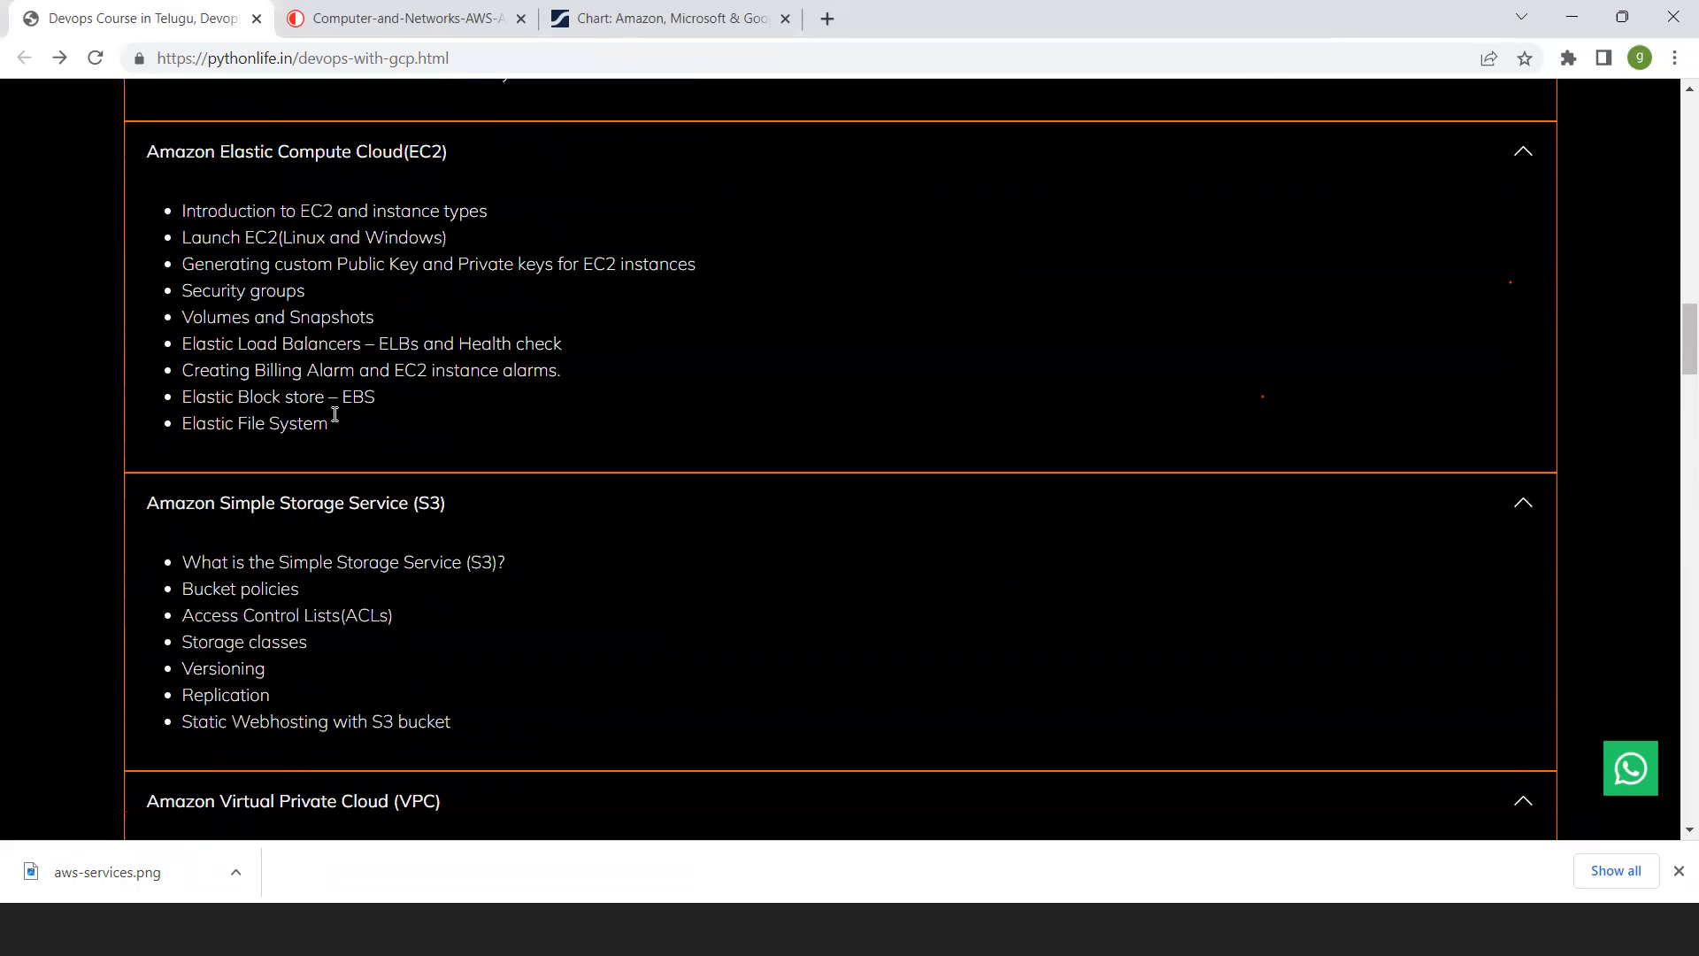
scroll(up, 3)
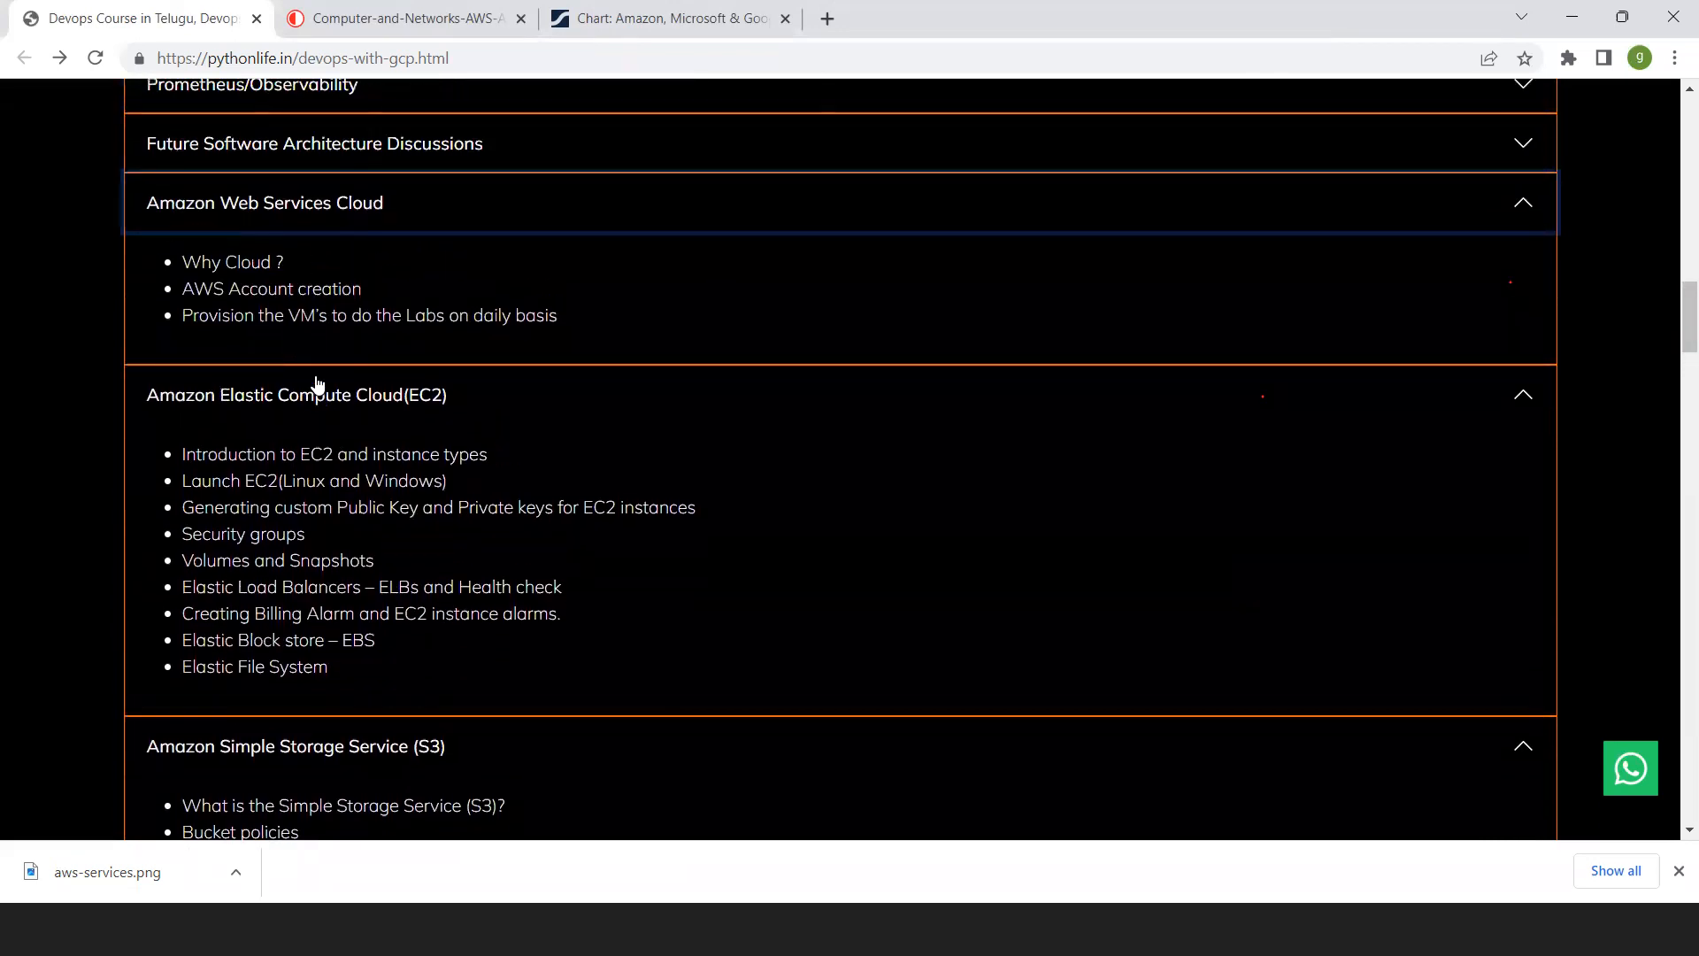
mouse_move(424, 537)
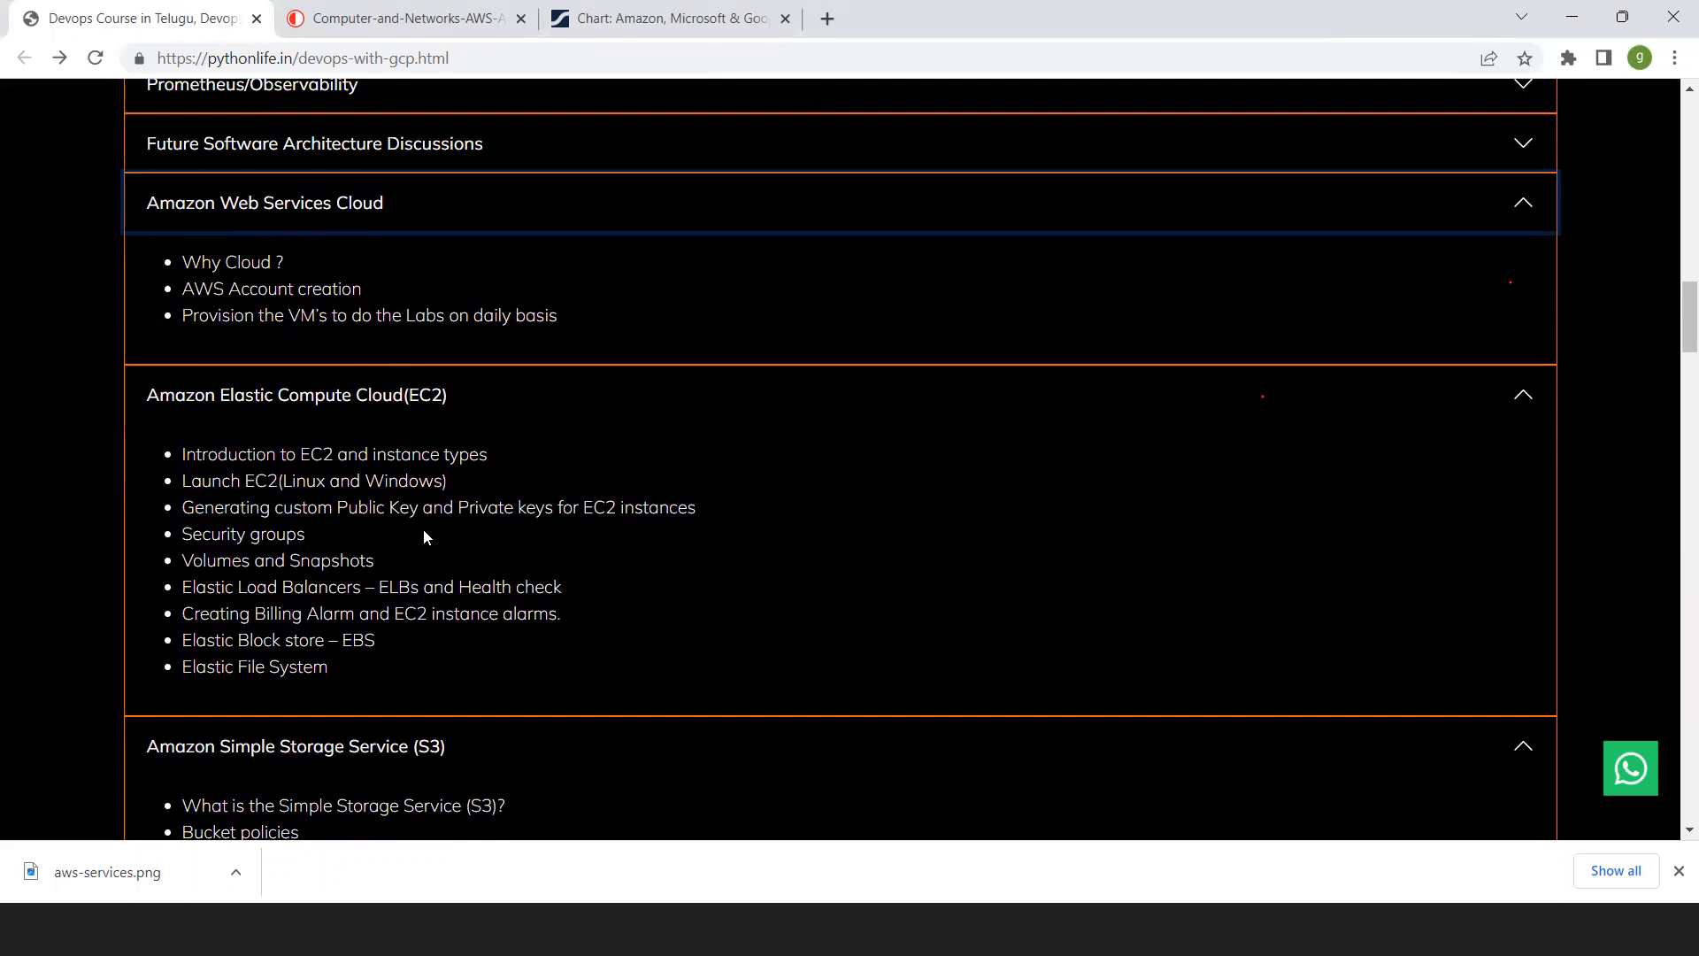
scroll(down, 3)
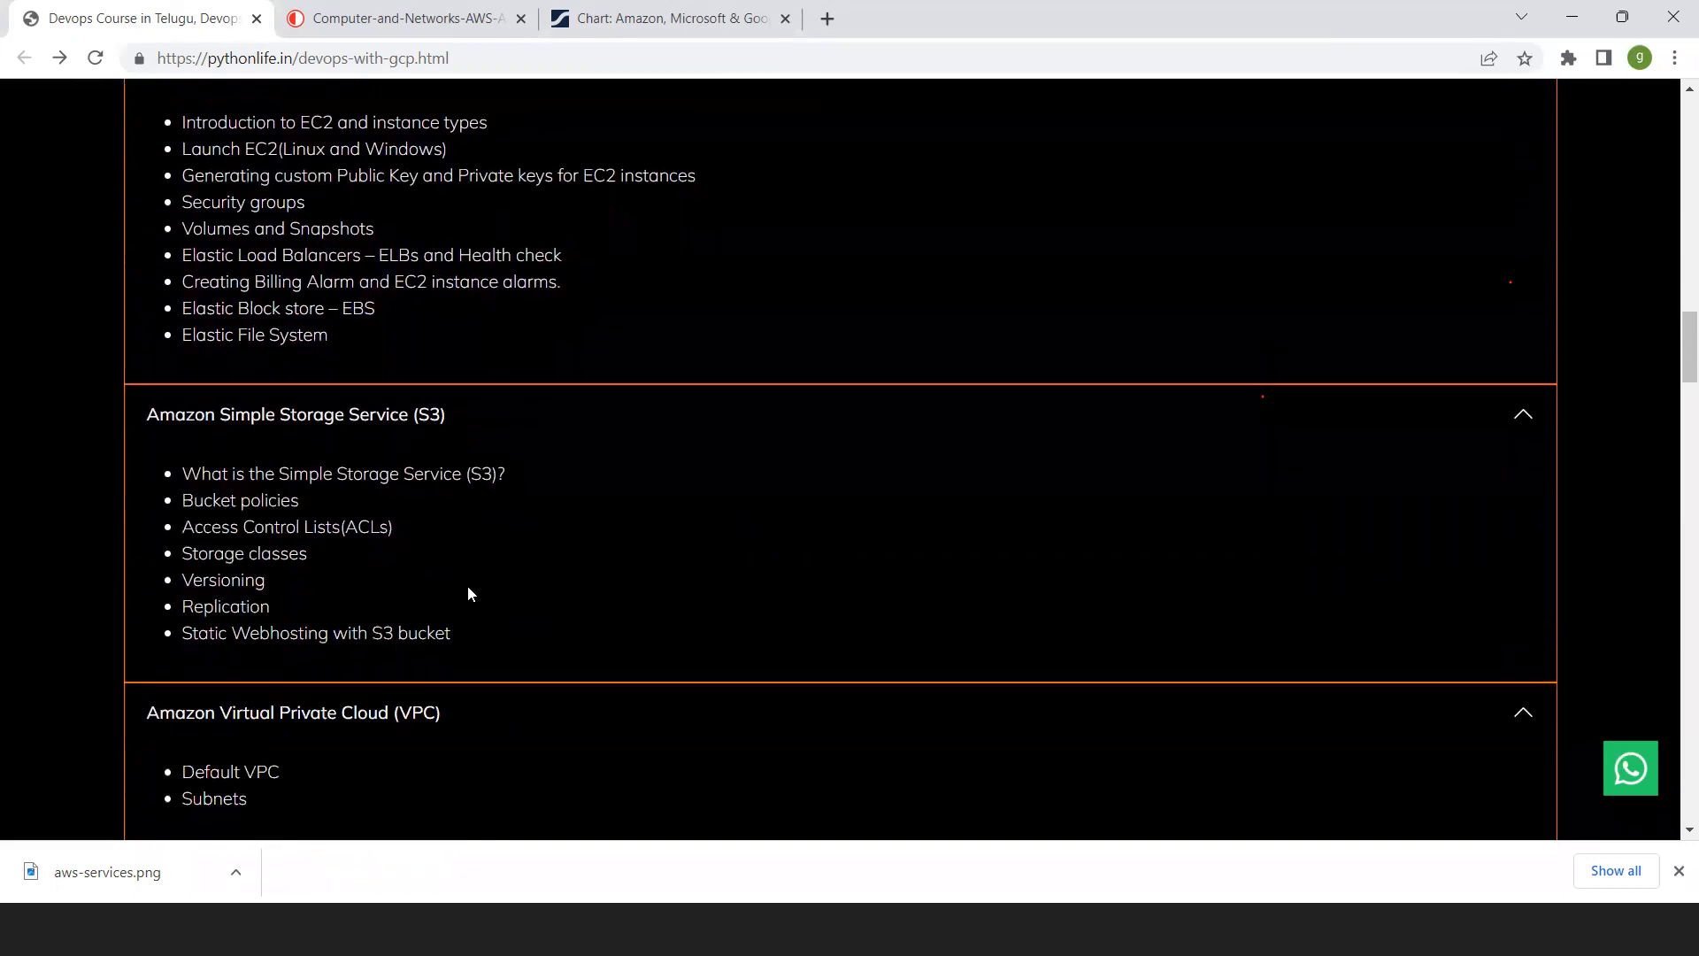
scroll(down, 3)
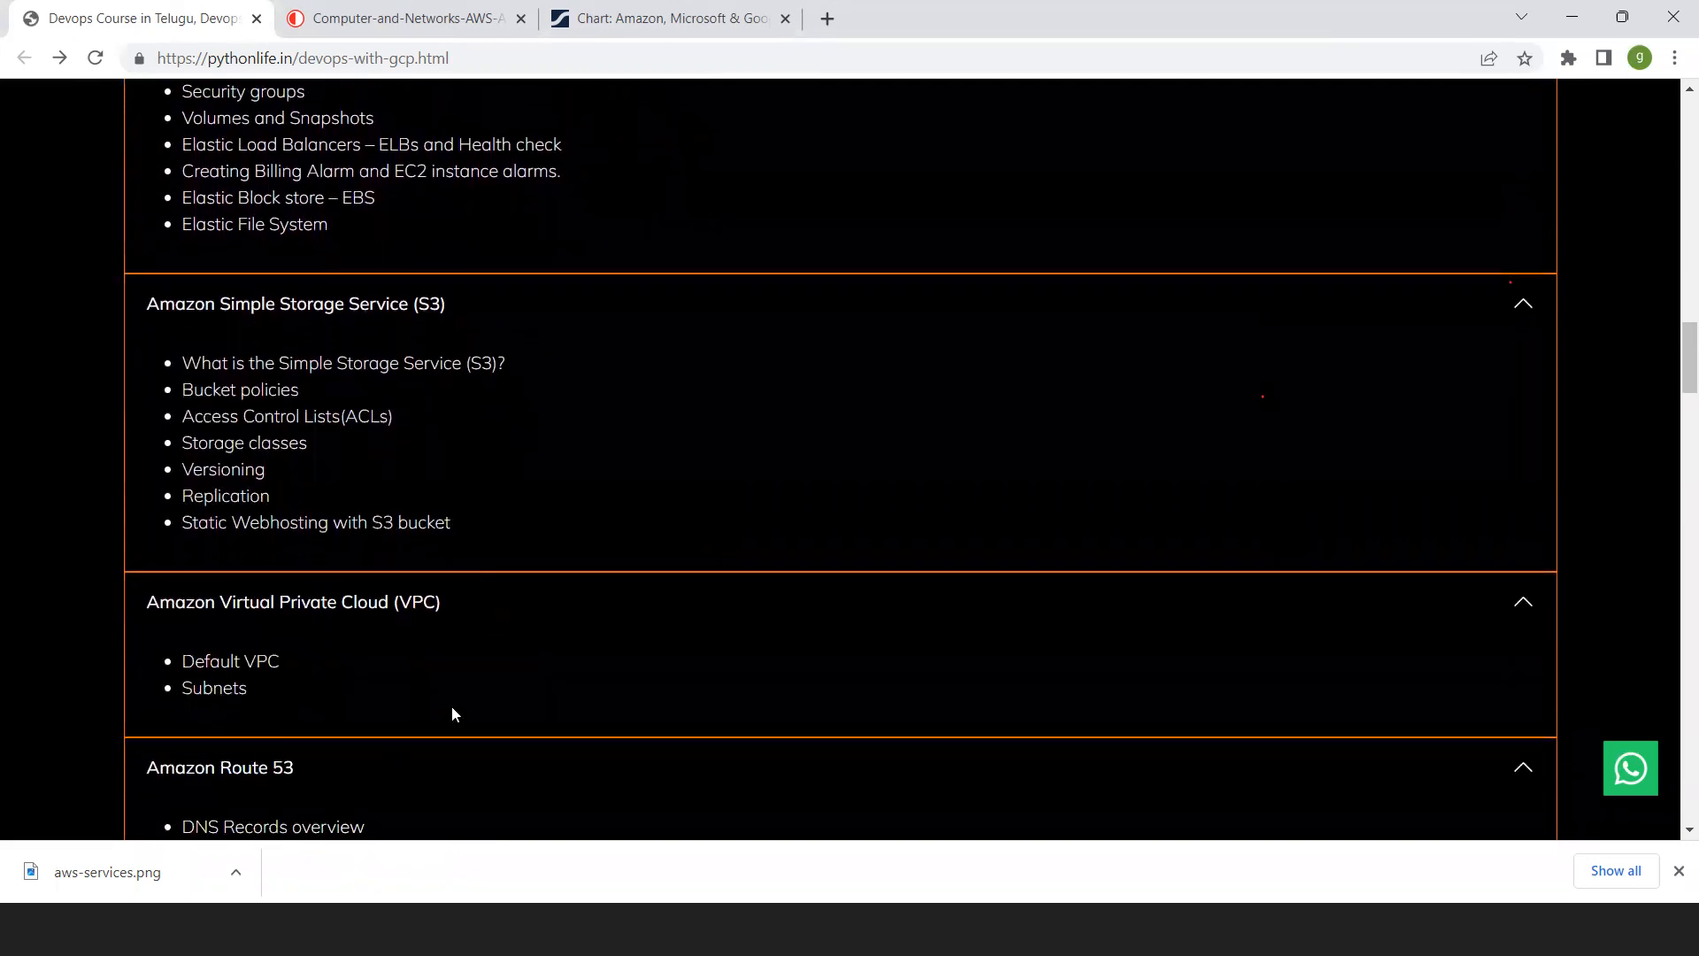
mouse_move(358, 742)
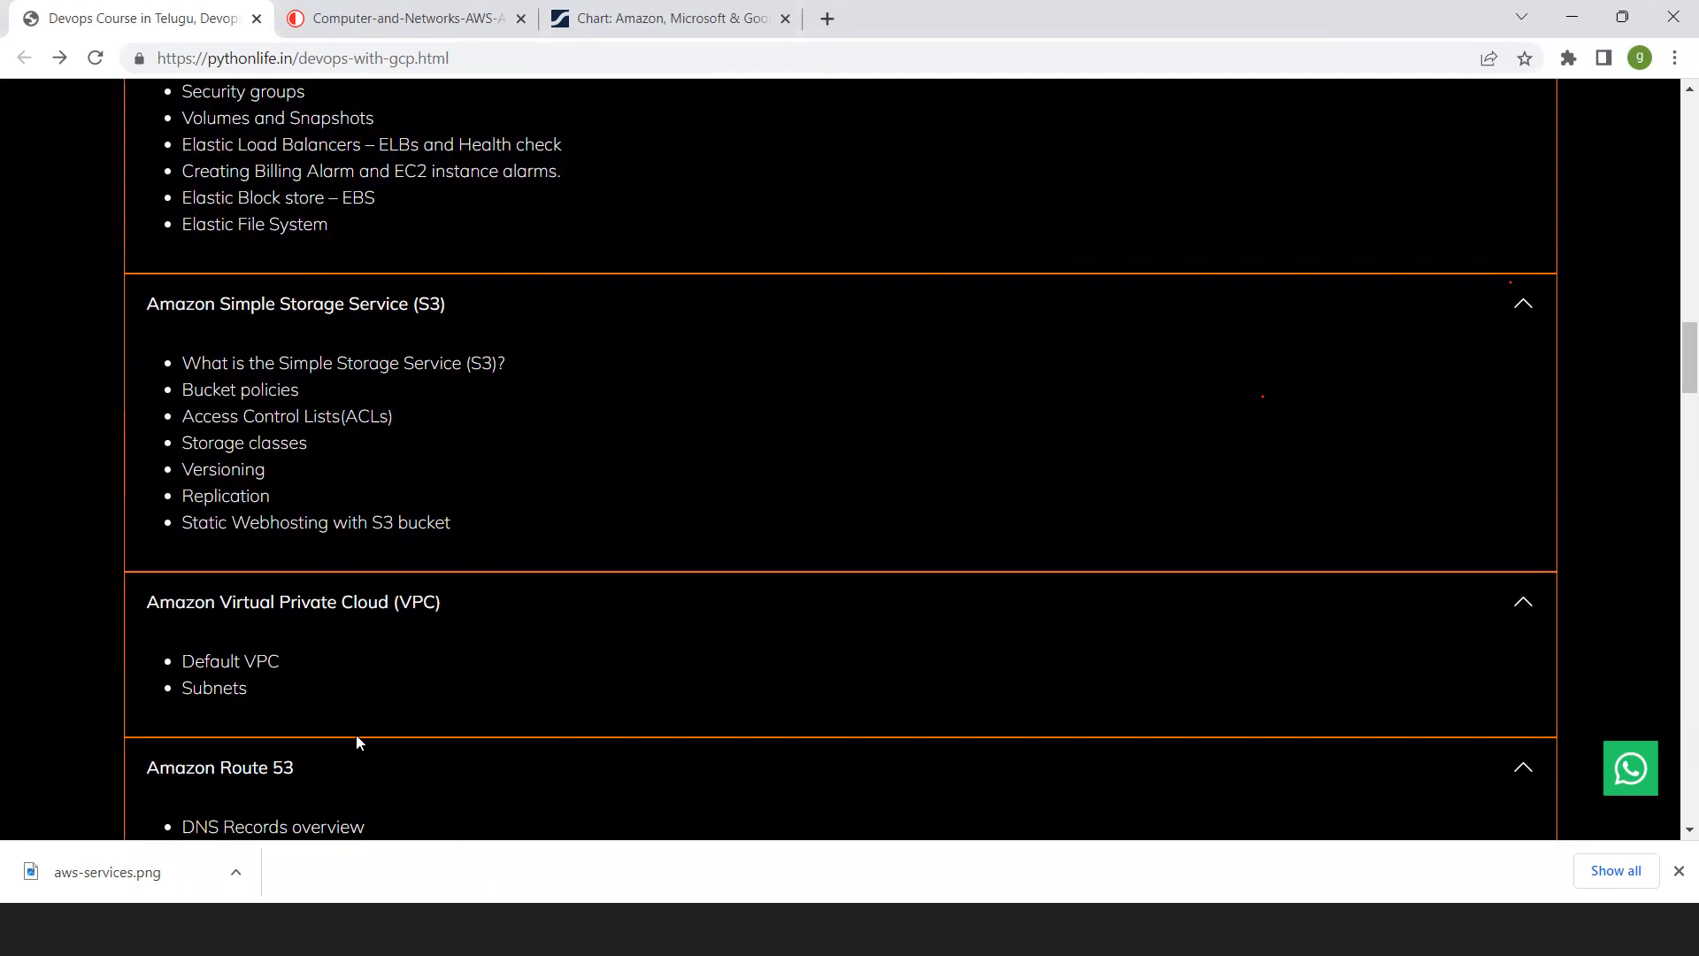
scroll(down, 3)
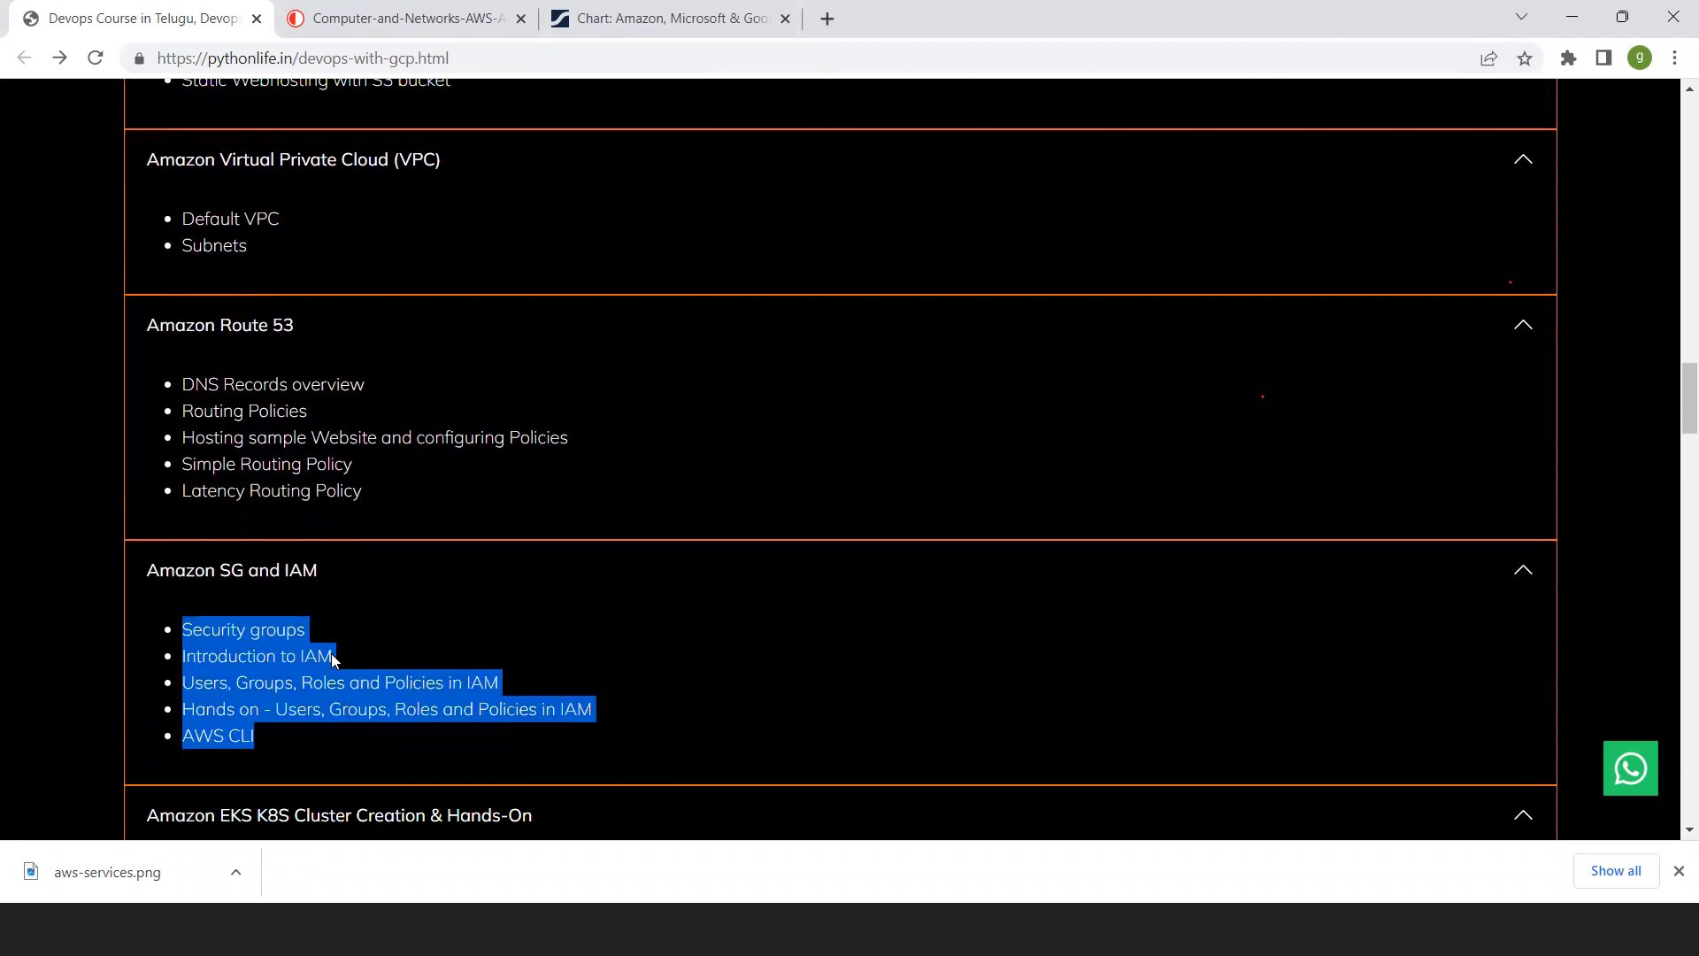
mouse_move(607, 477)
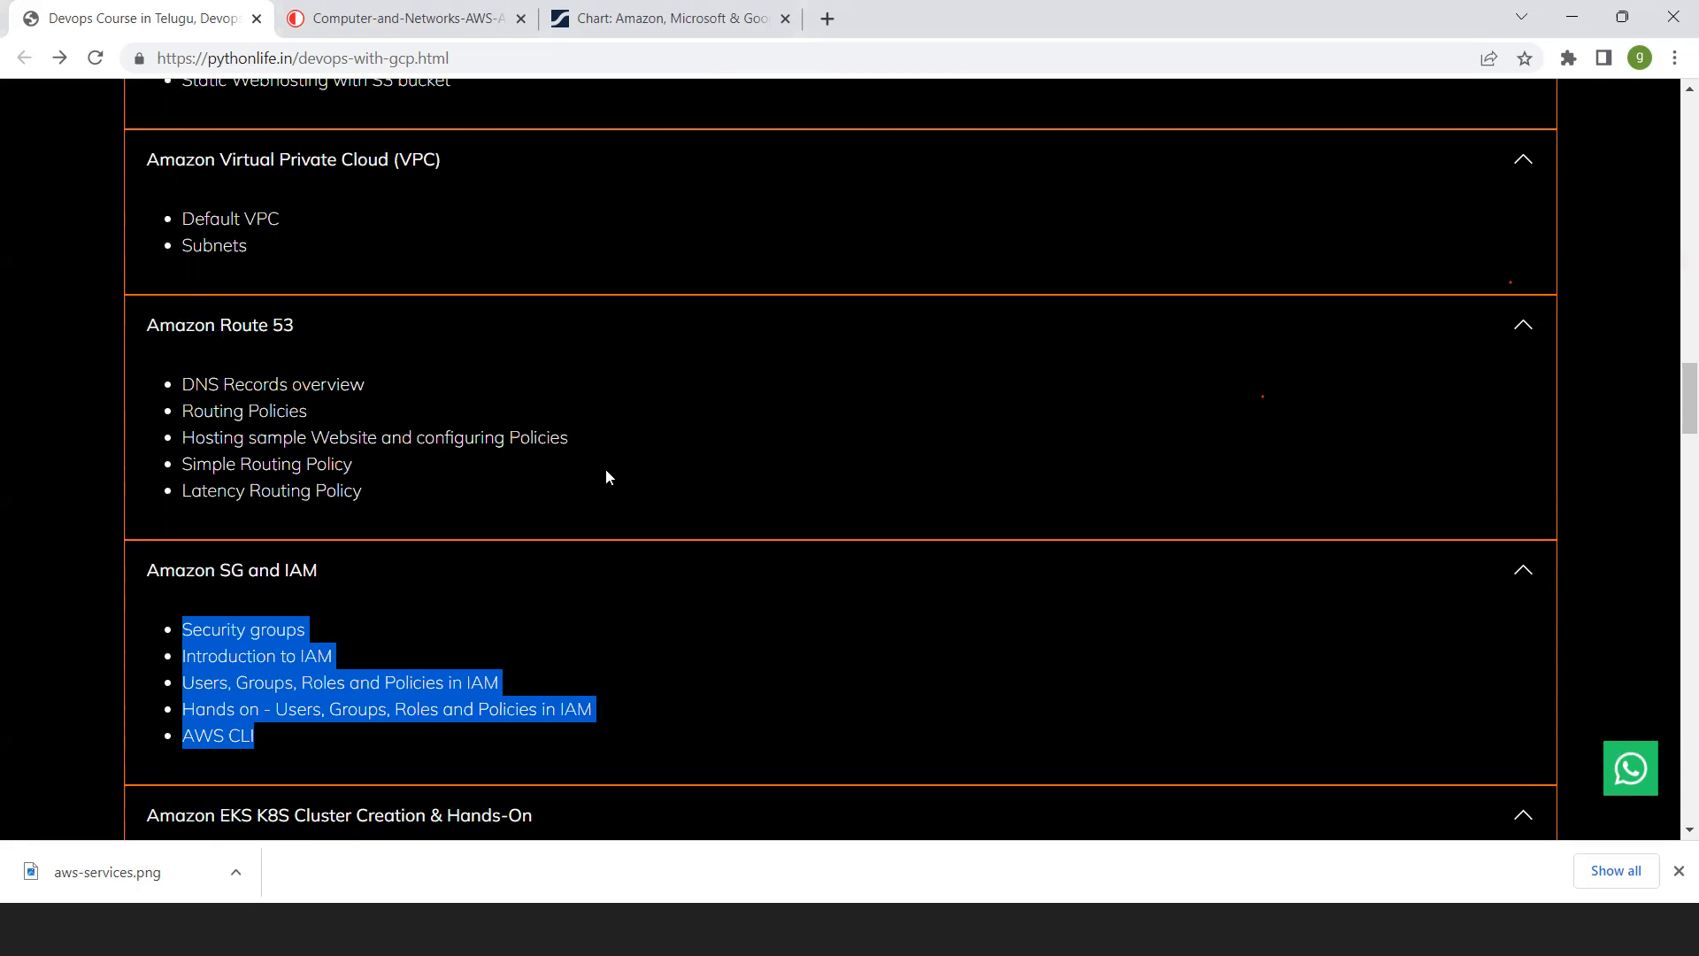
Scroll down to the EKS K8S Cluster Creation, Hands-On Labs and Advanced DevOps sections
scroll(down, 3)
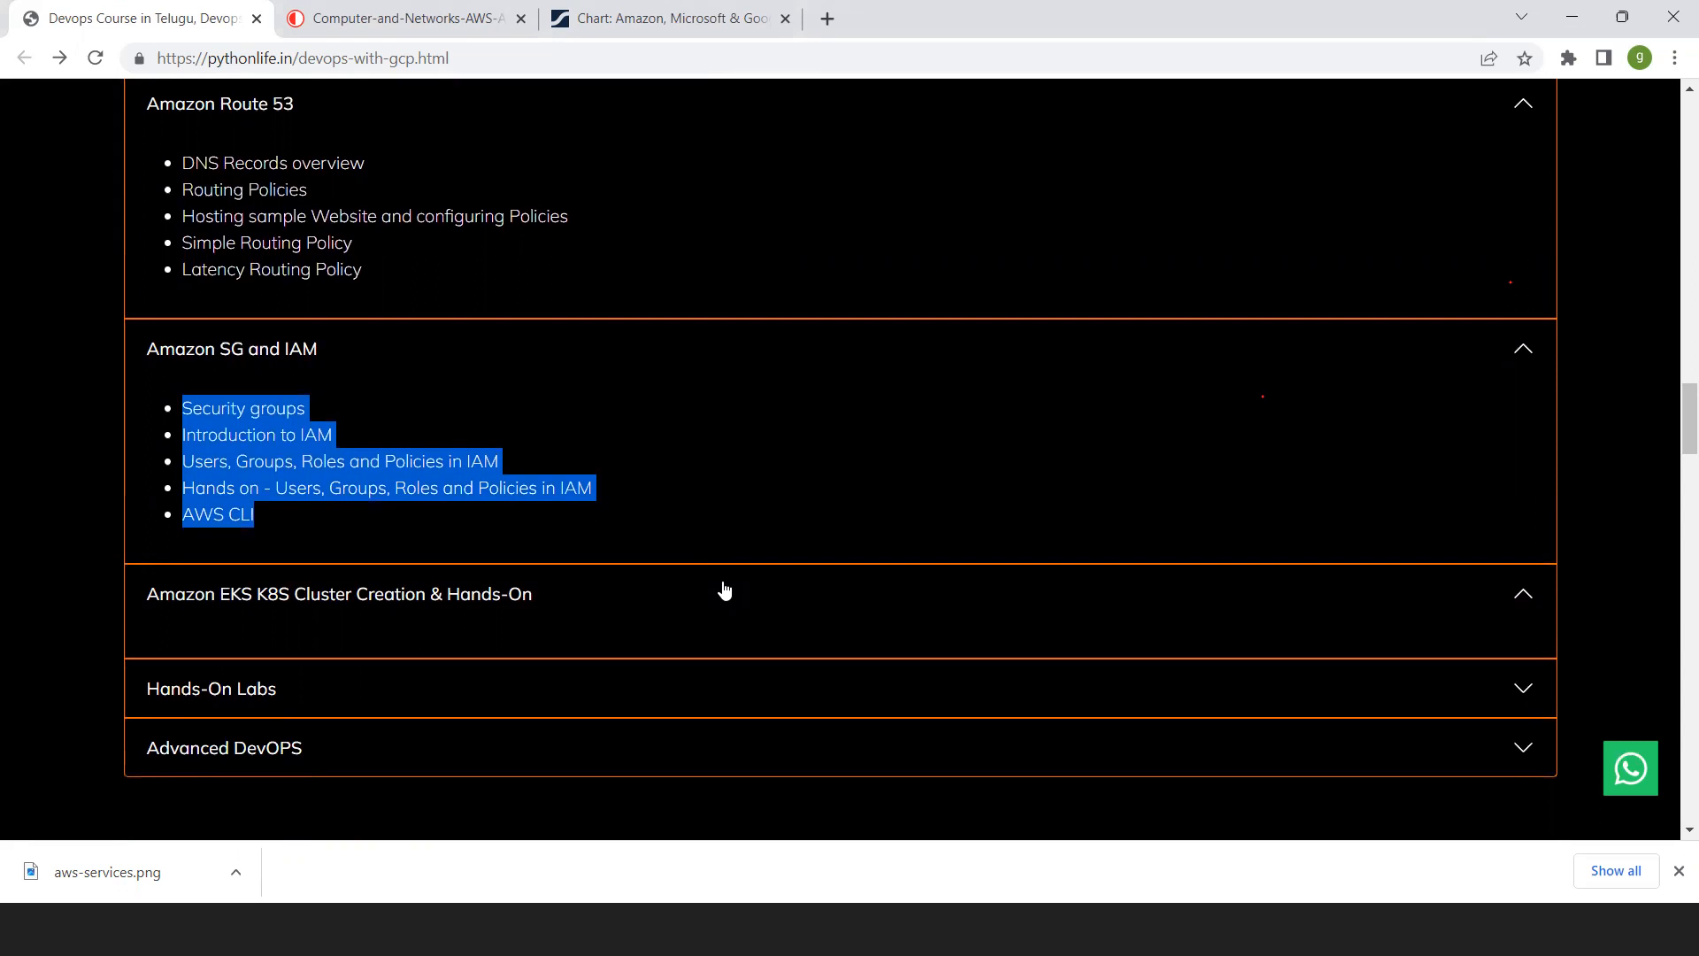
mouse_move(498, 810)
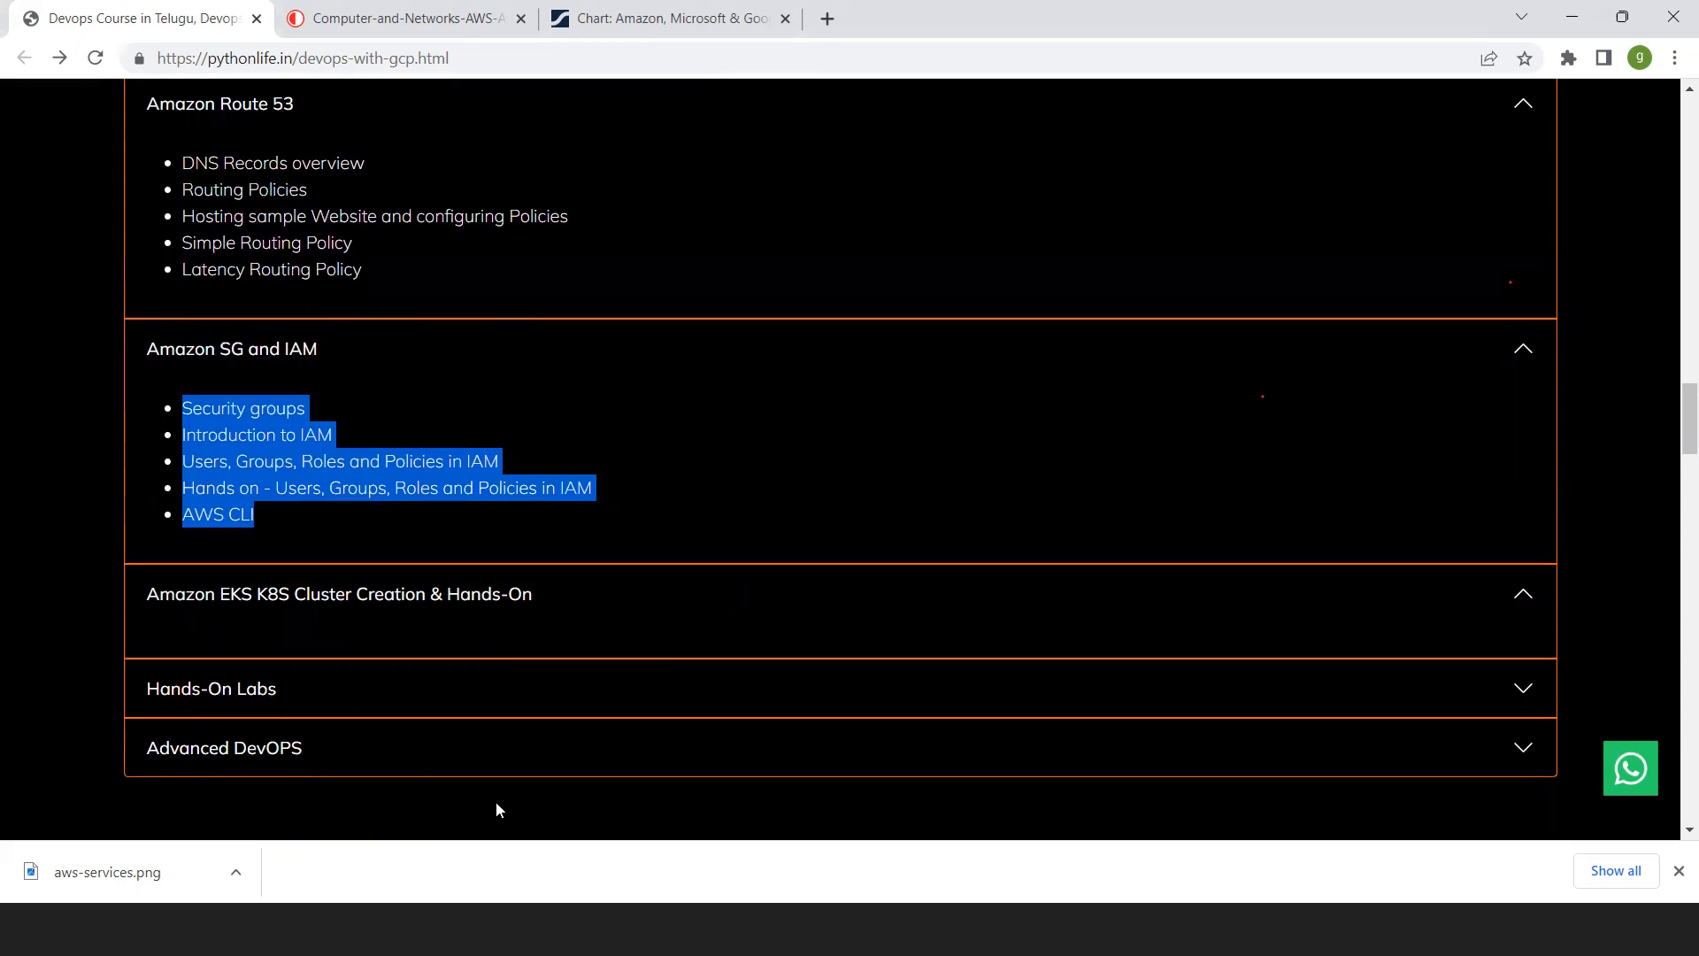
Scroll past Real-time Projects, then back up to the ₹5,999 fee and batch timings
scroll(down, 3)
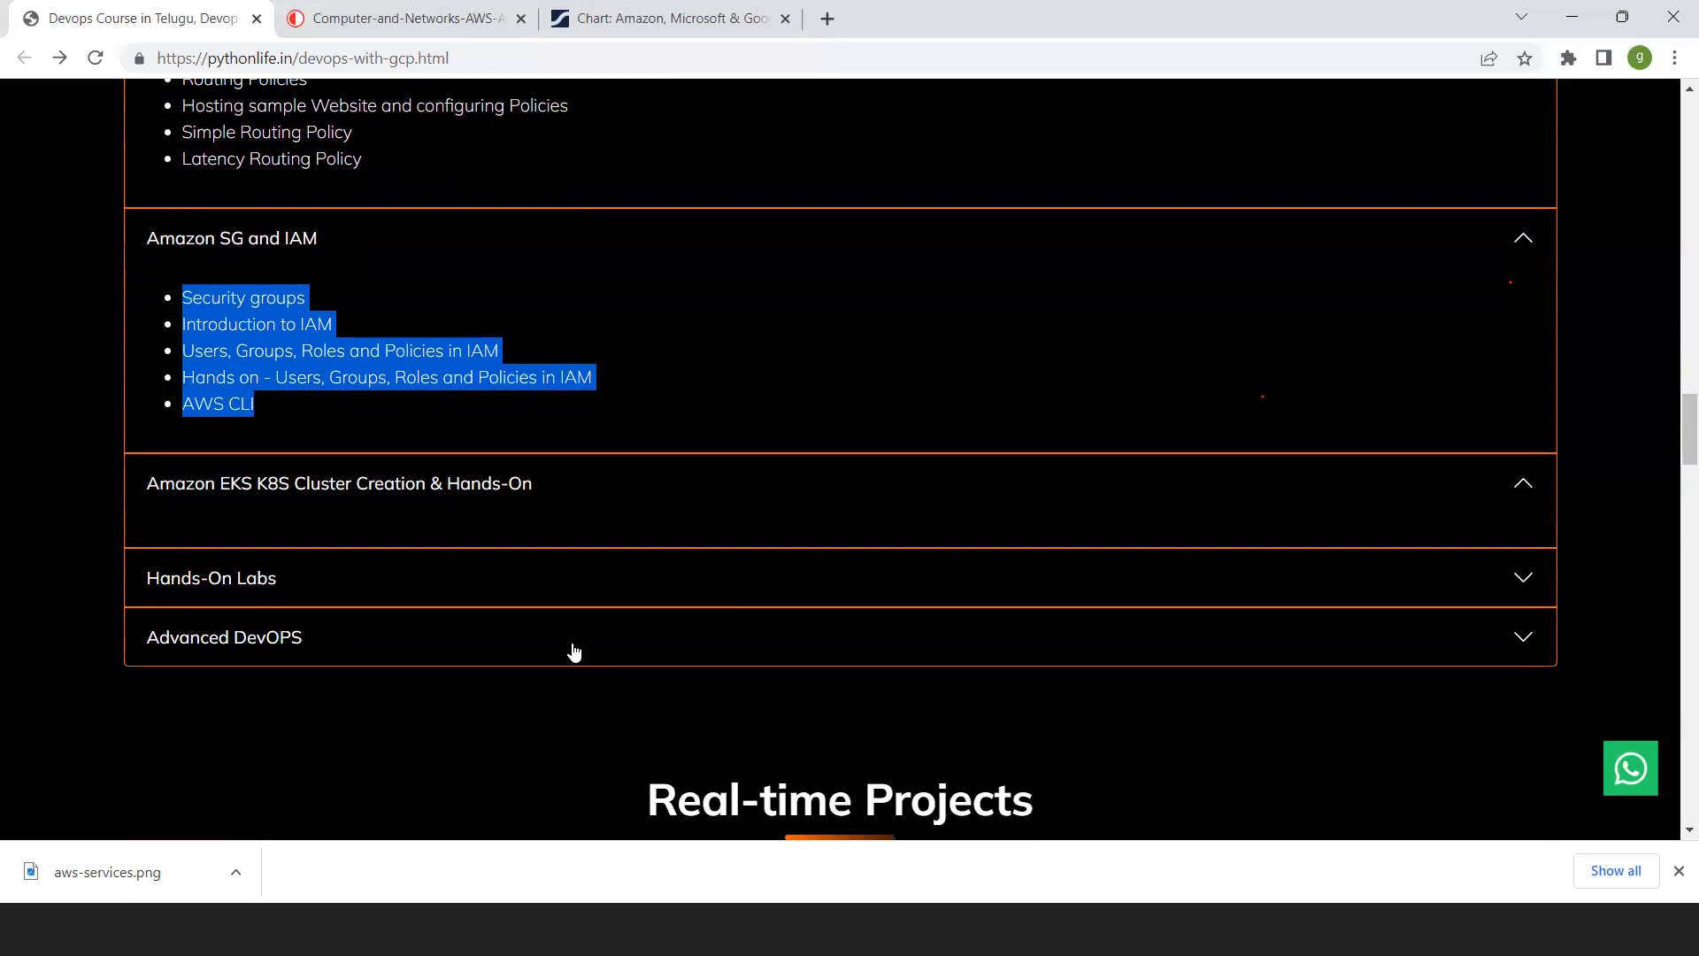
mouse_move(1239, 527)
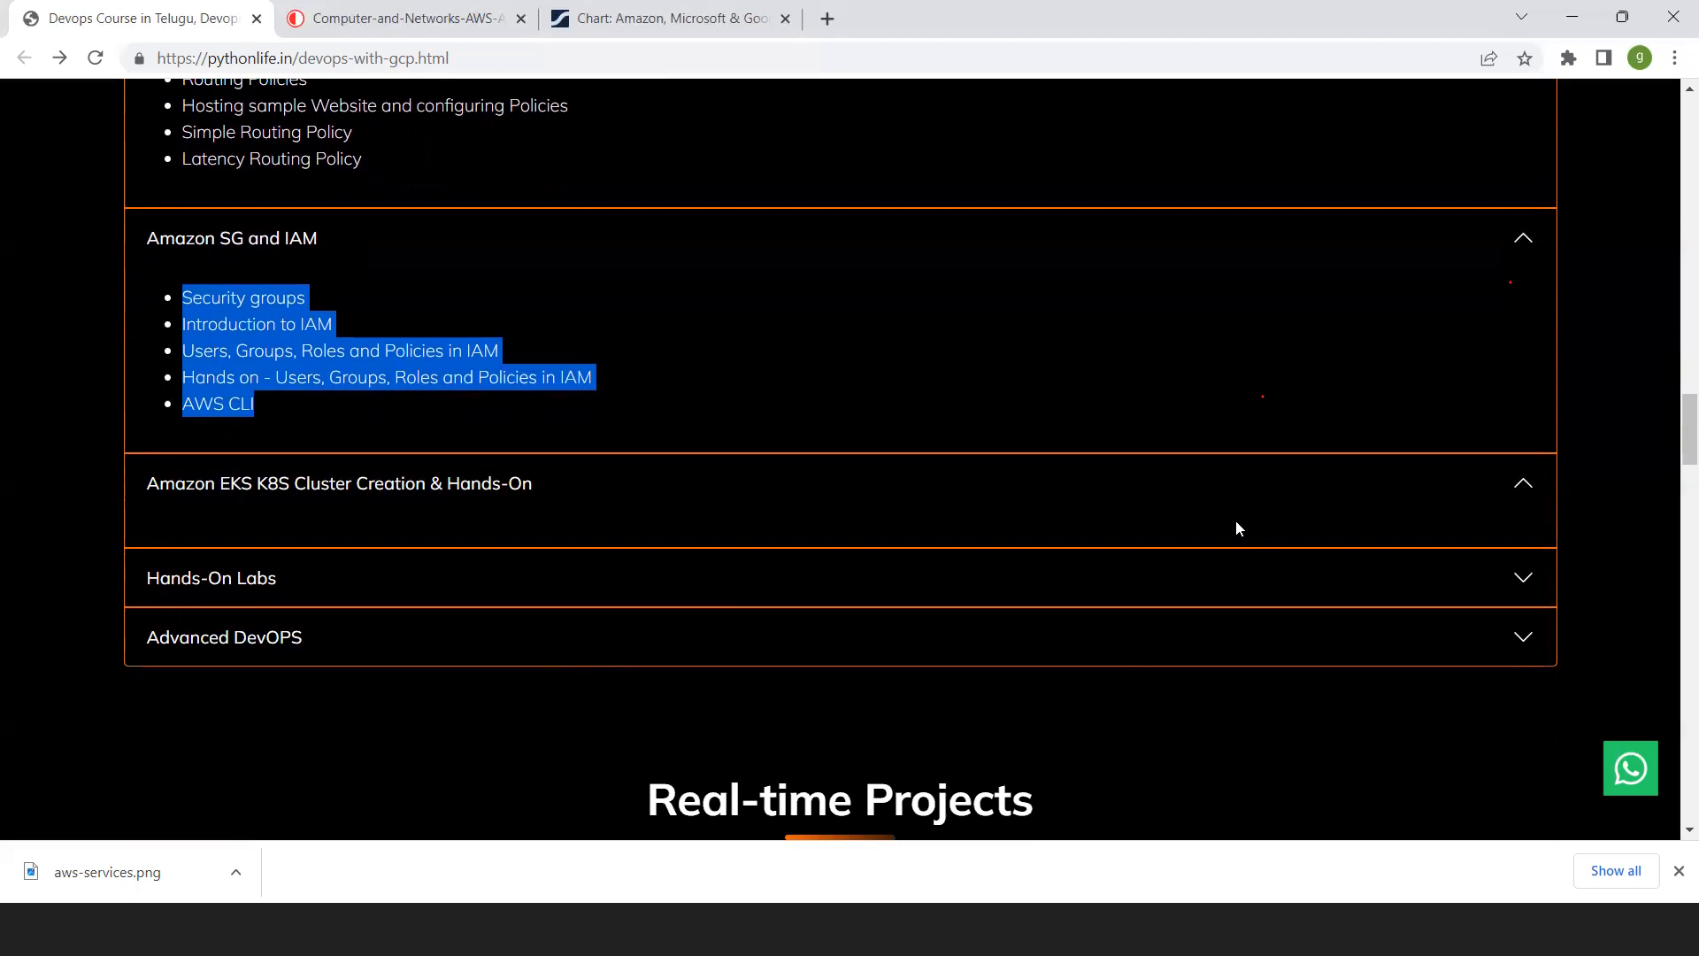
mouse_move(499, 455)
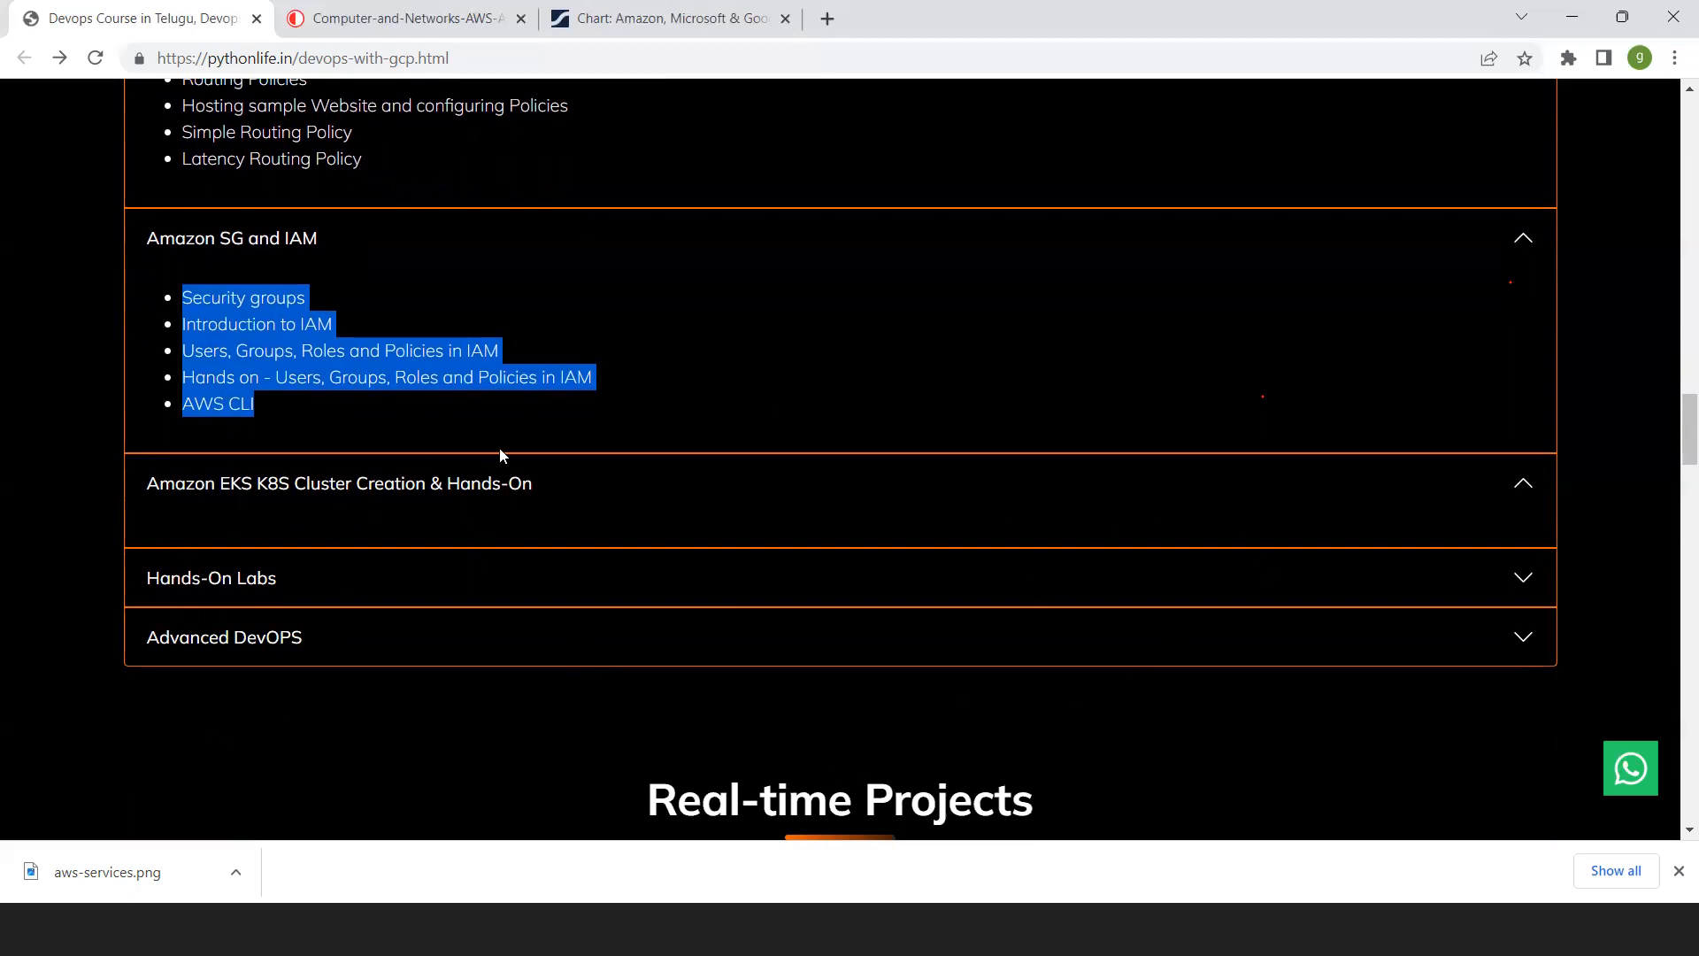
scroll(up, 3)
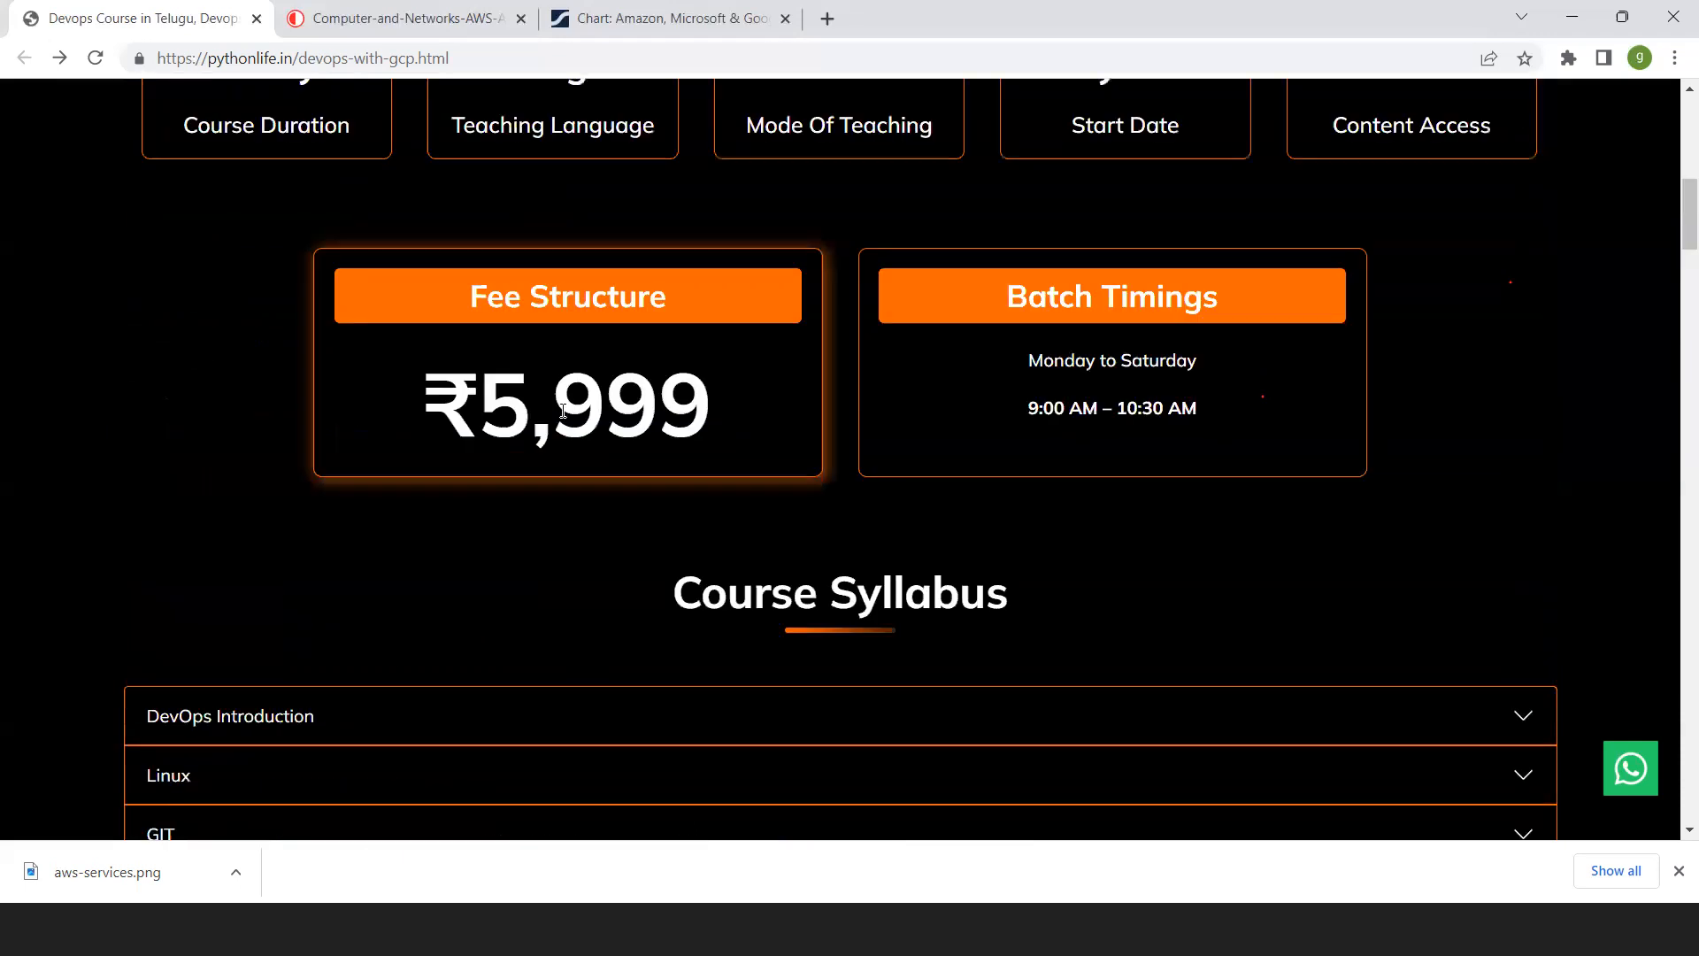
mouse_move(1611, 41)
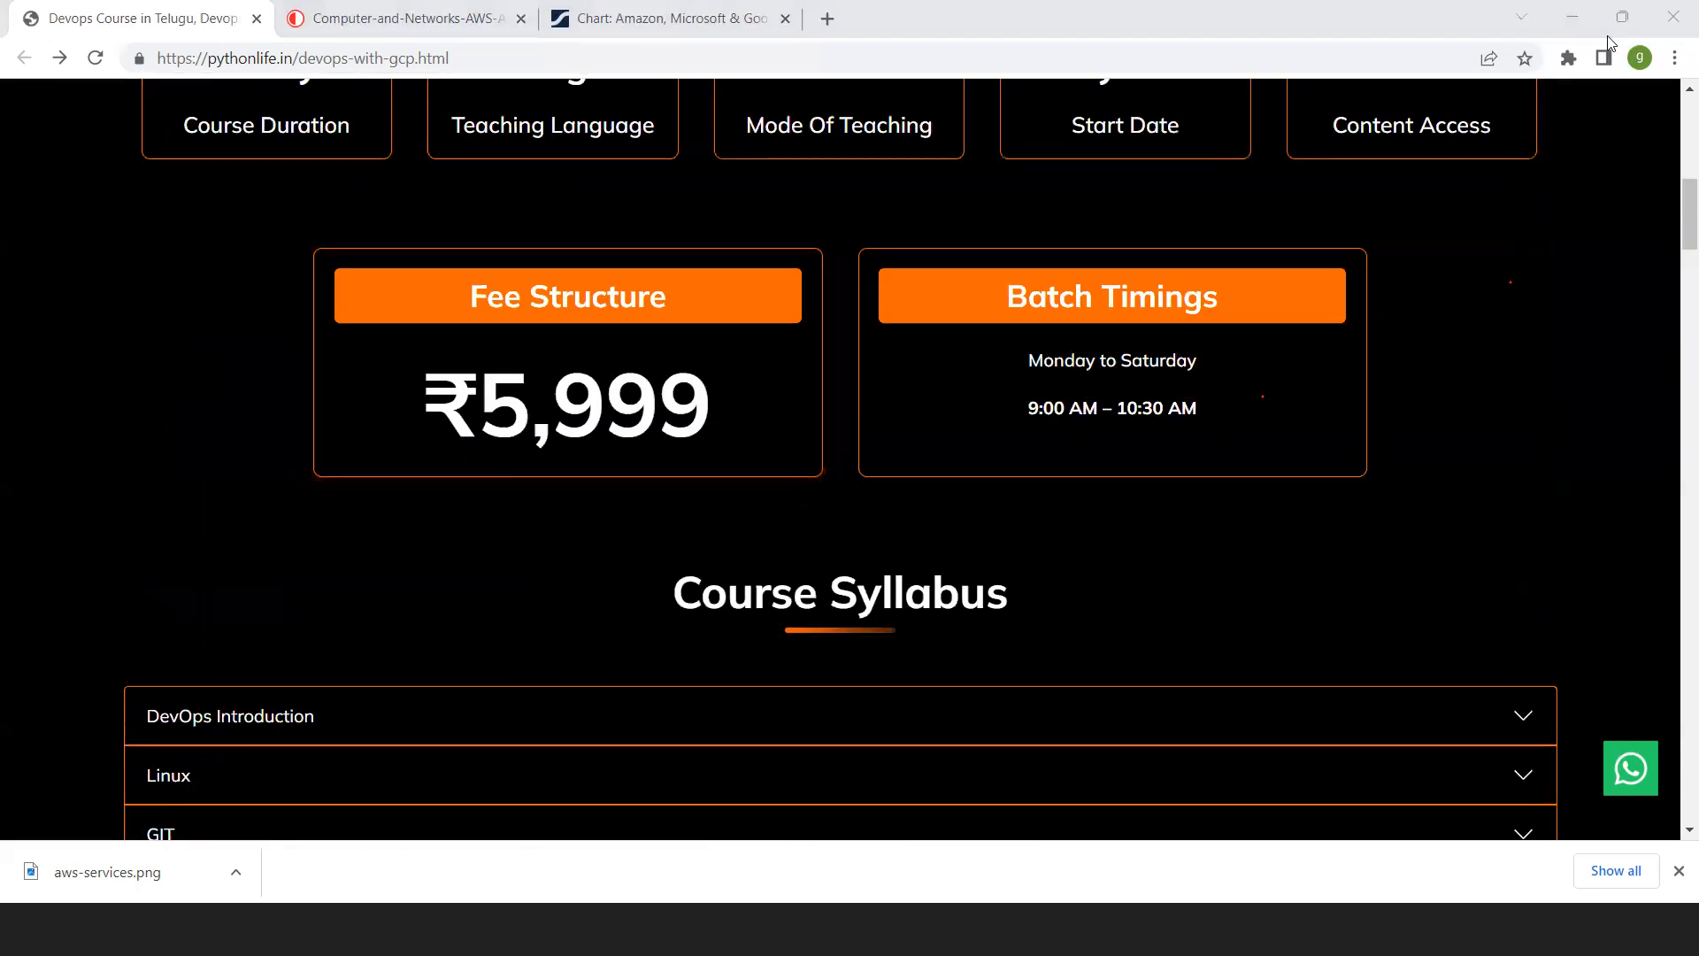